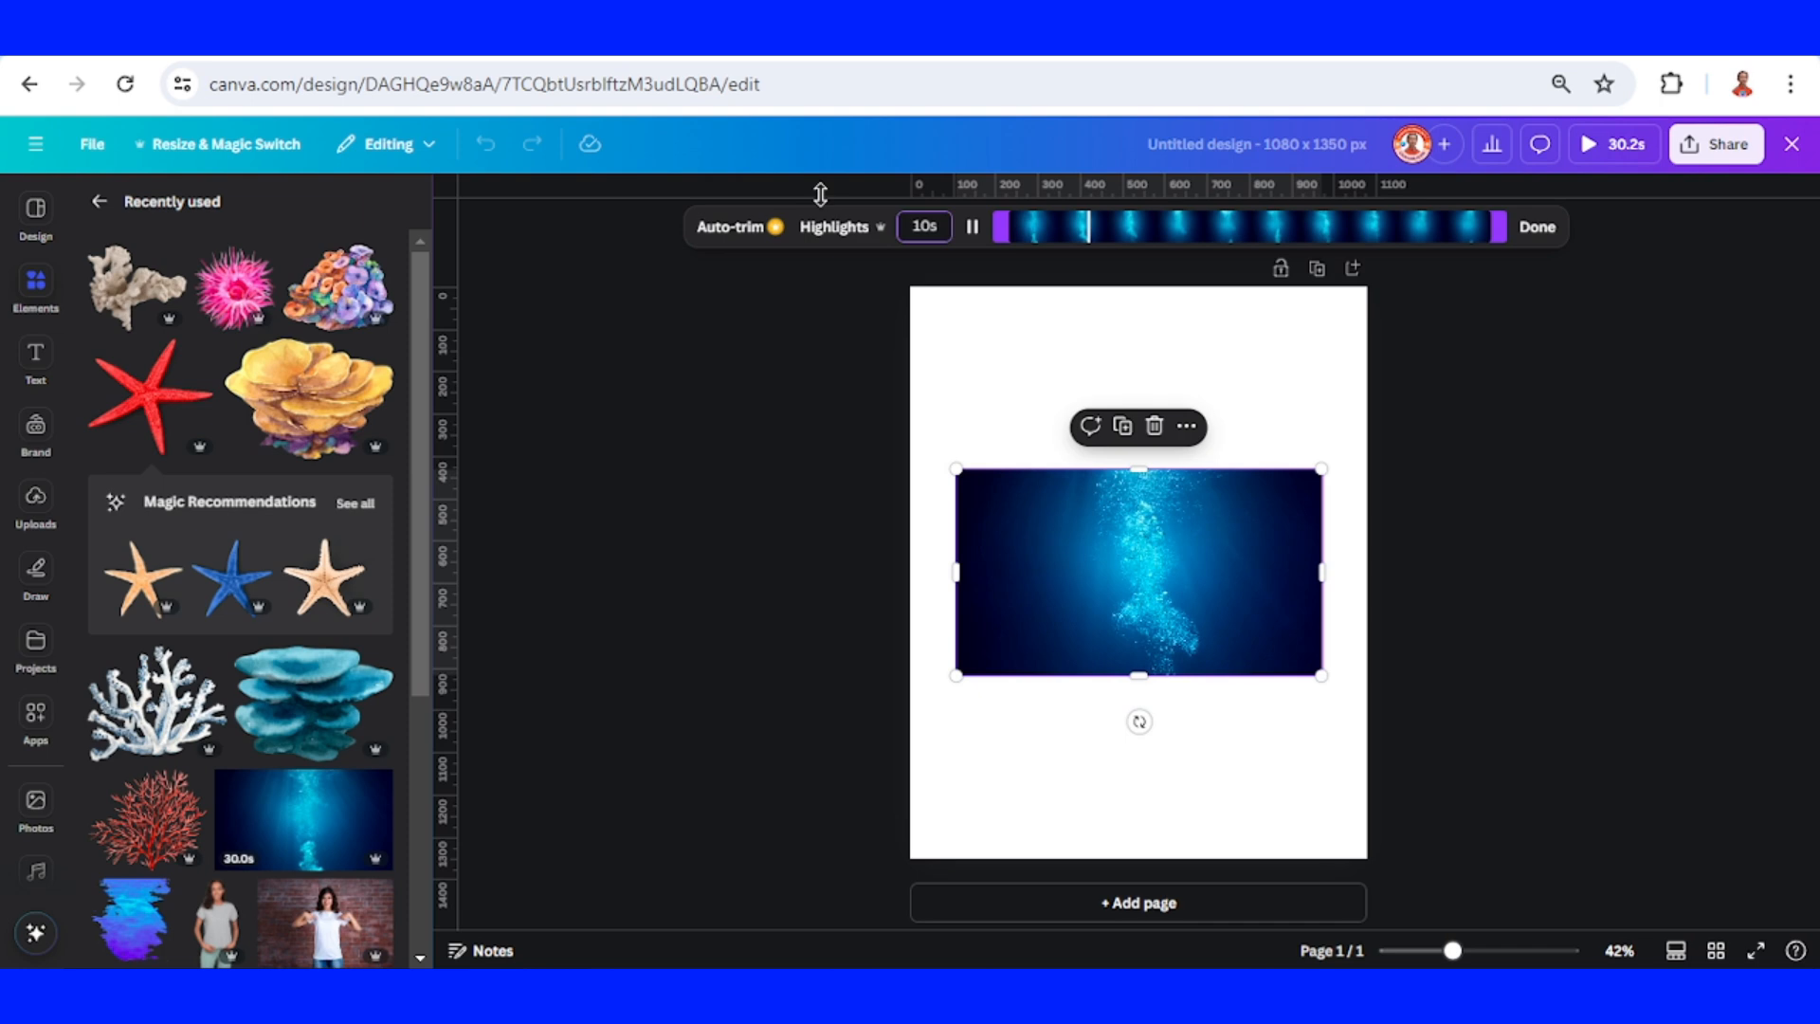
Set the underwater bubbles video as the full-page background.
right_click(1138, 569)
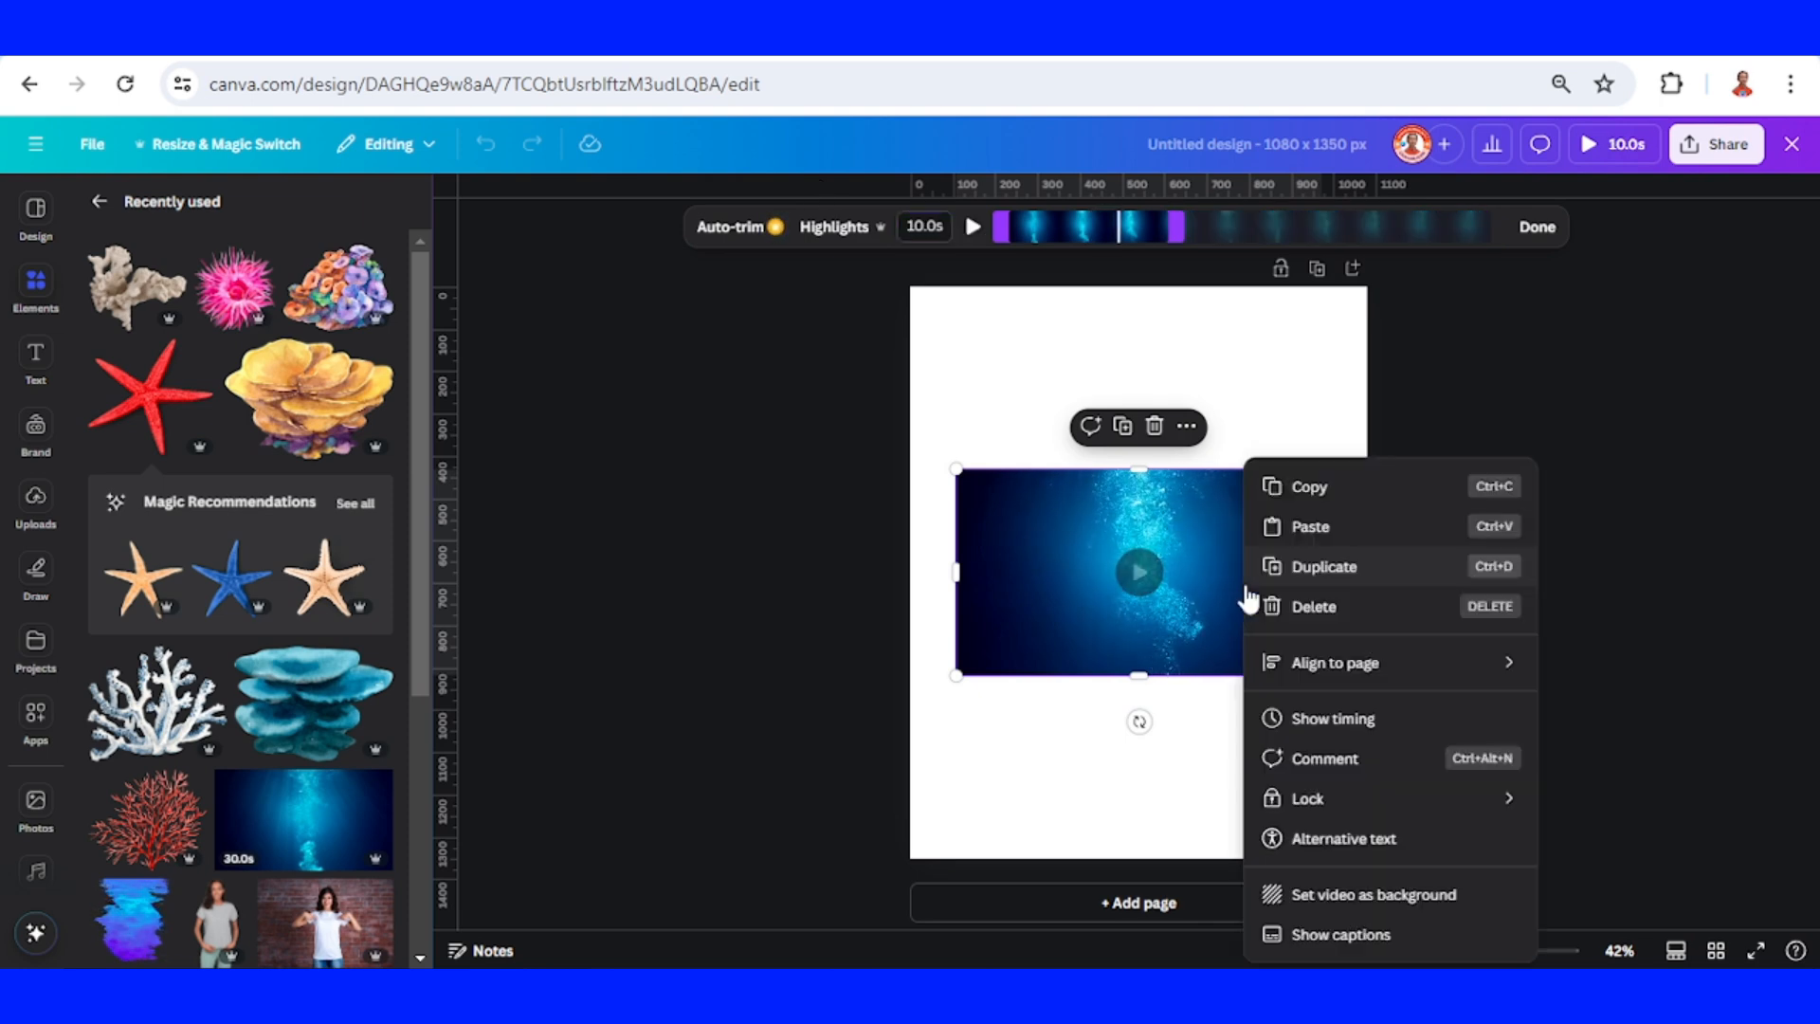
click(1375, 894)
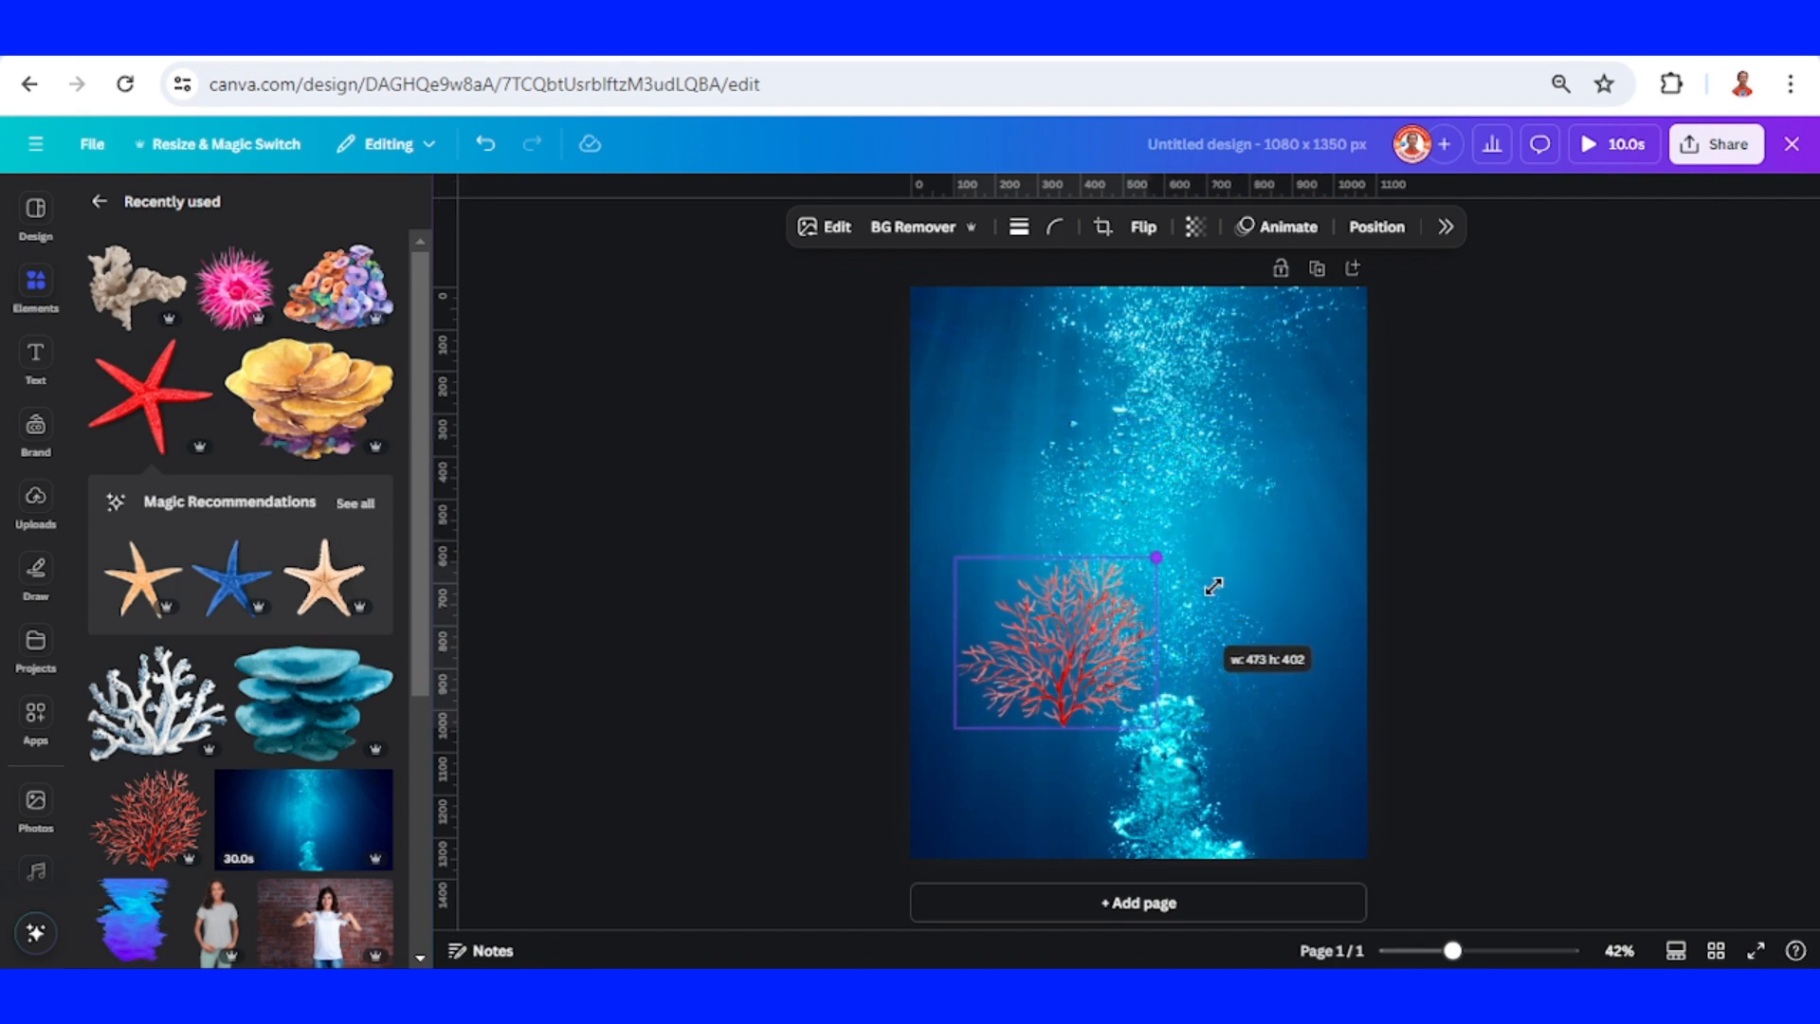
Resize the red coral and add yellow and white corals along the page bottom as a reef strip.
drag(1048, 643, 938, 804)
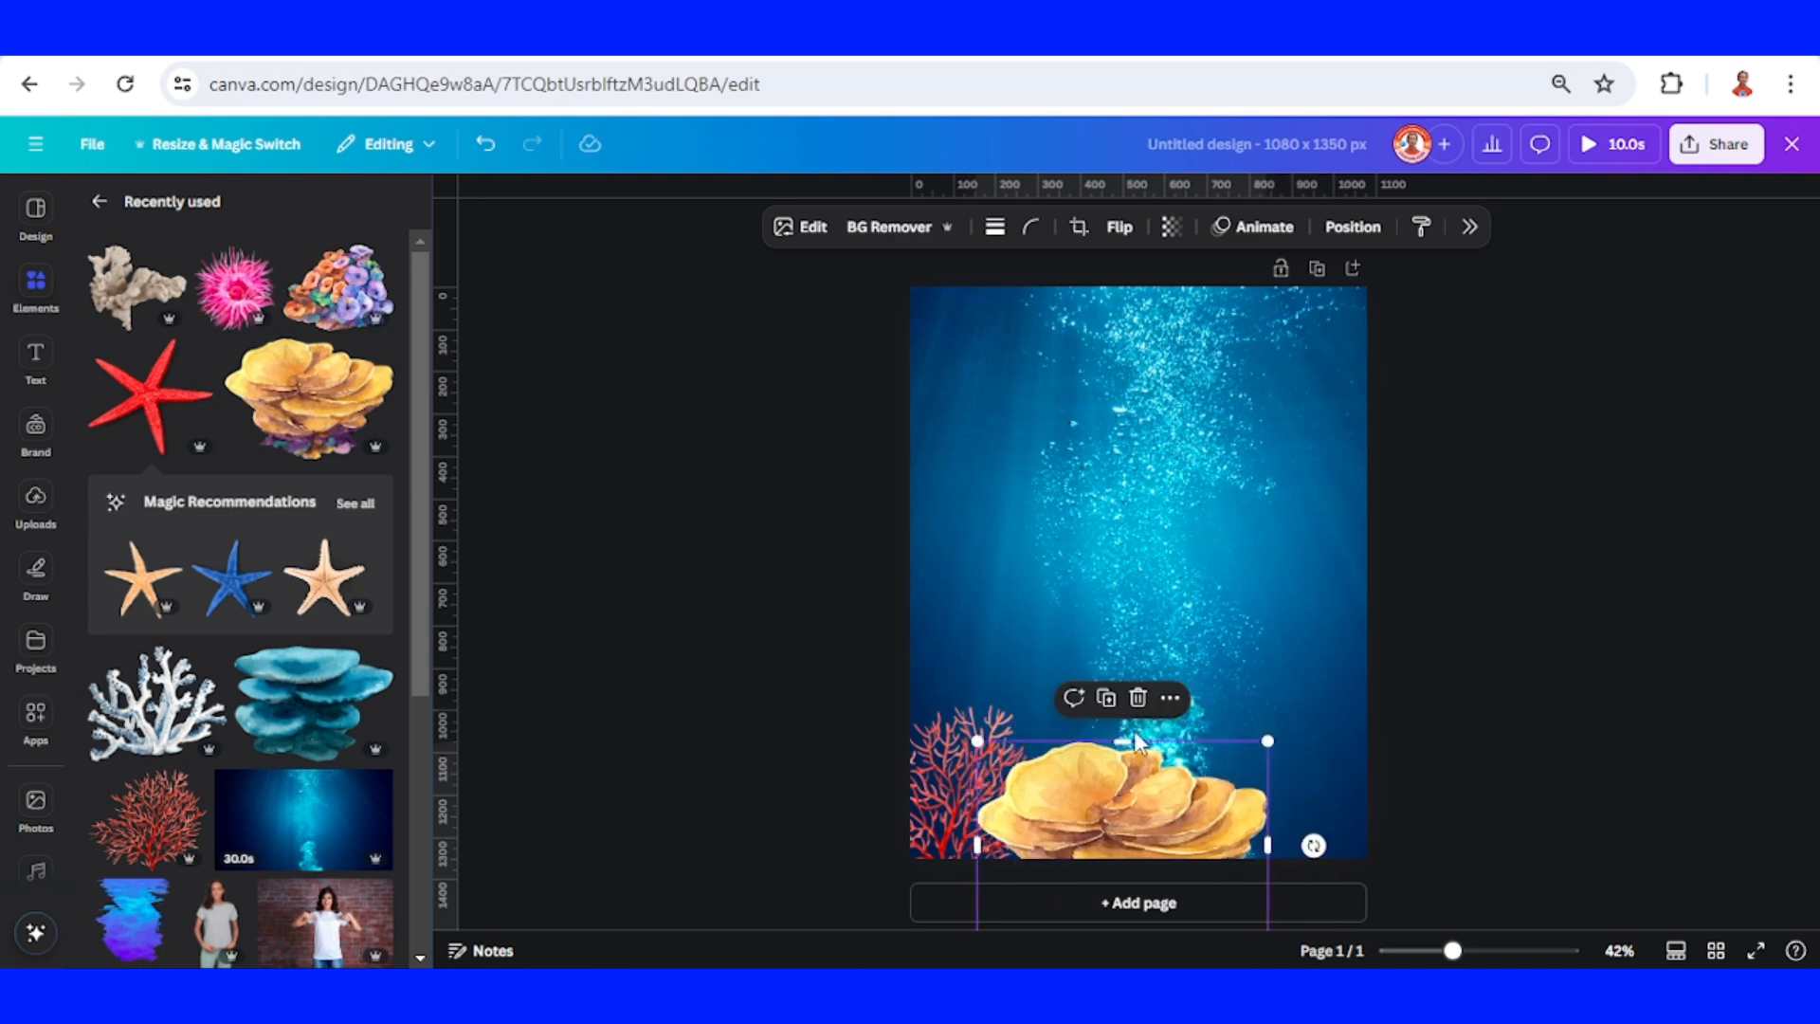
click(171, 260)
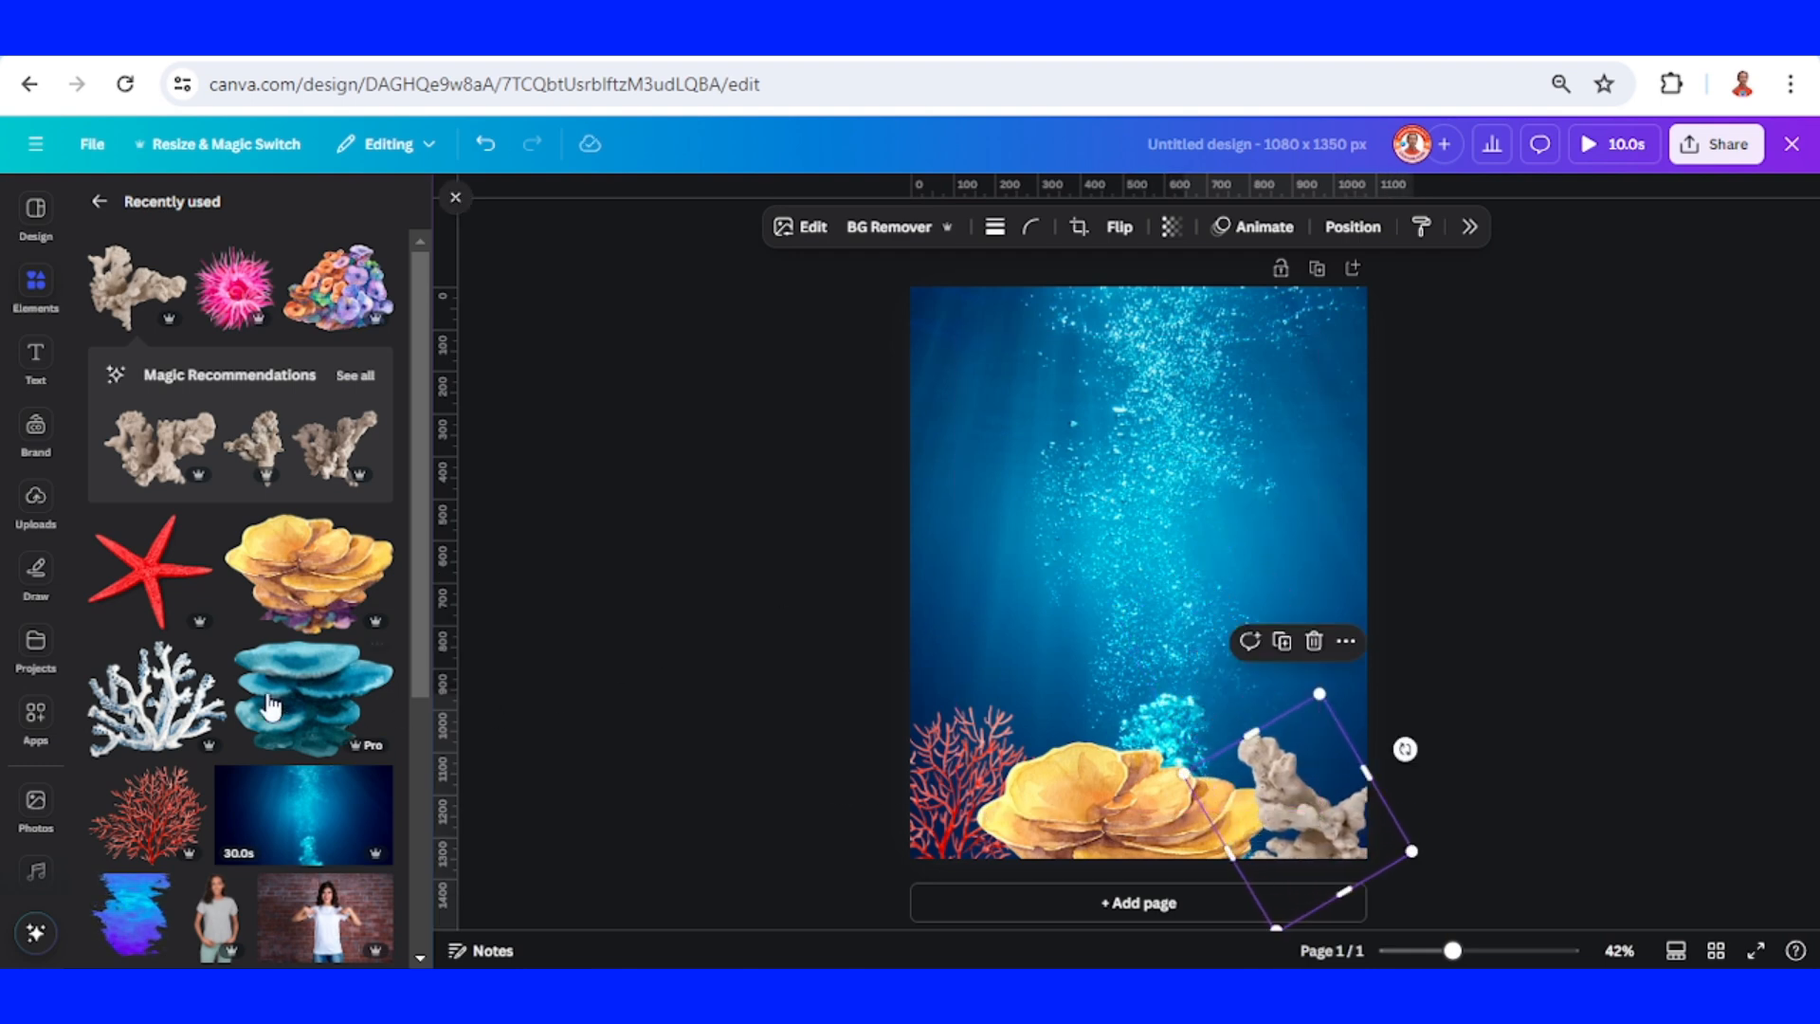
click(211, 660)
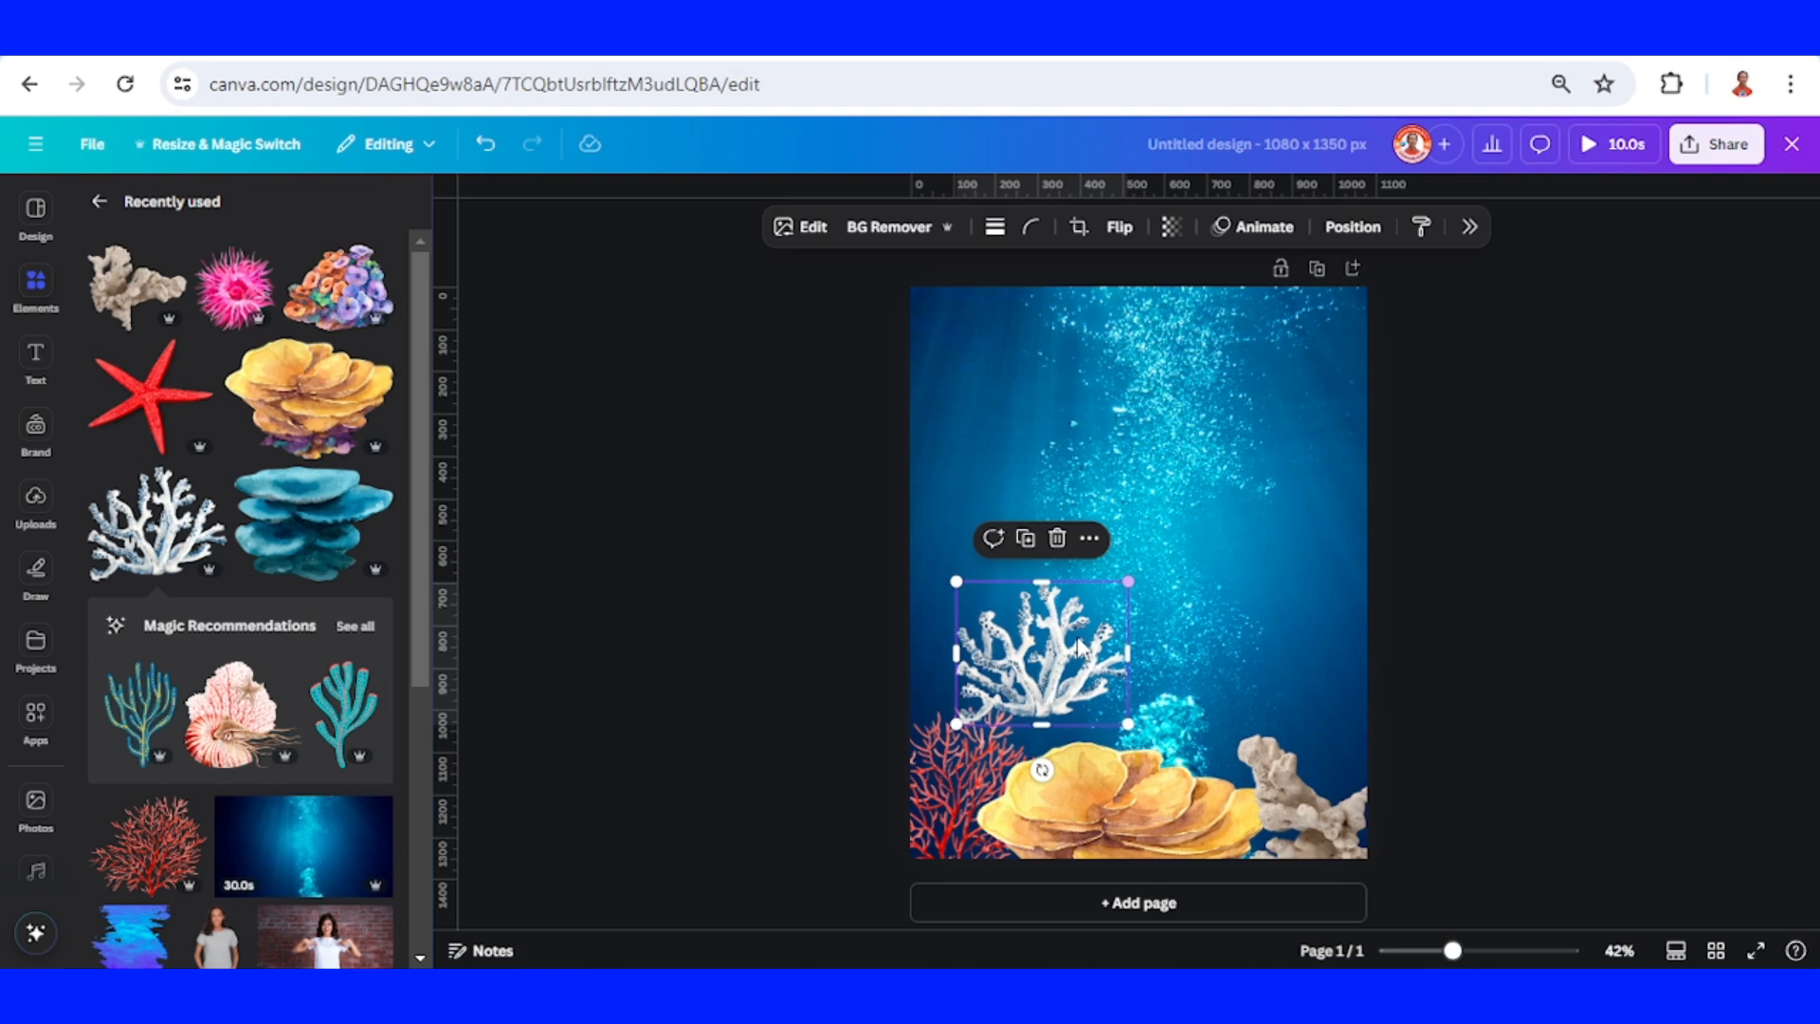
drag(1039, 650, 1039, 800)
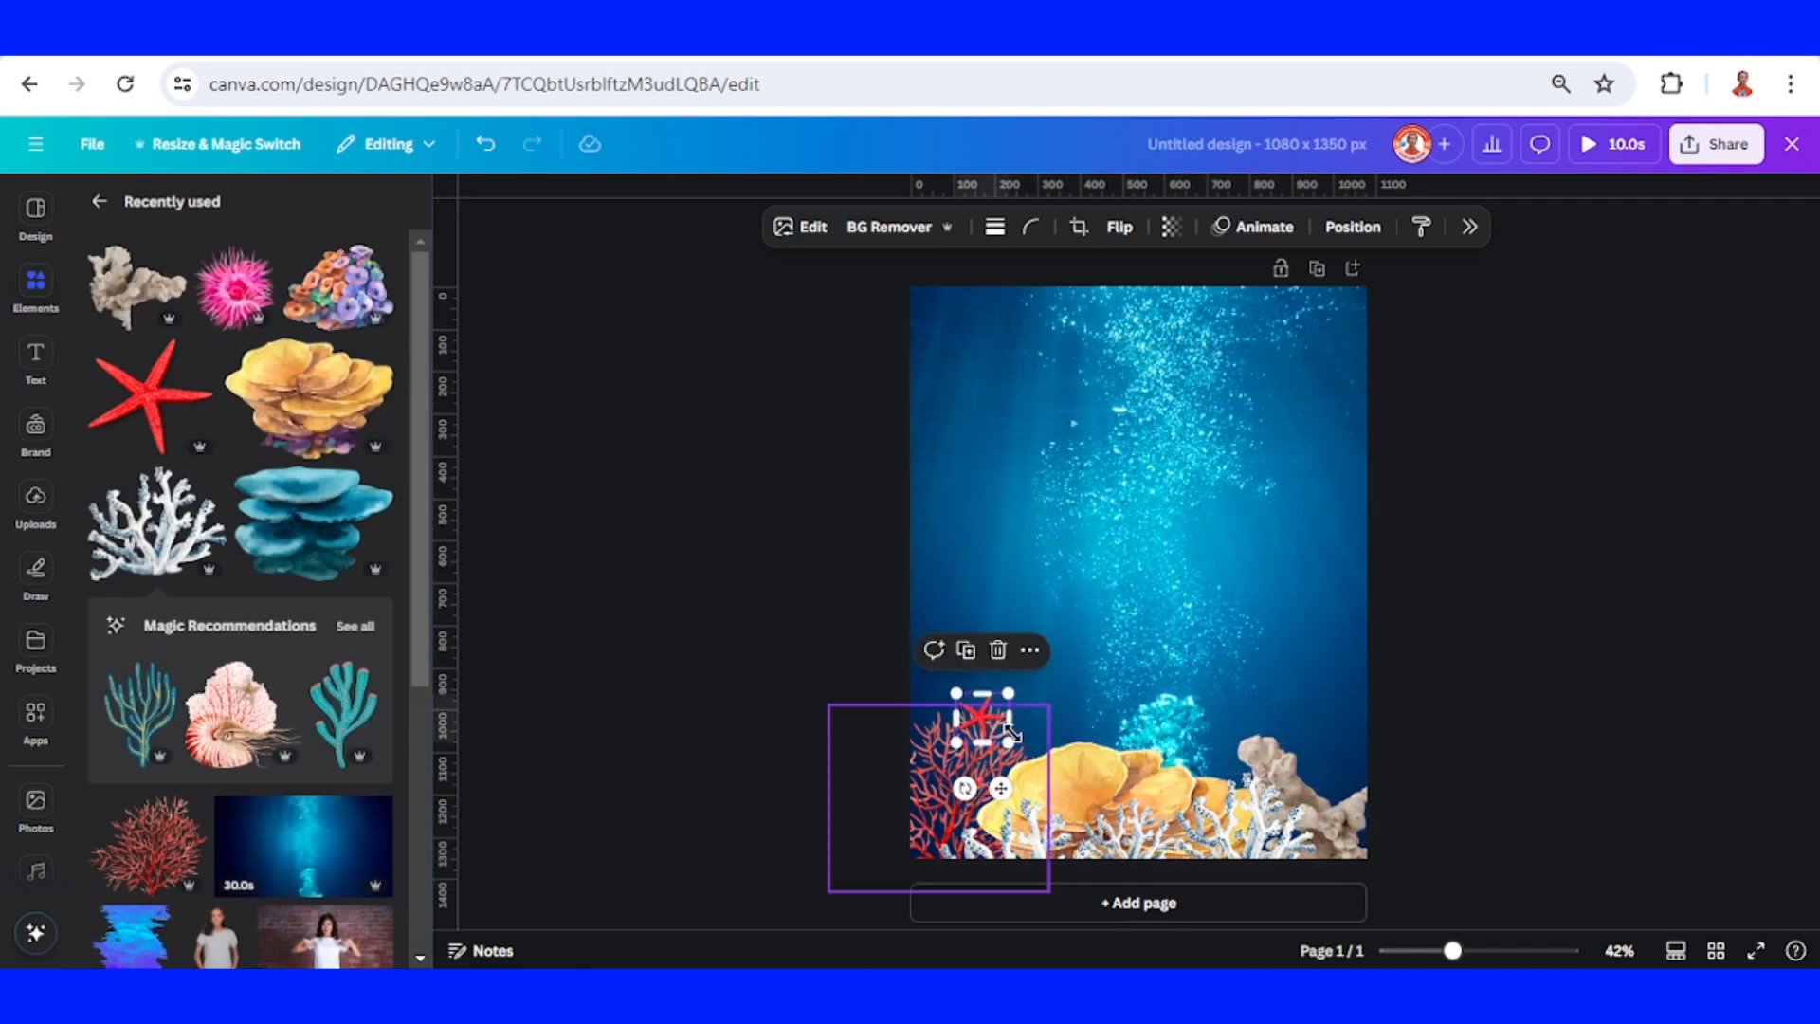
Move the red coral to the bottom-left, shrink the pink anemone and lower its transparency slightly.
drag(981, 721, 1085, 783)
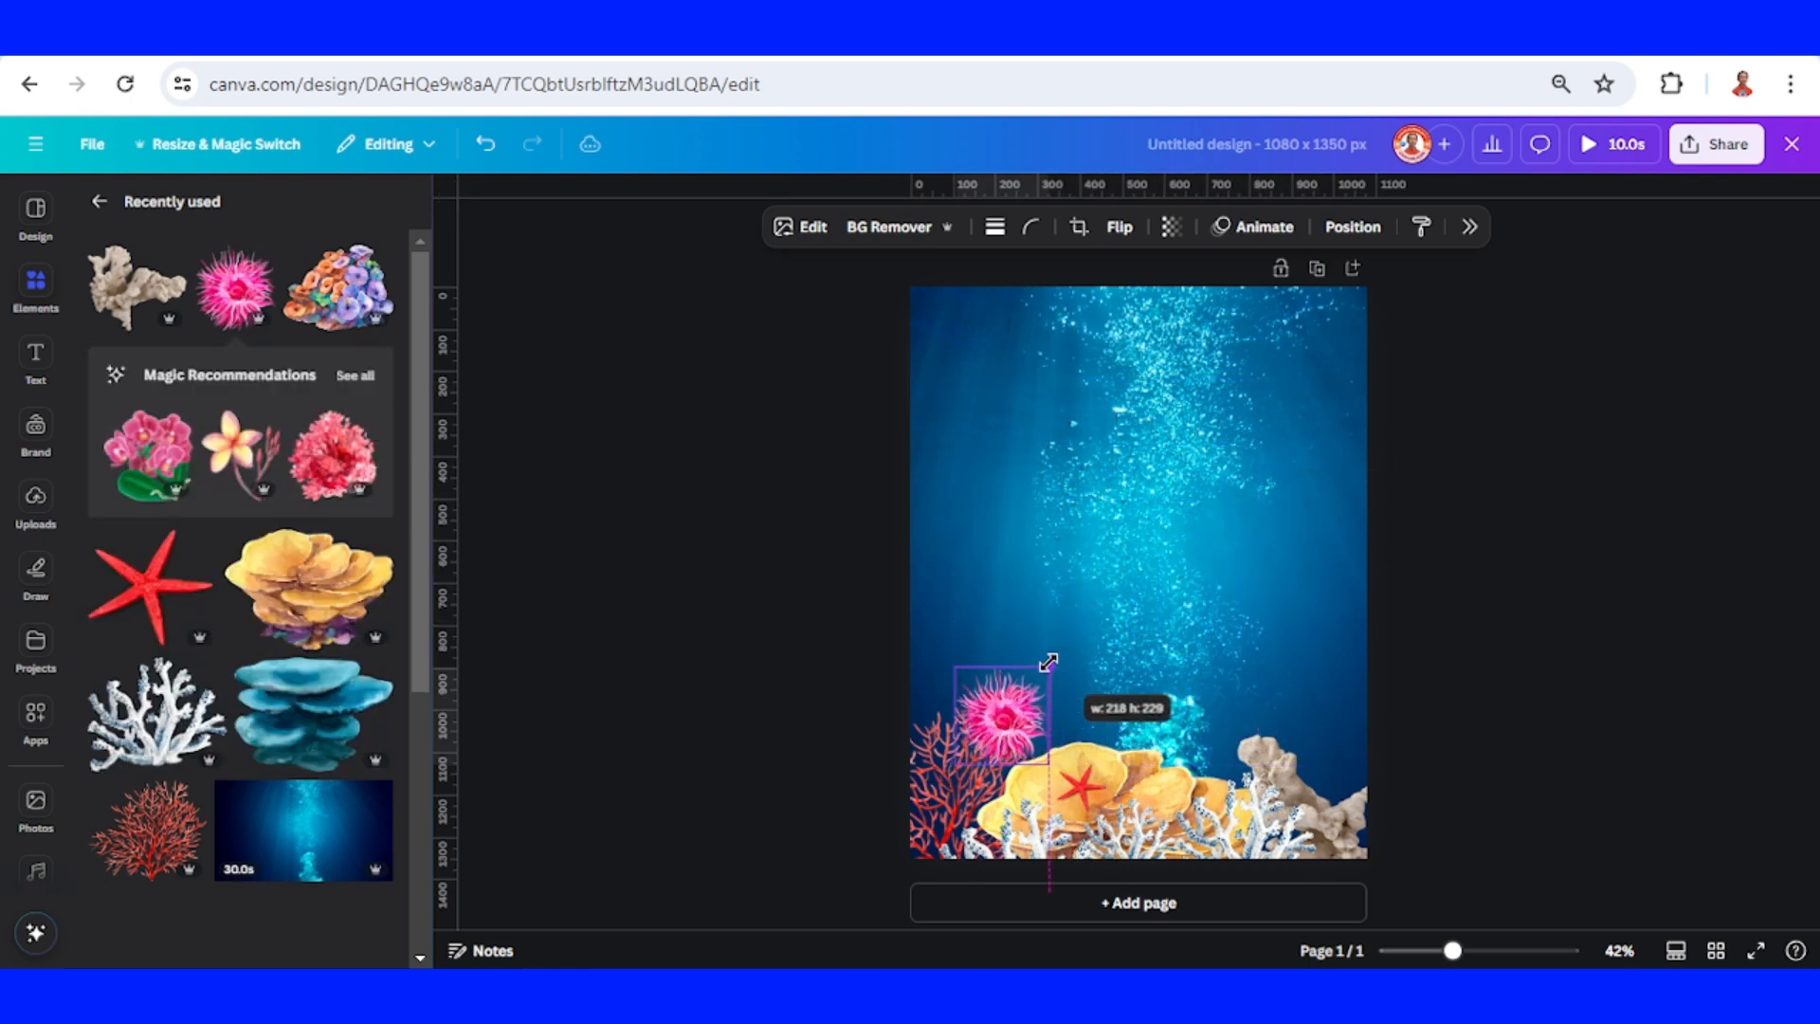
drag(992, 715, 1230, 778)
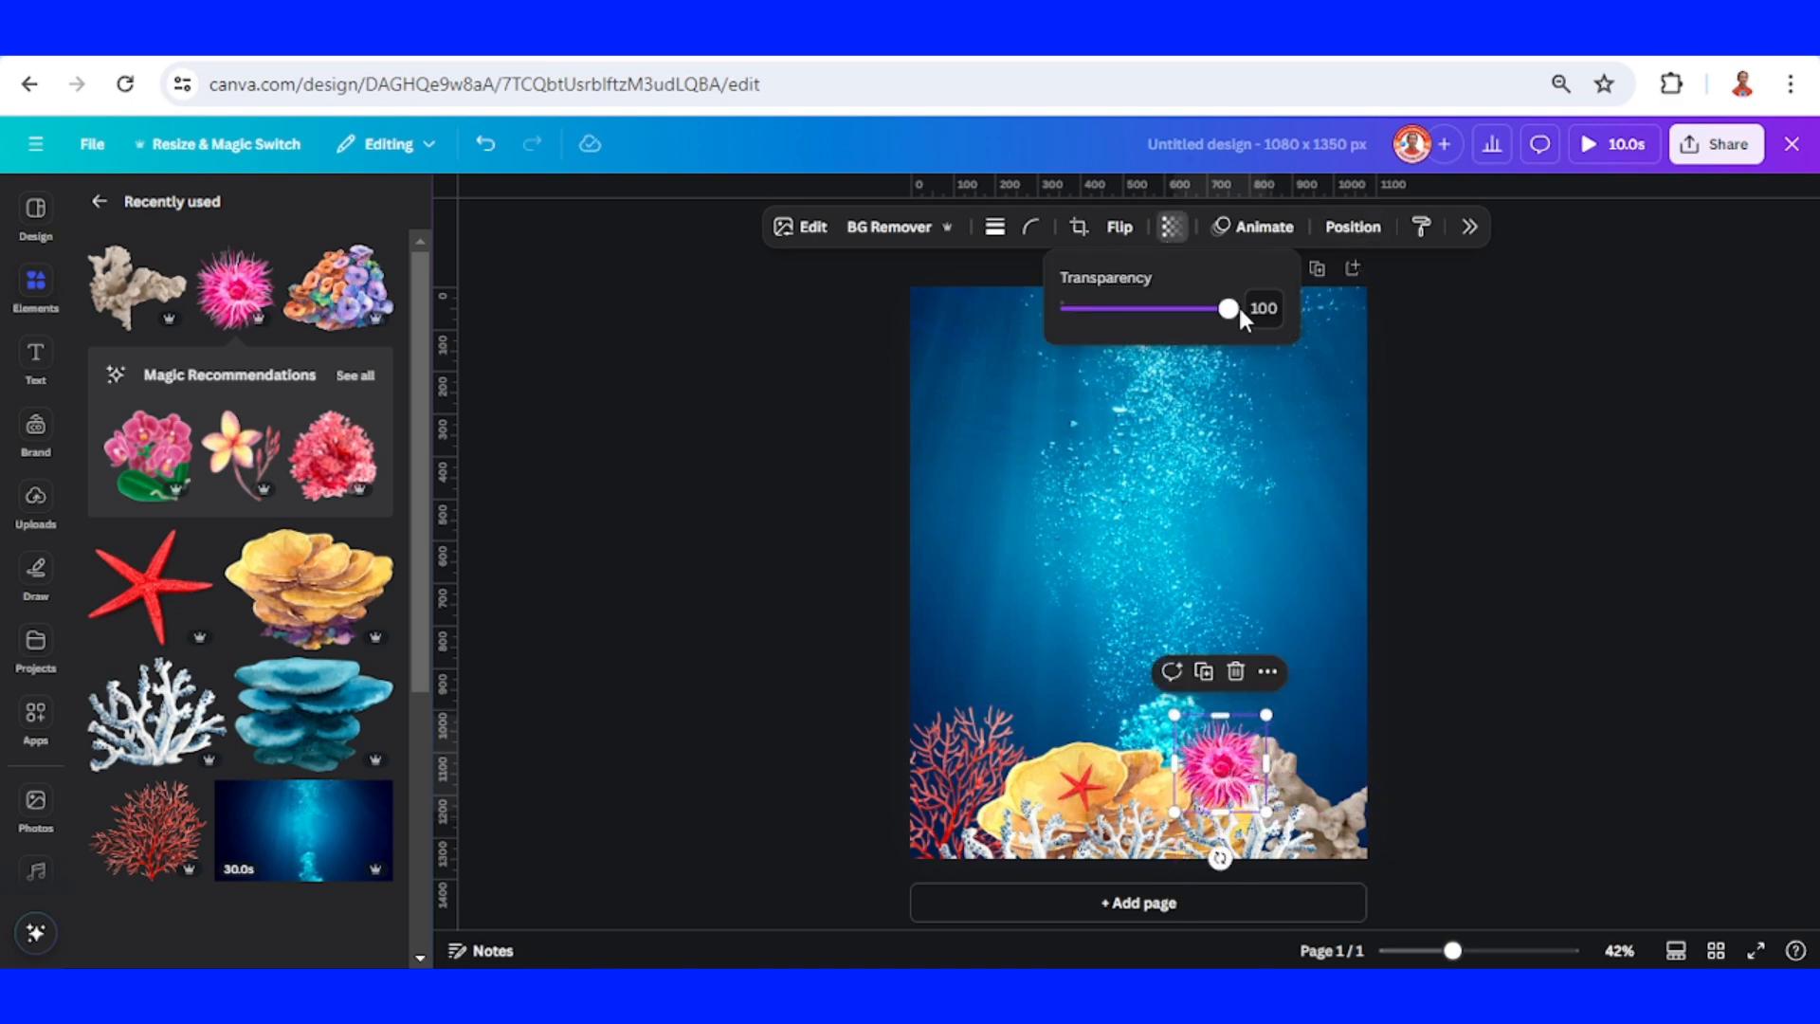
drag(1229, 308, 1219, 307)
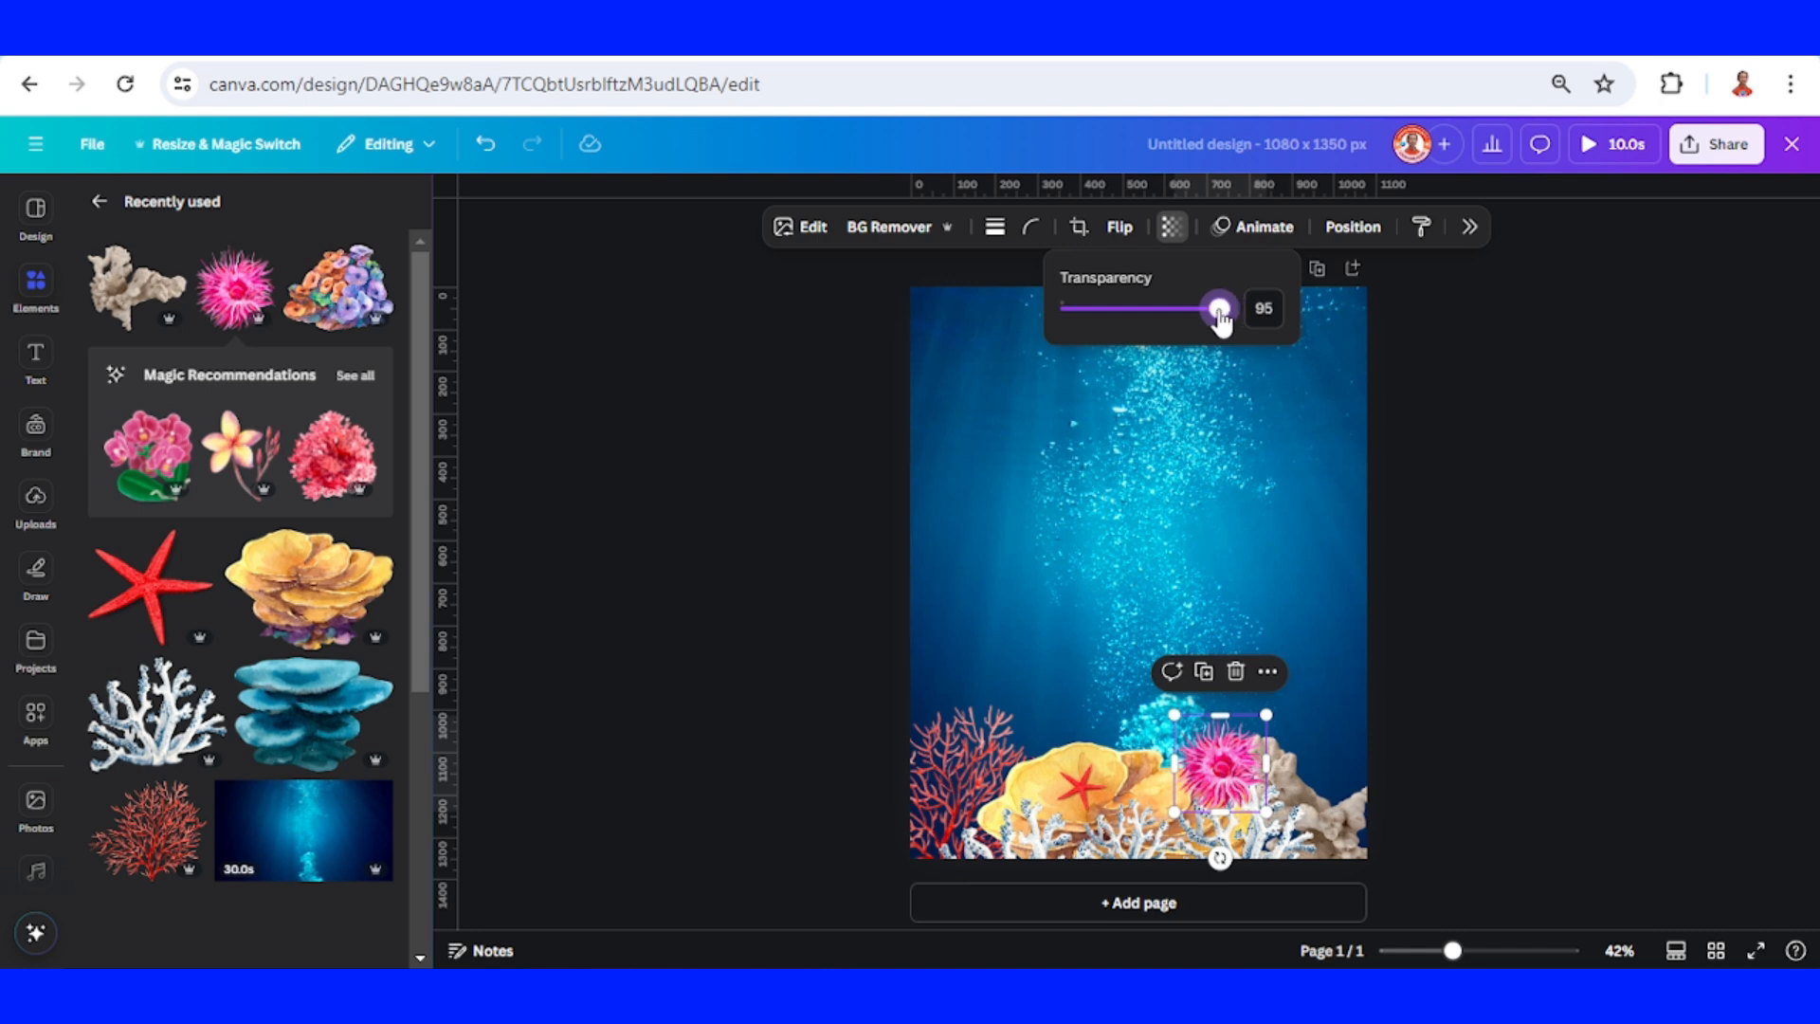
drag(1219, 309, 1208, 309)
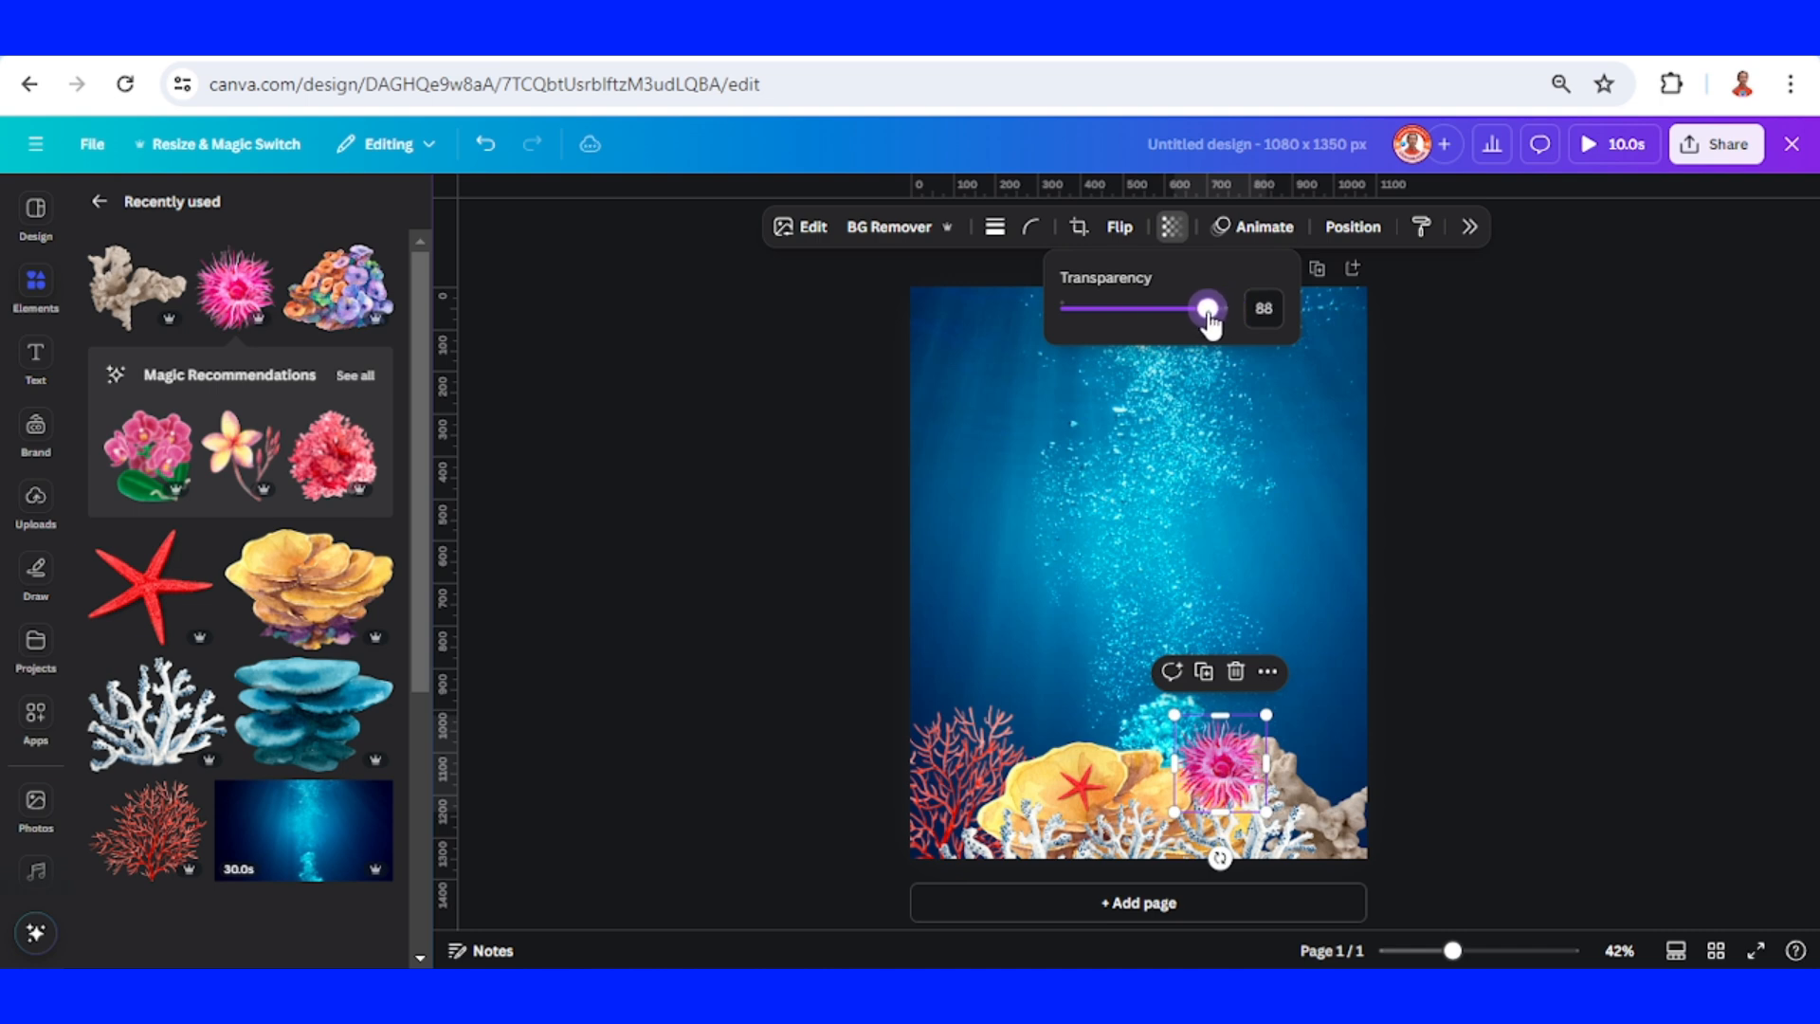
Move the anemone lower in the layer list so it sits behind the front corals.
click(1352, 226)
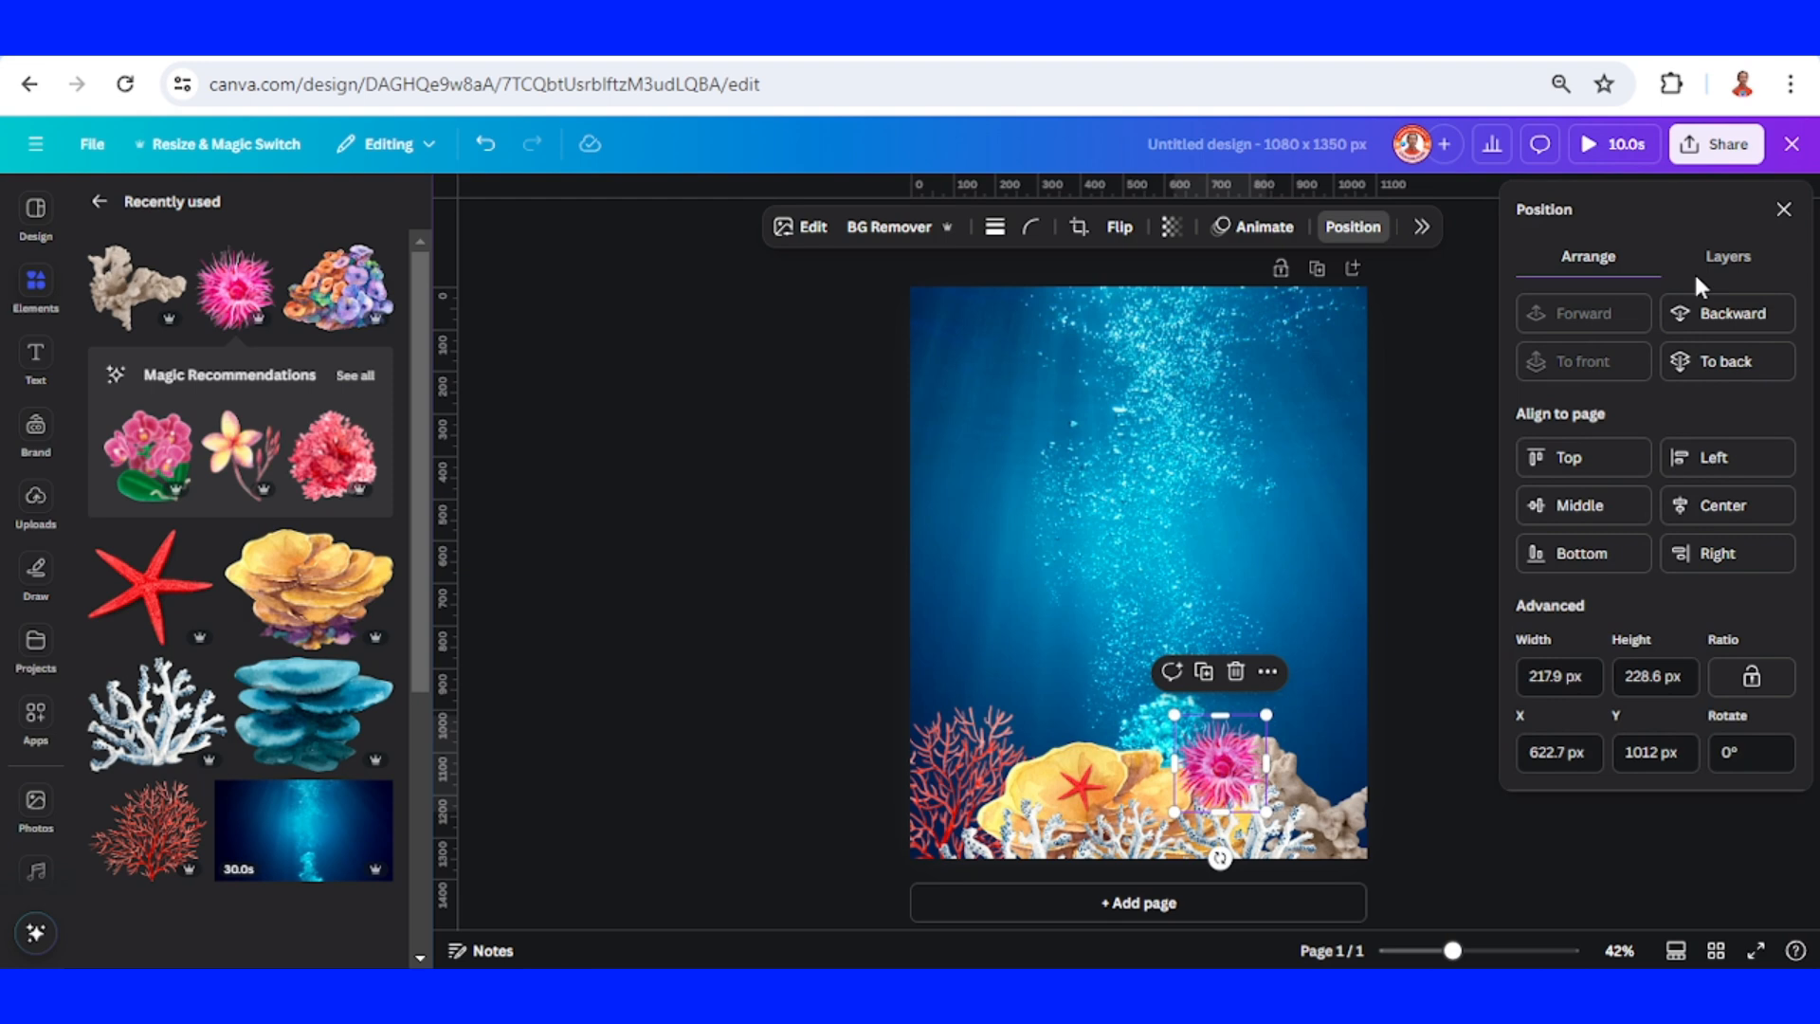
click(1711, 256)
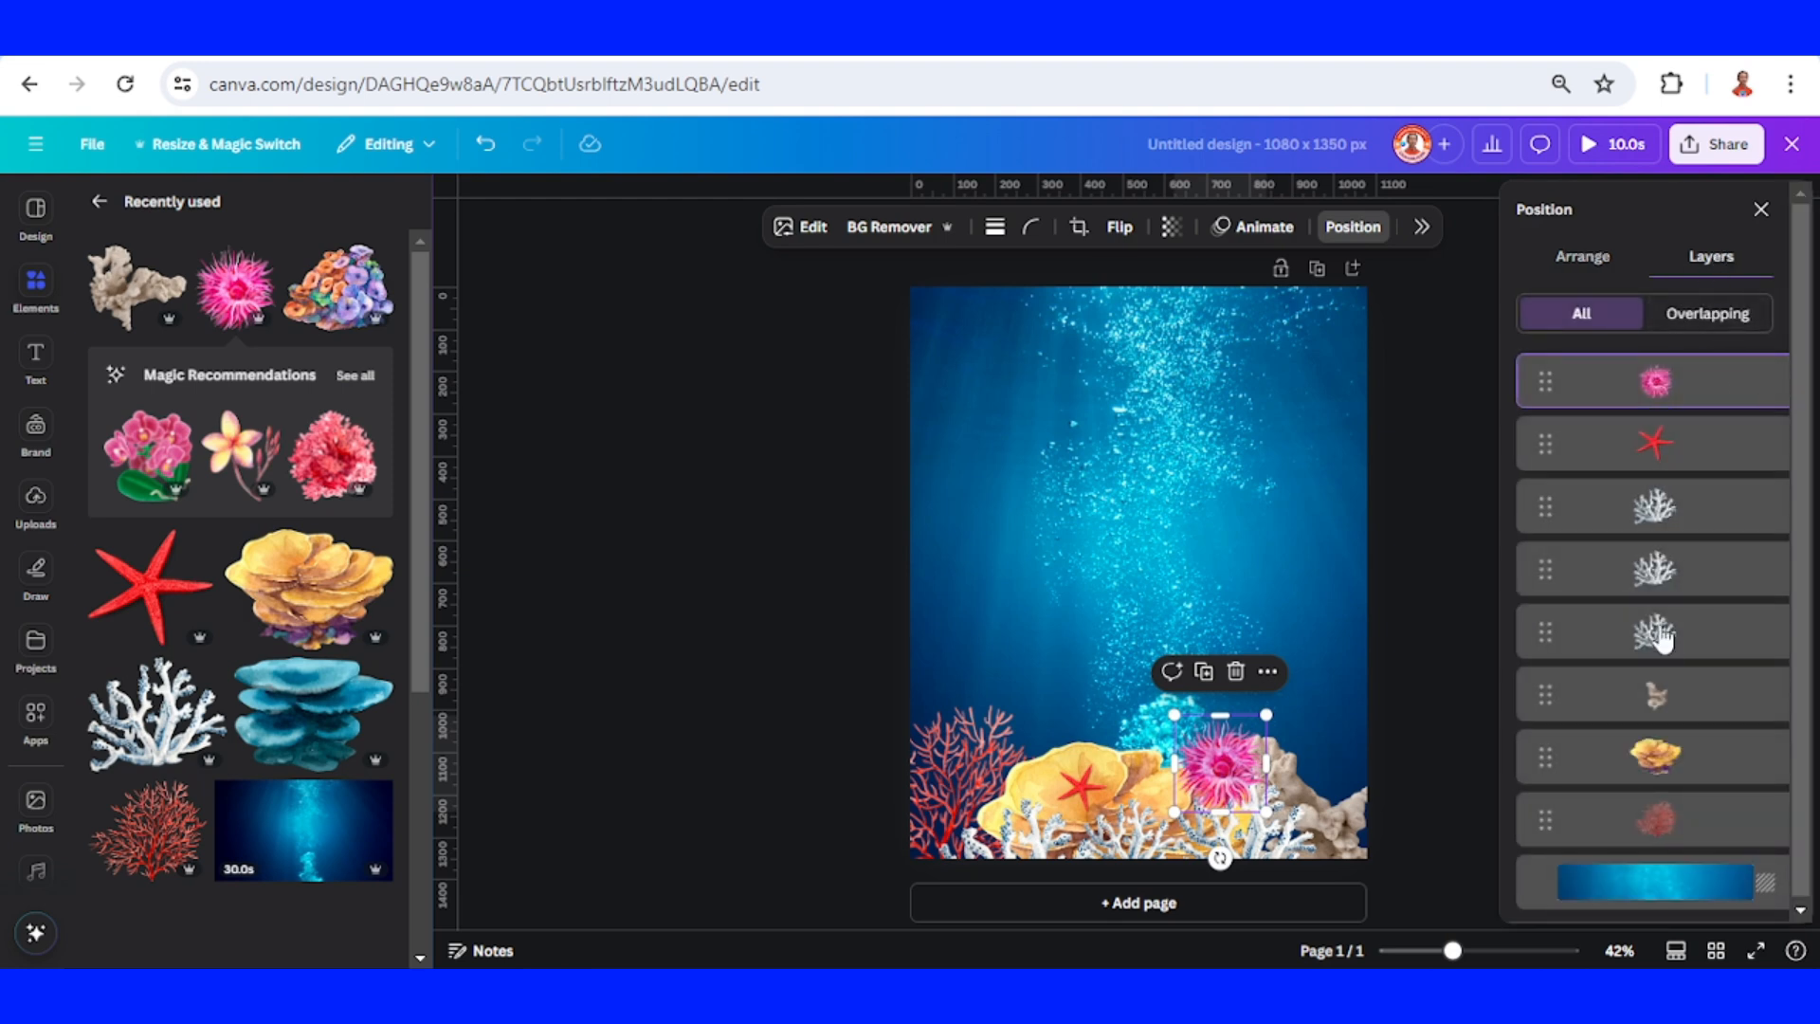
drag(1657, 381, 1689, 778)
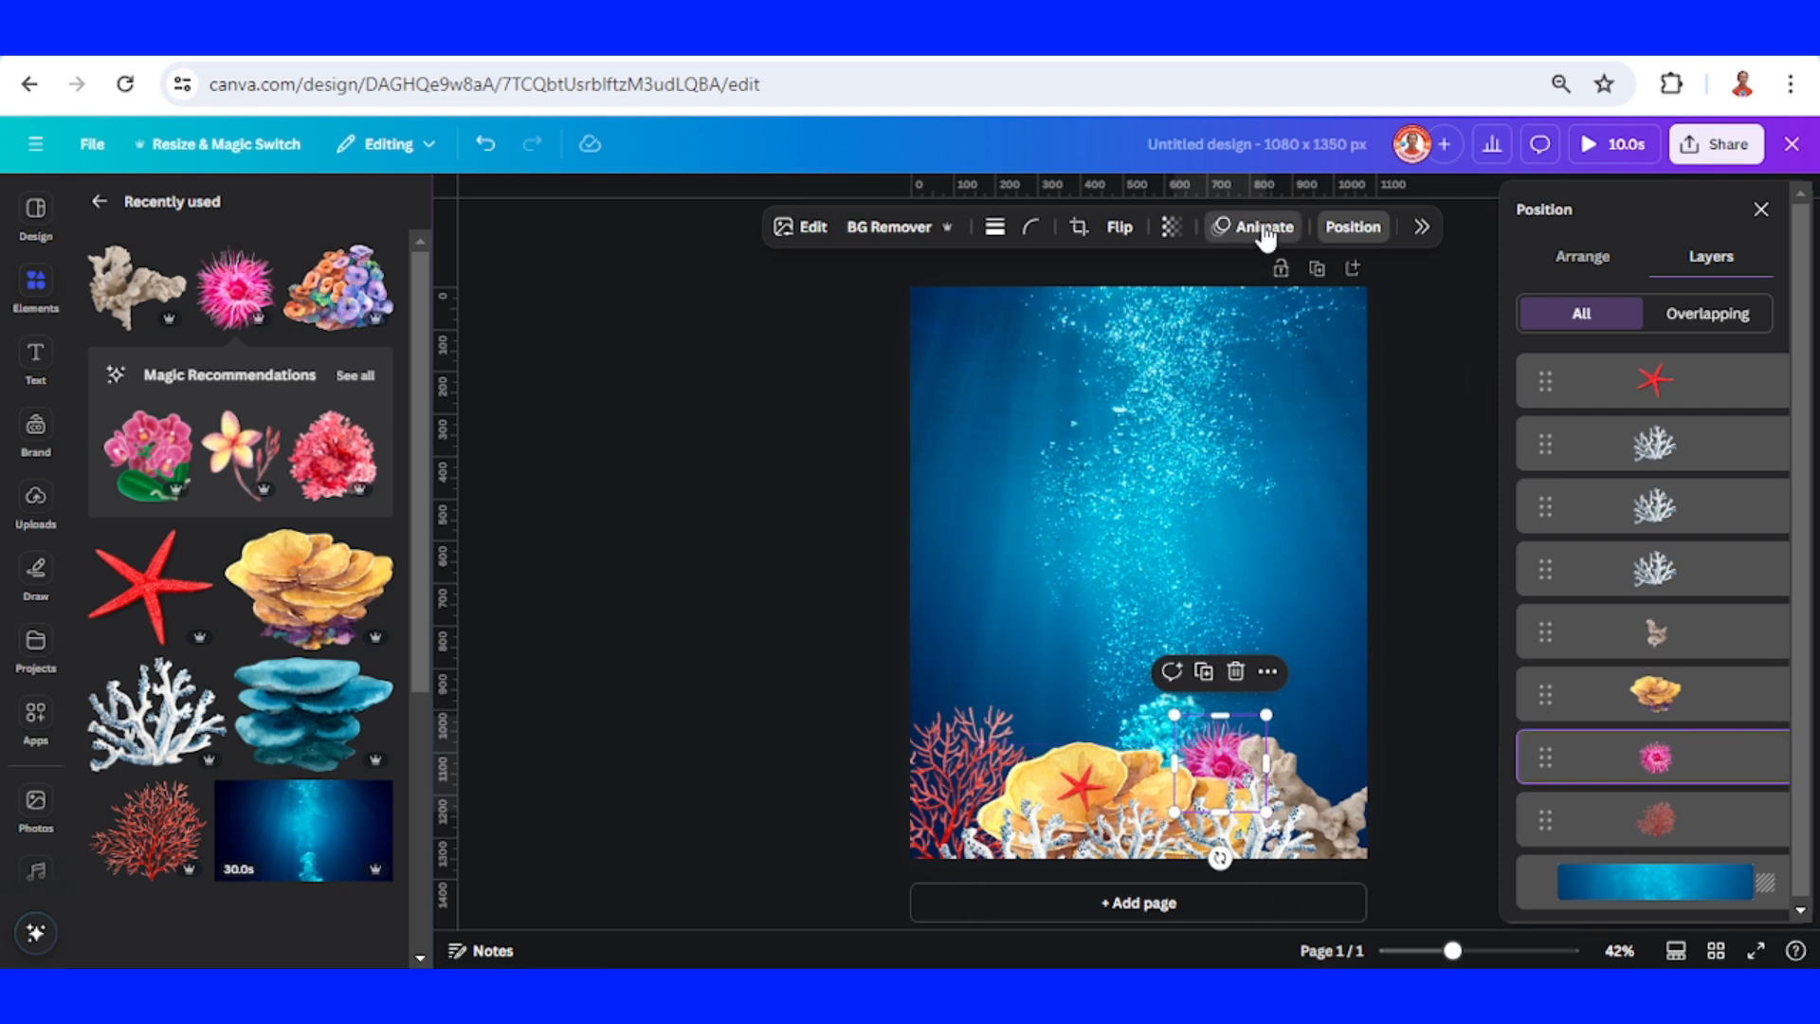
Give the anemone a Pulse motion effect (tried Wiggle first) at minimum intensity.
click(1251, 226)
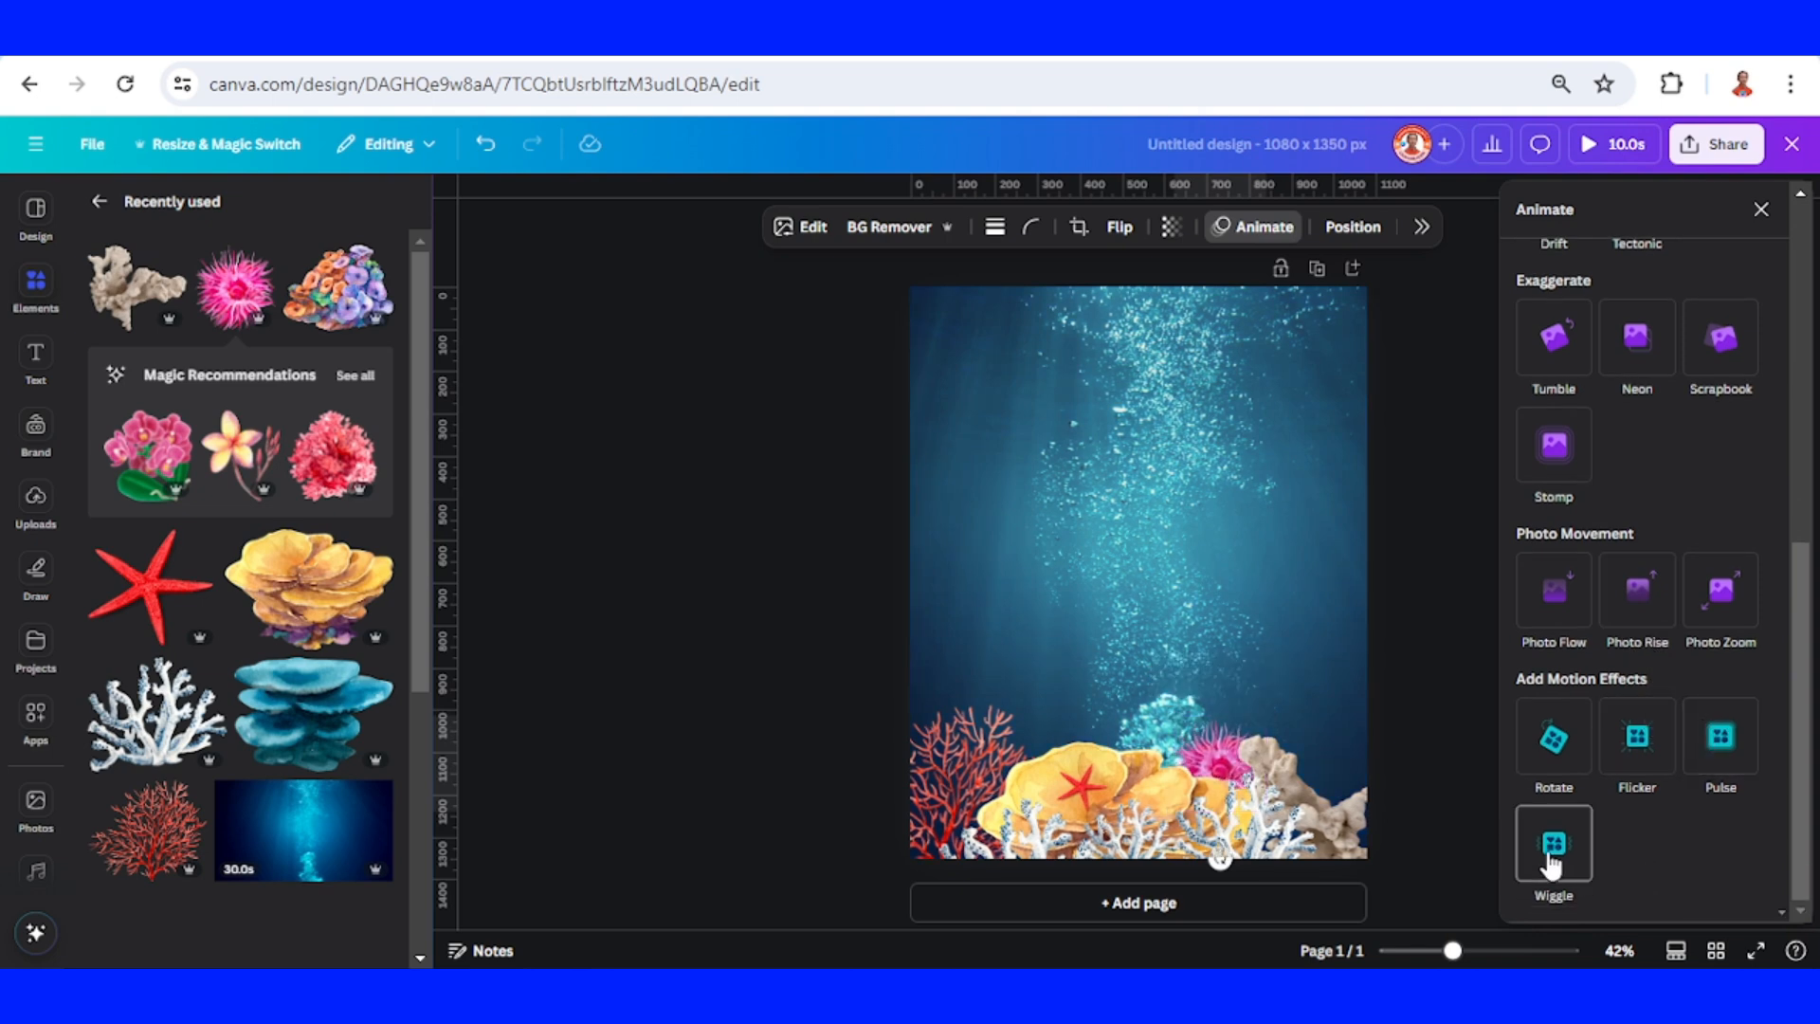
click(1553, 842)
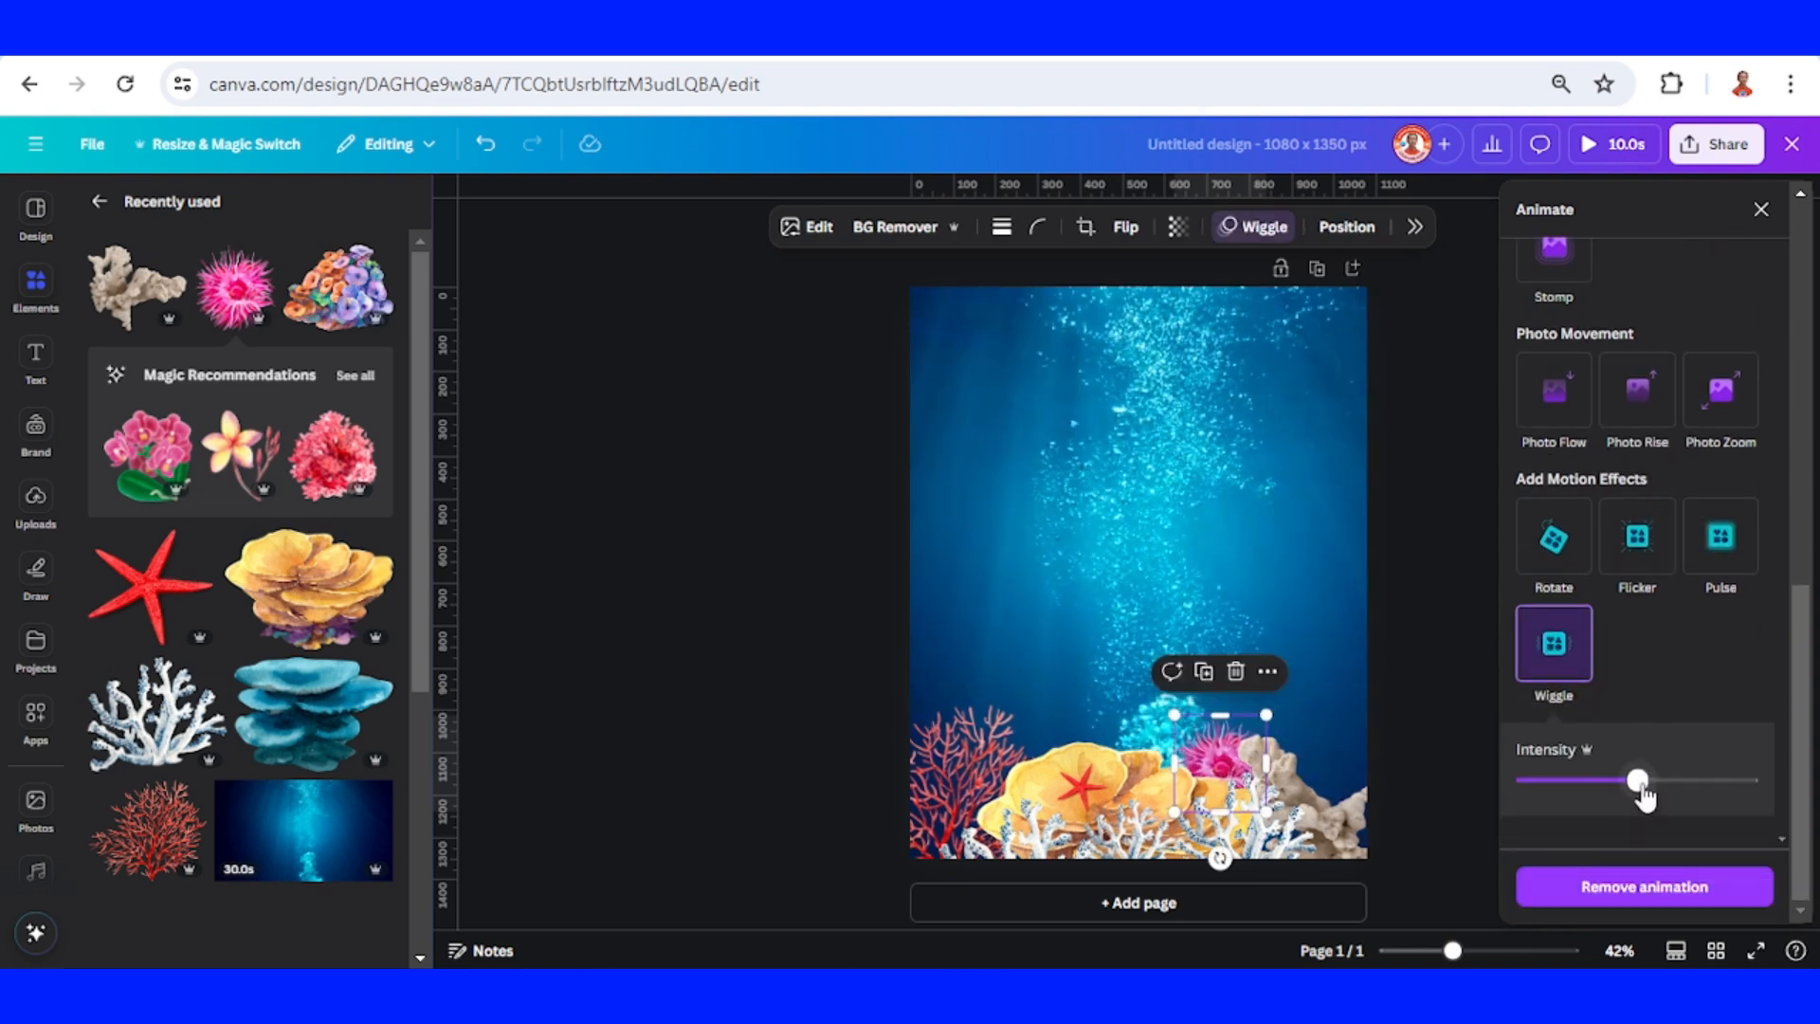
drag(1637, 782, 1518, 782)
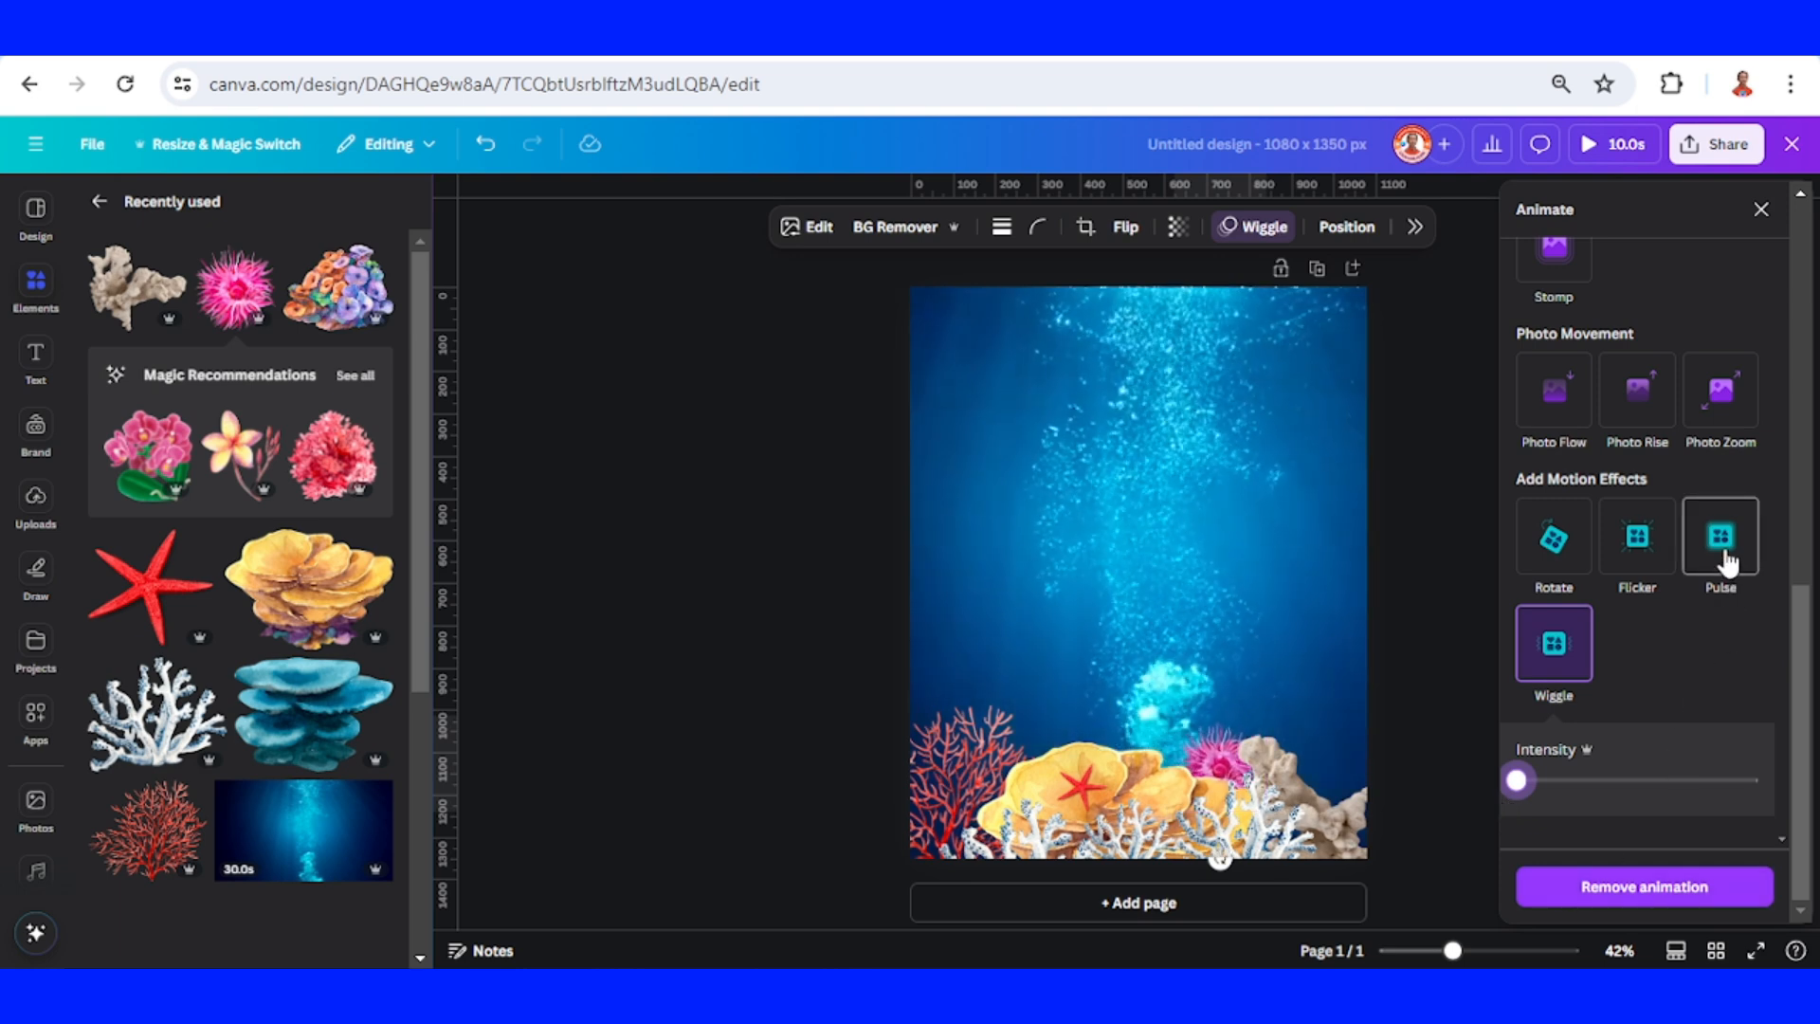
click(1720, 536)
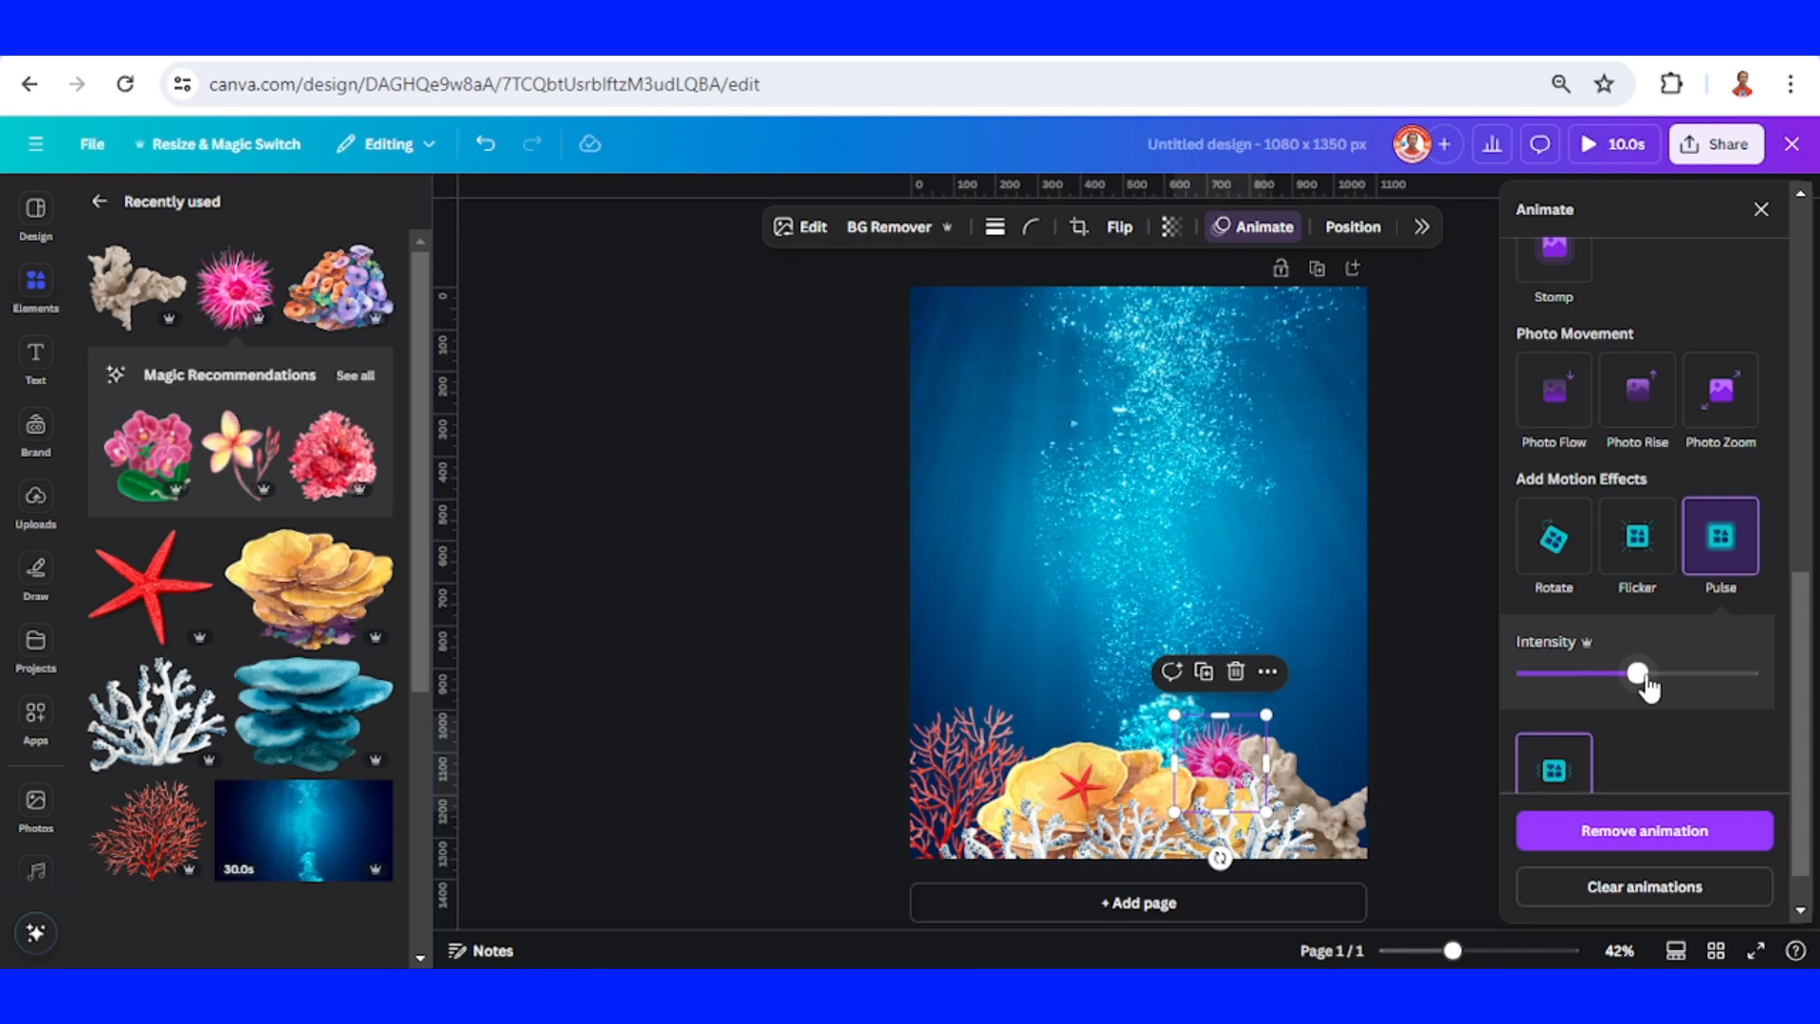
drag(1636, 673, 1517, 673)
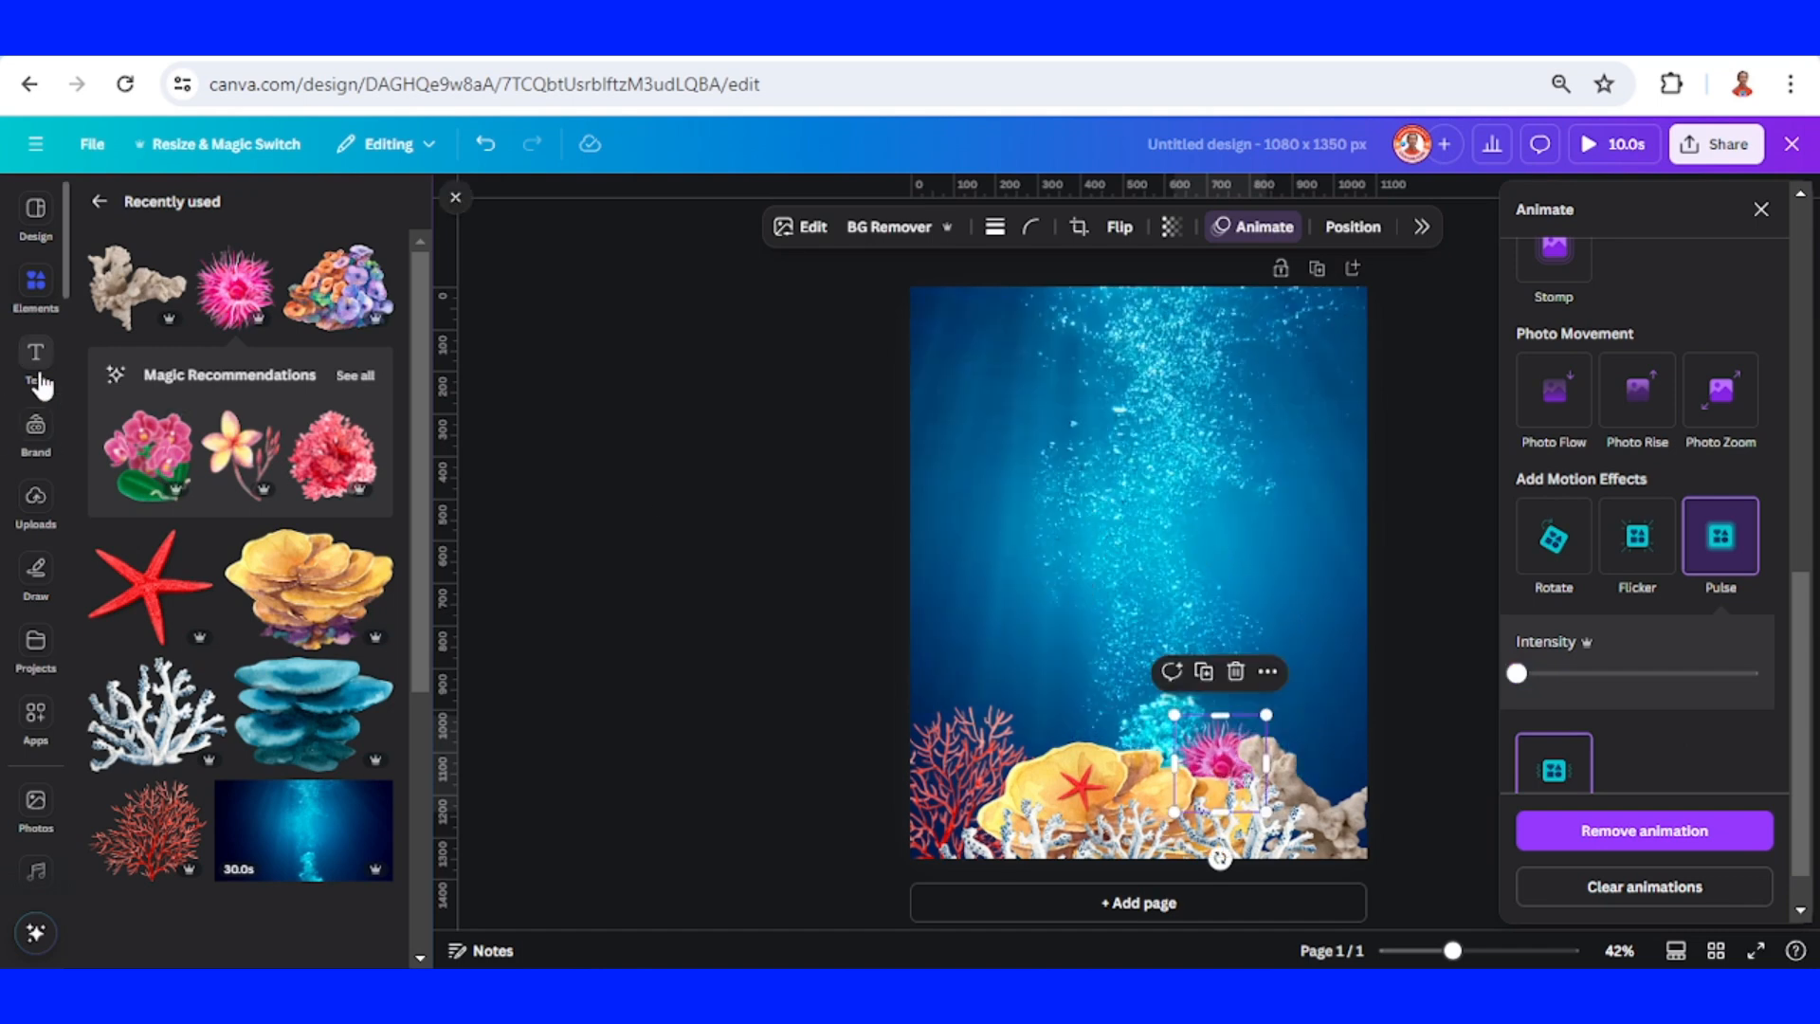
click(34, 360)
text(WORLD OCEANS DAY 2024)
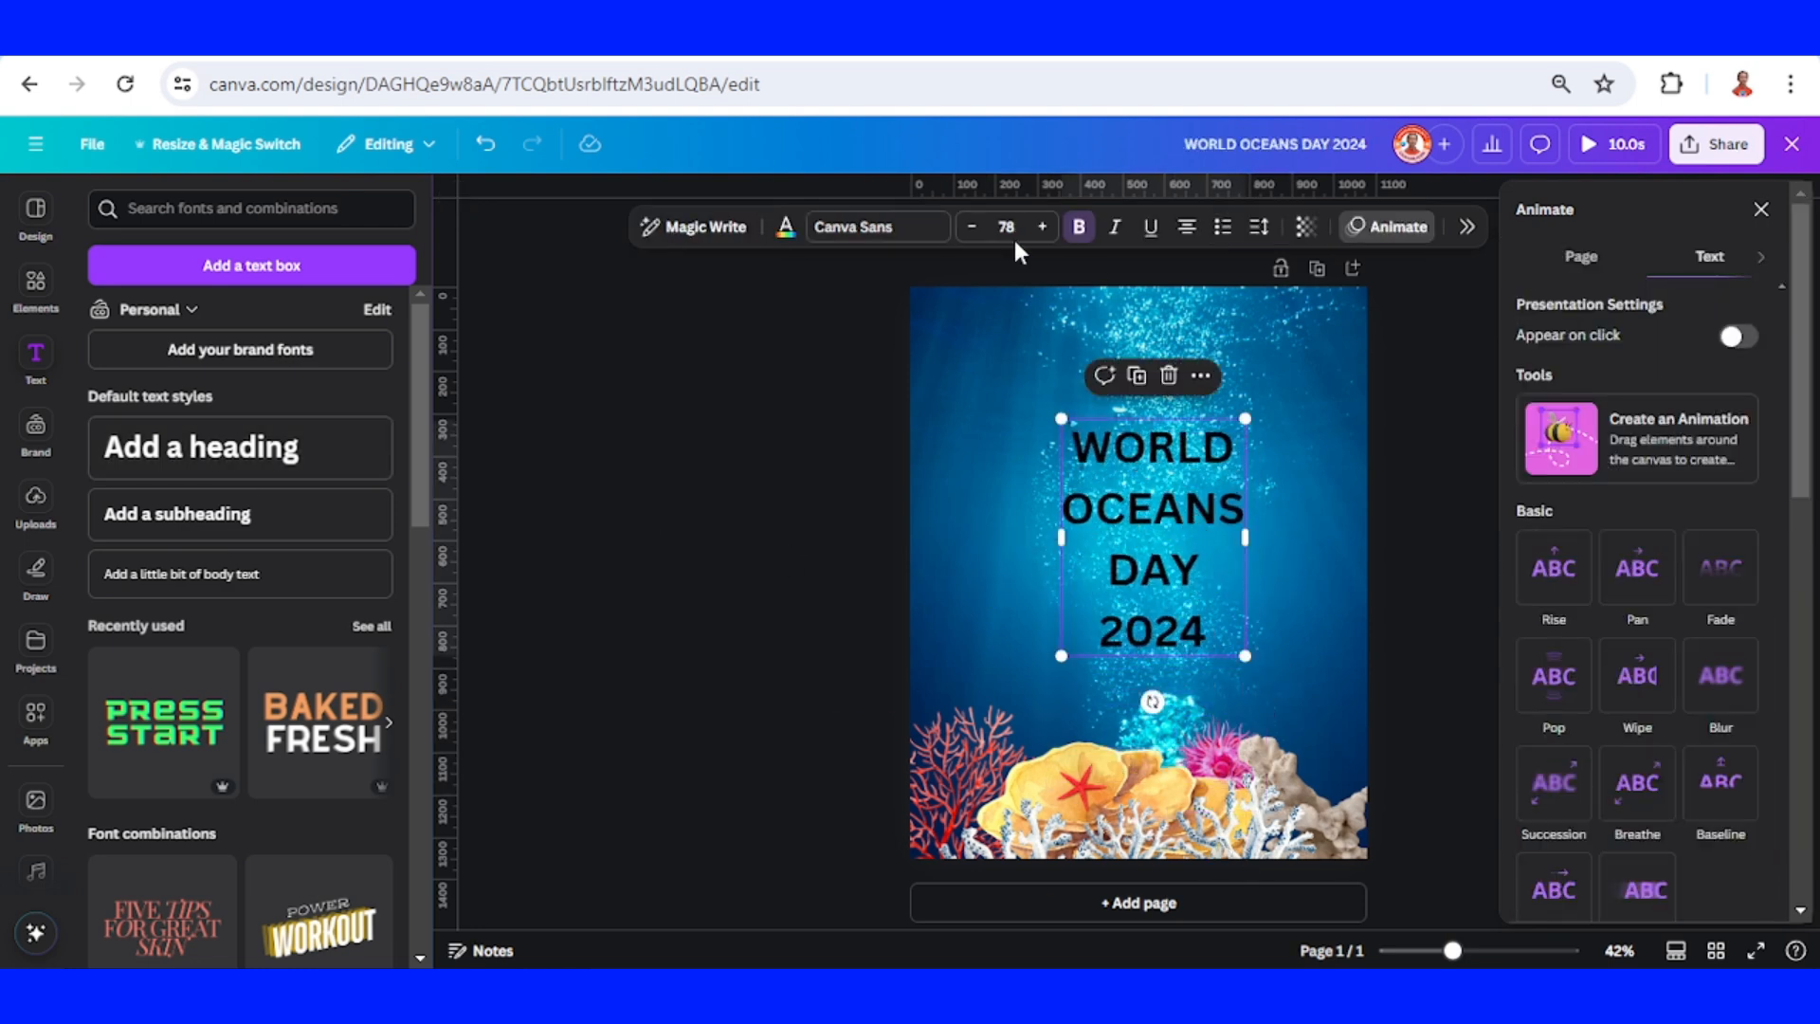
Set the WORLD OCEANS DAY 2024 headline in the Antonio font.
click(861, 226)
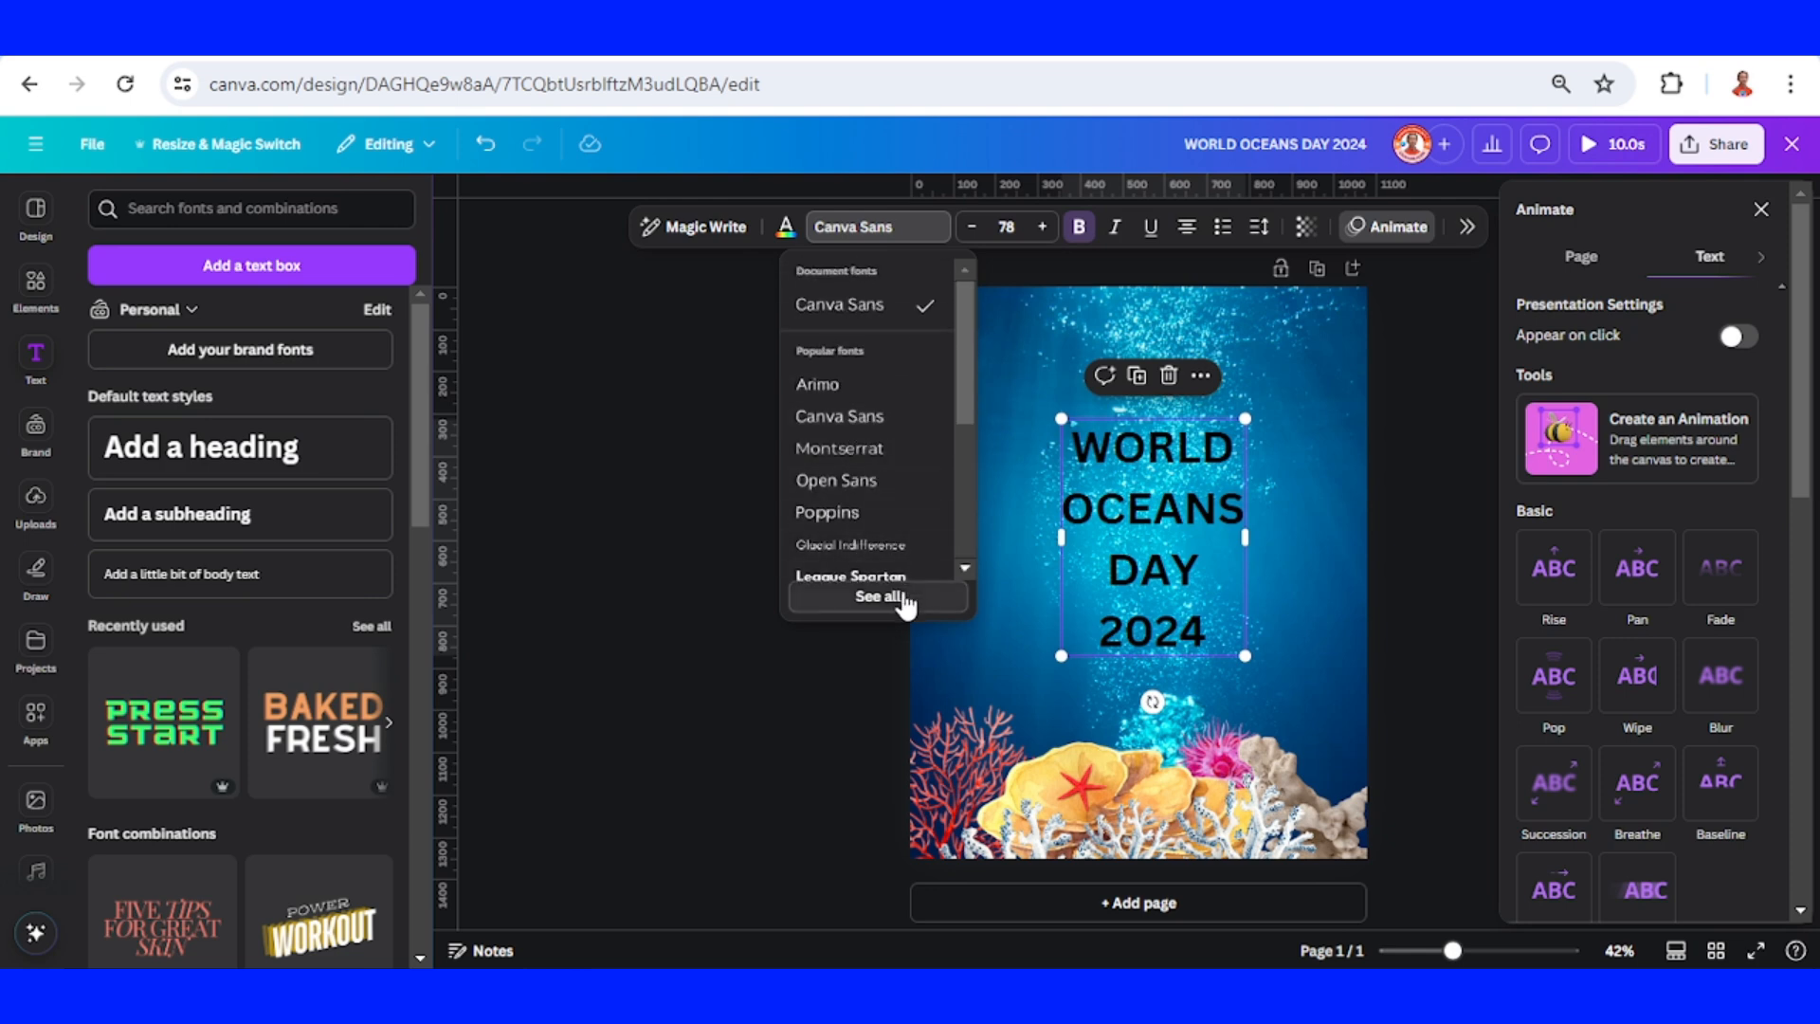
click(880, 595)
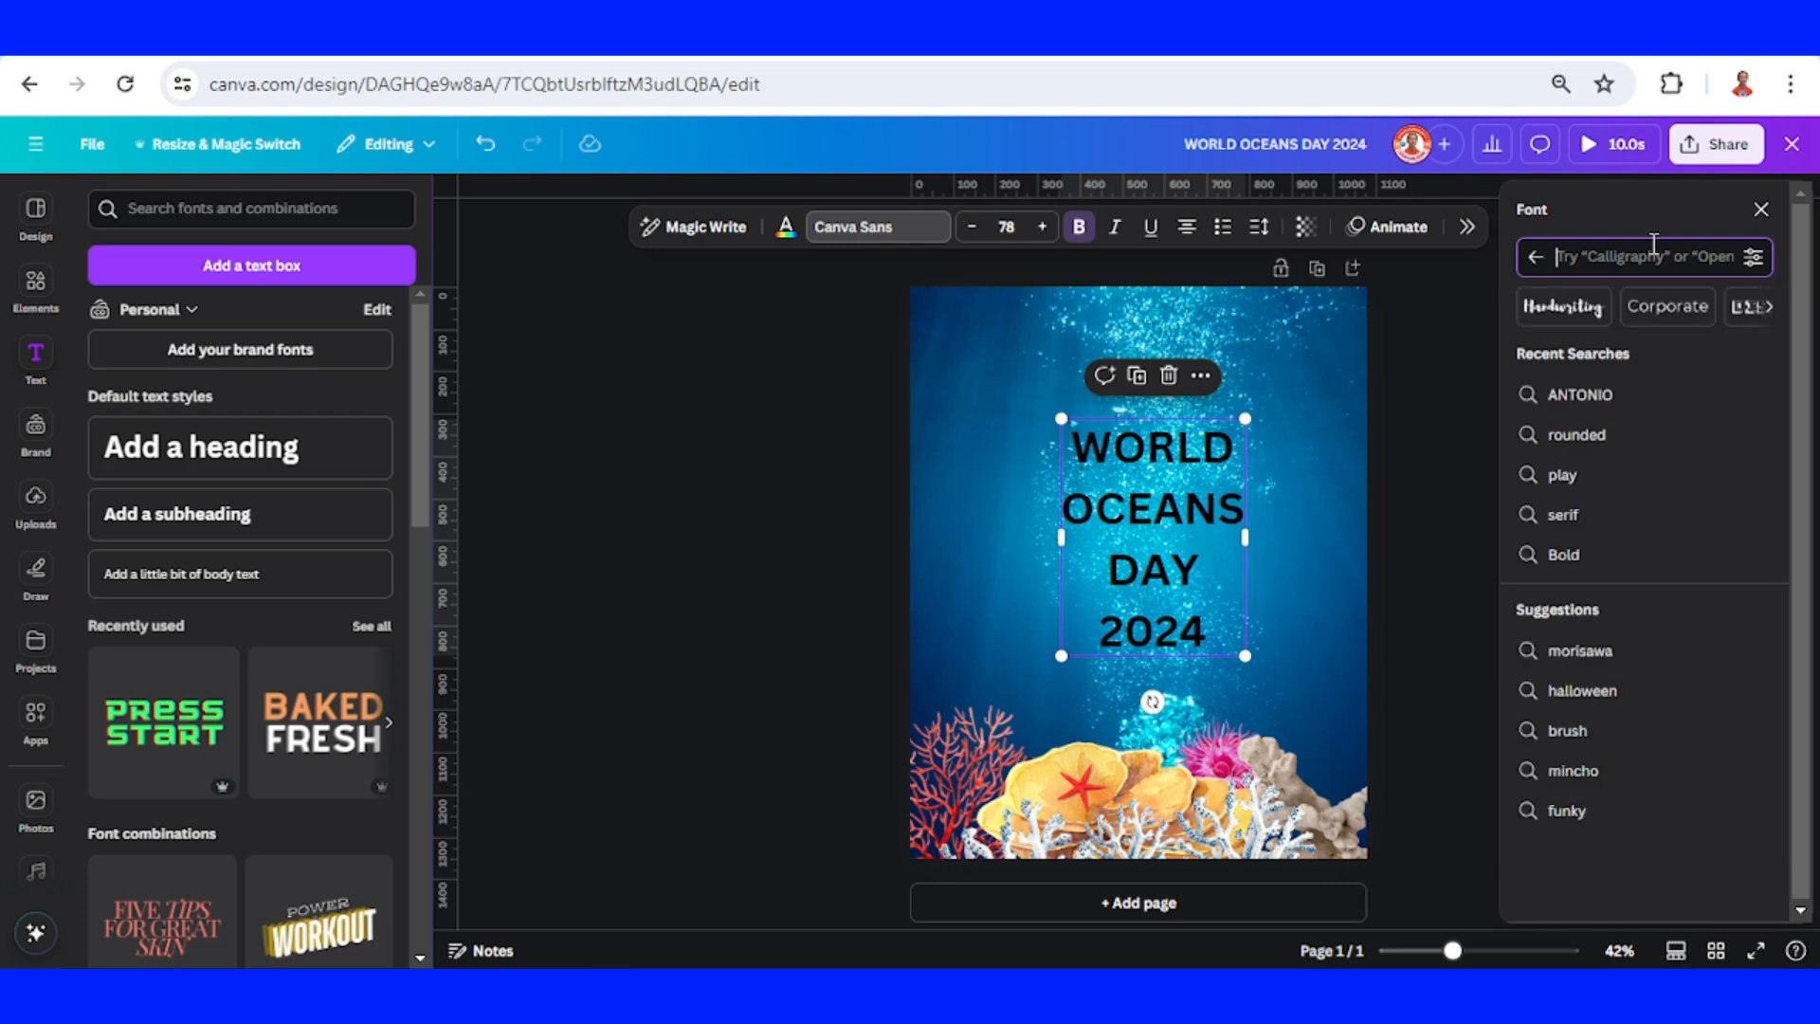
click(1581, 395)
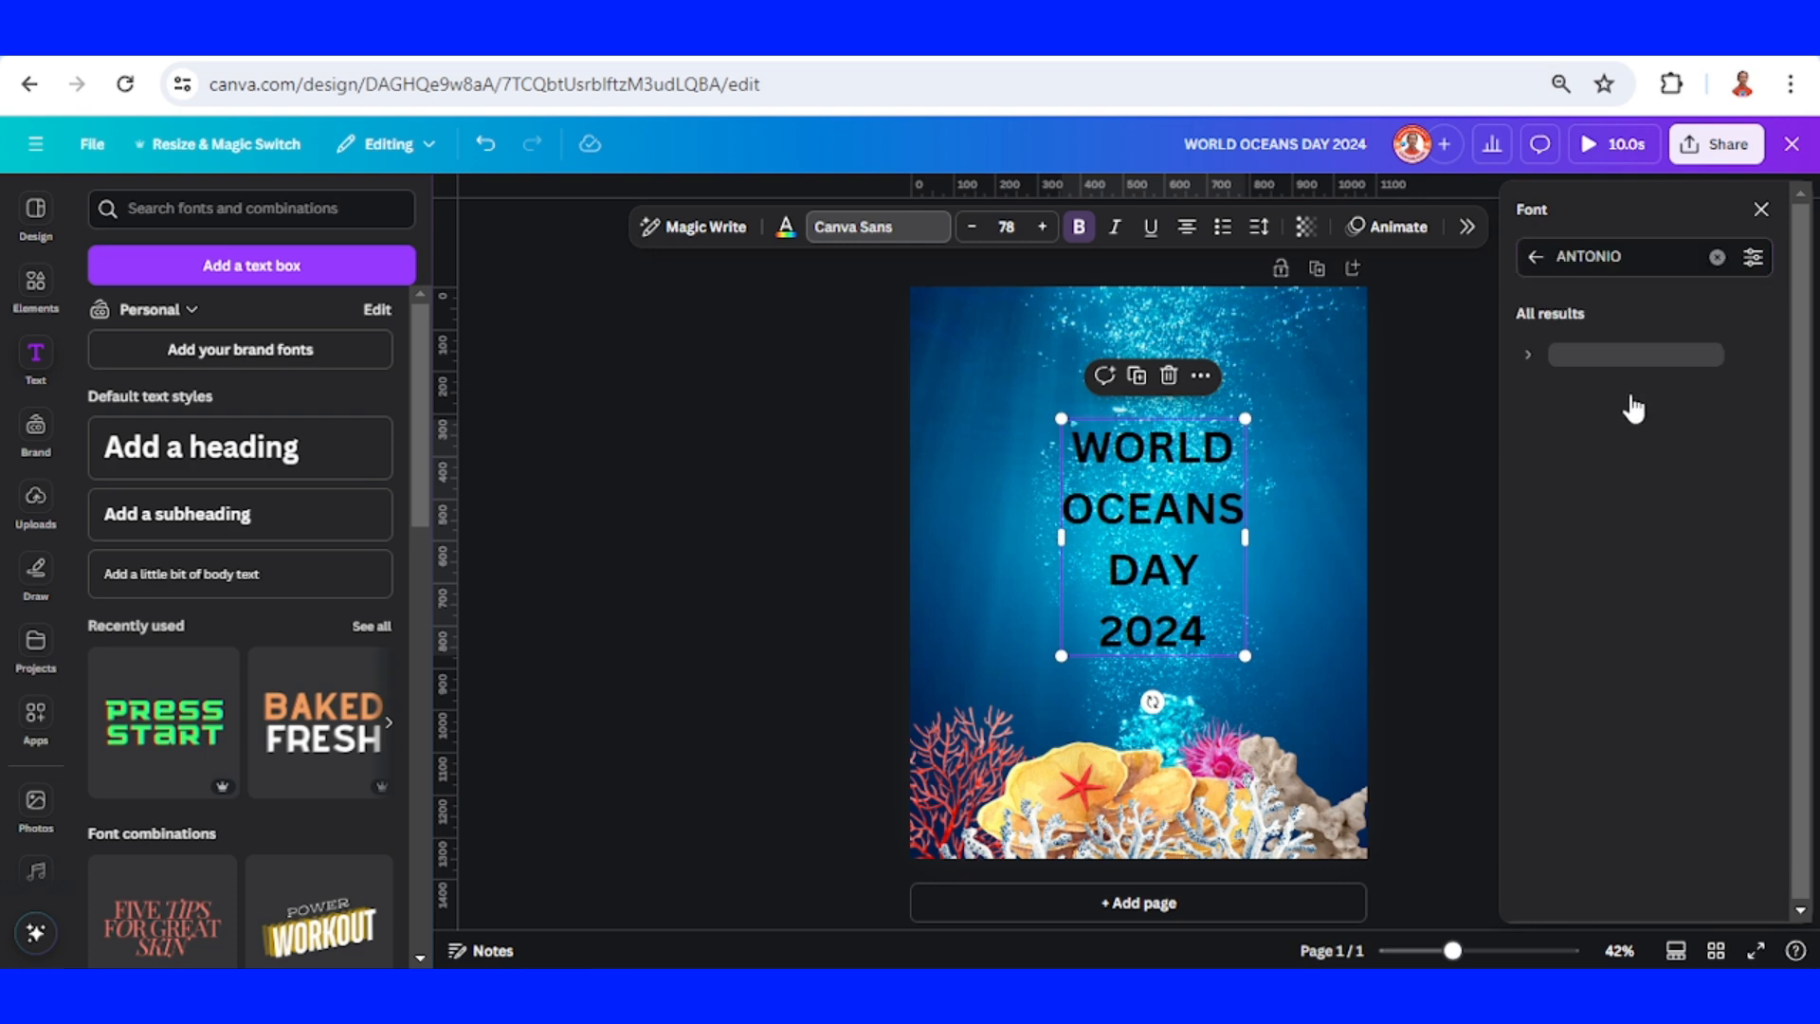
click(1574, 353)
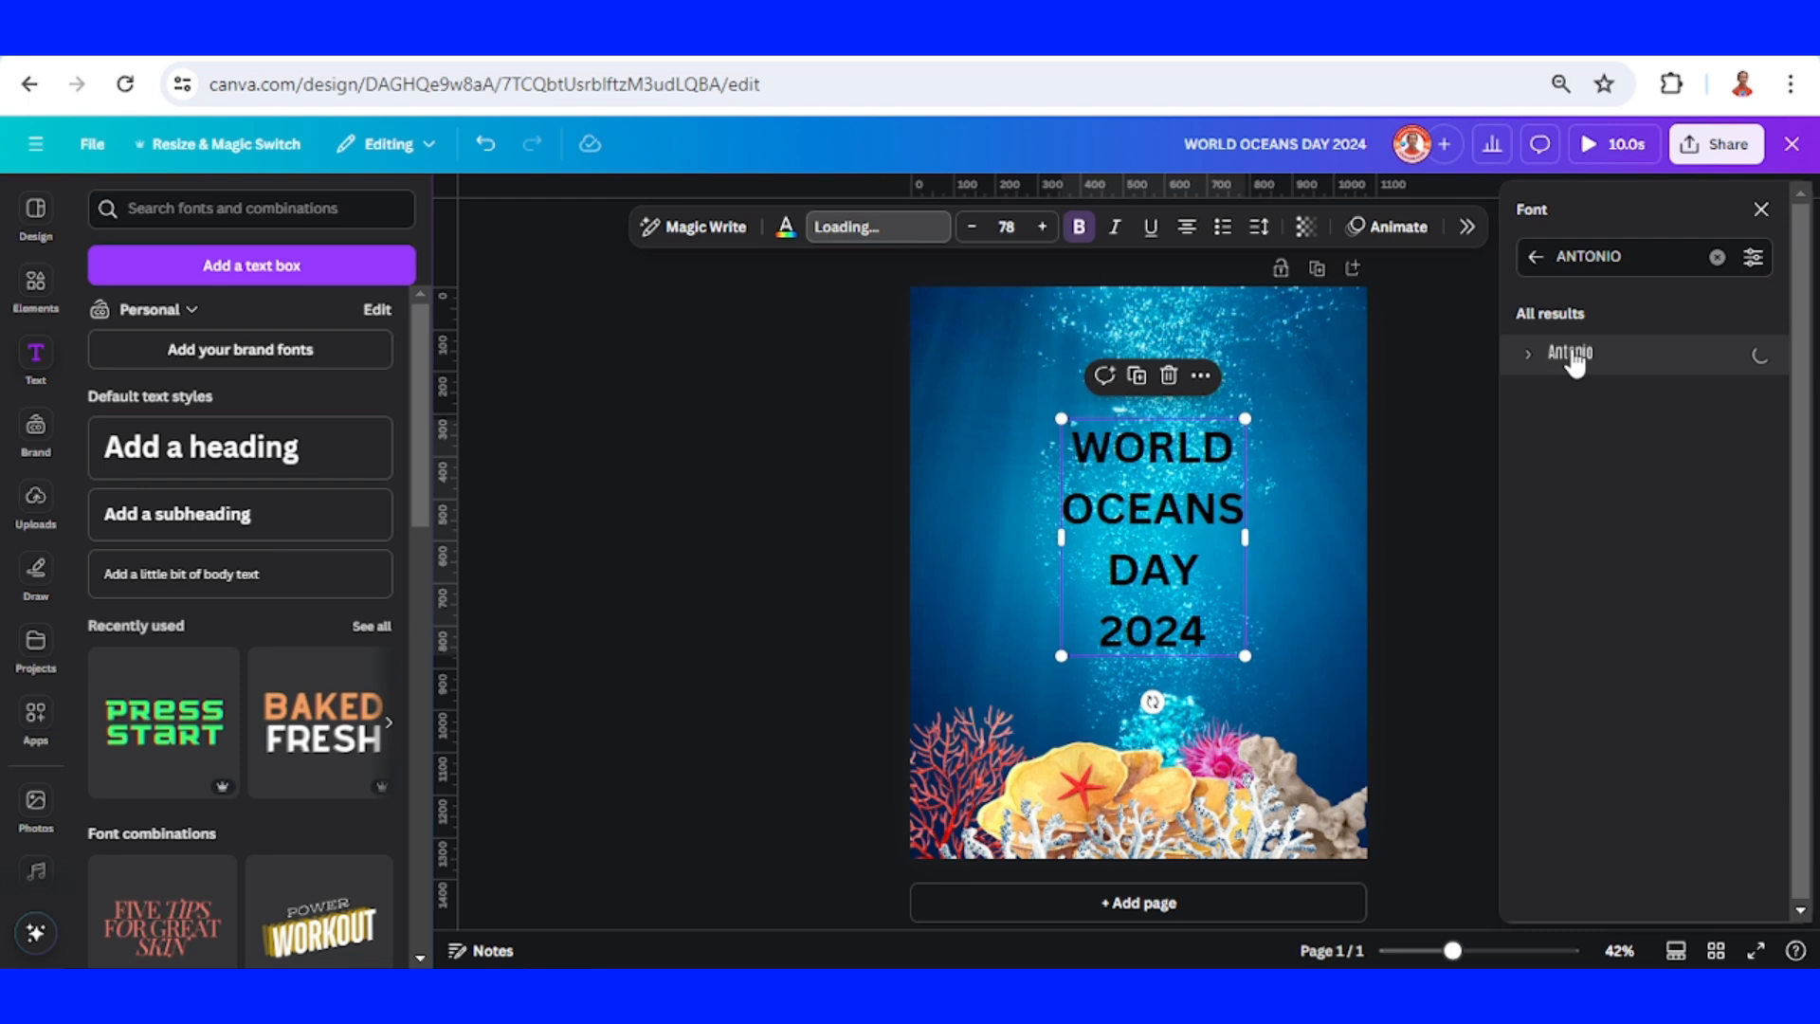
click(1570, 353)
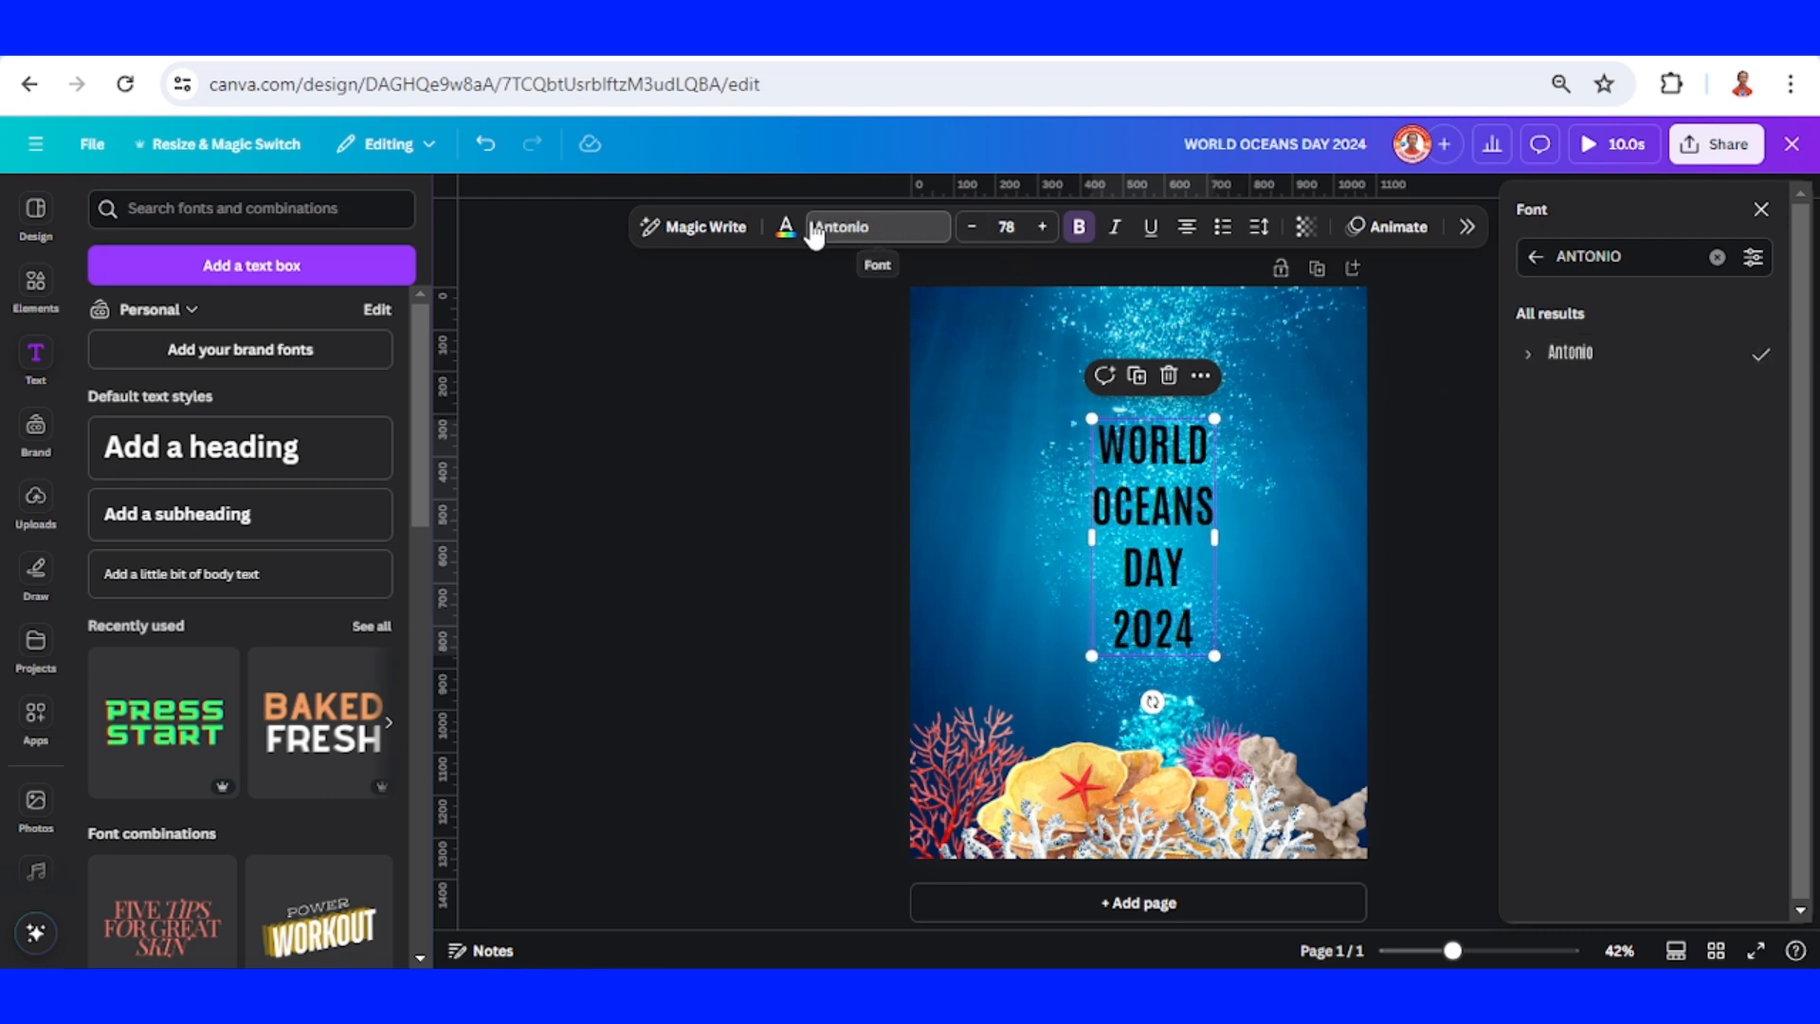
Make the headline white and tighten its line spacing.
click(785, 226)
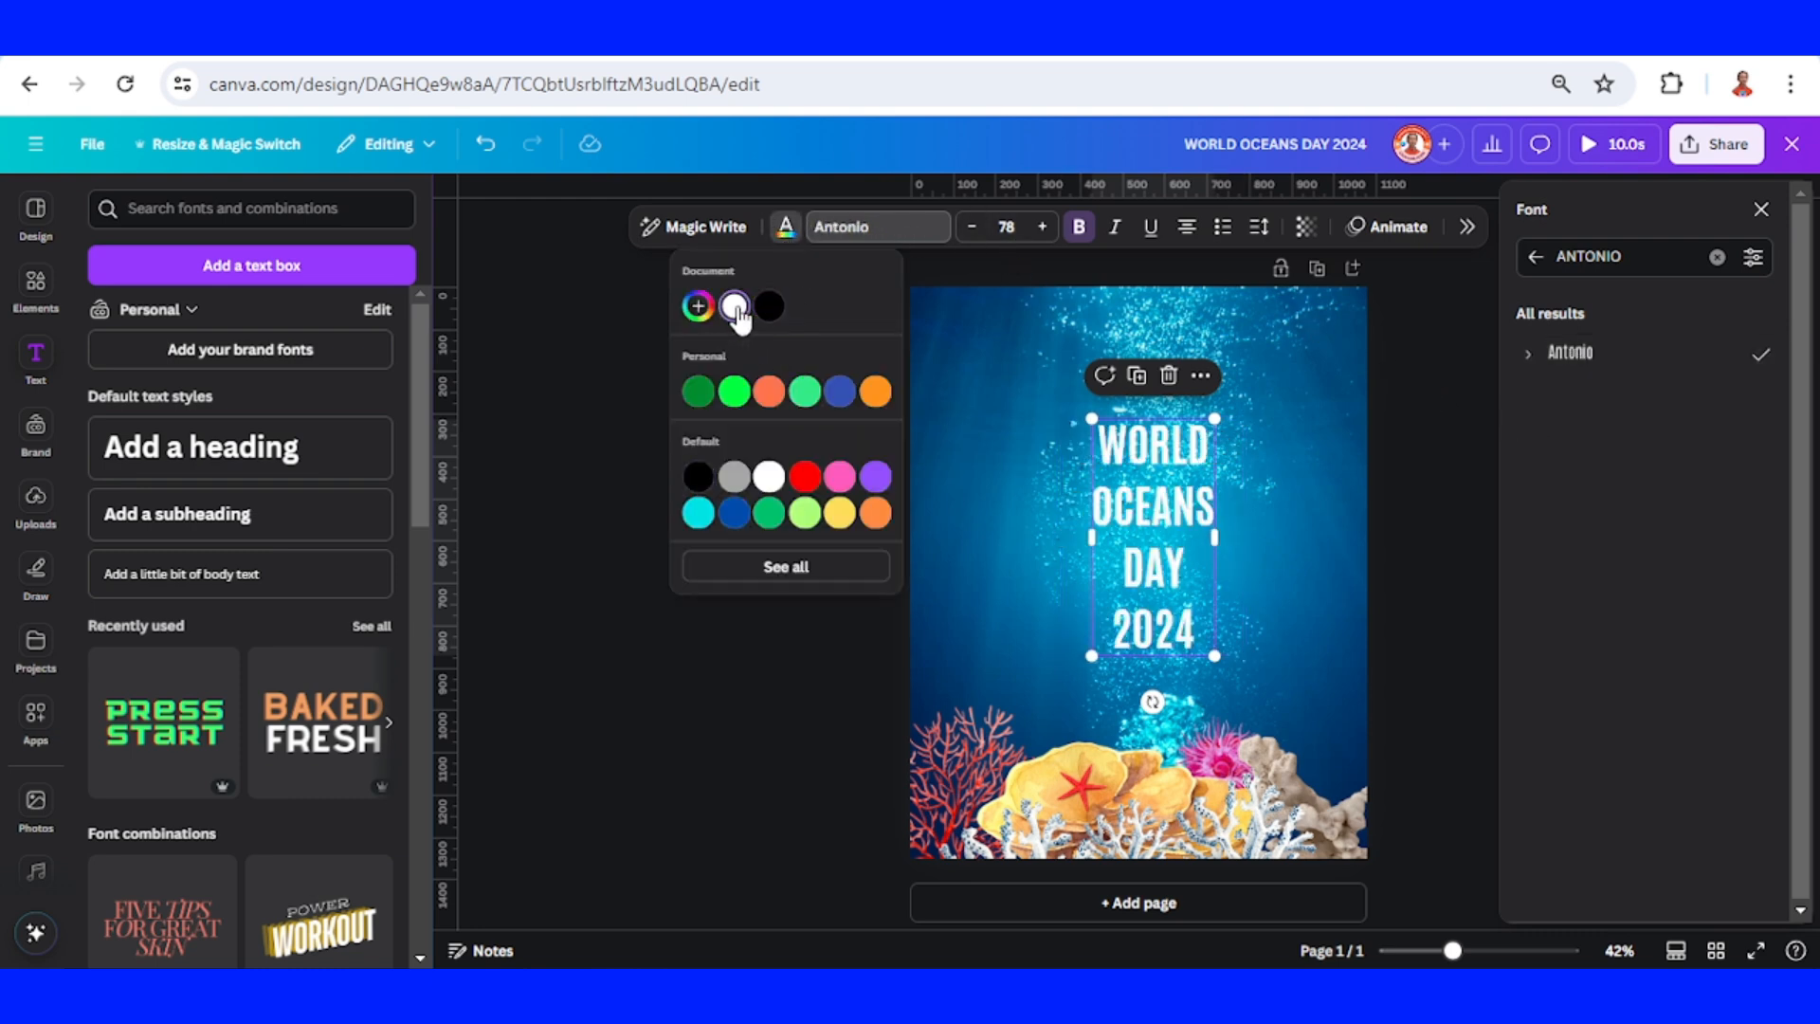
click(734, 305)
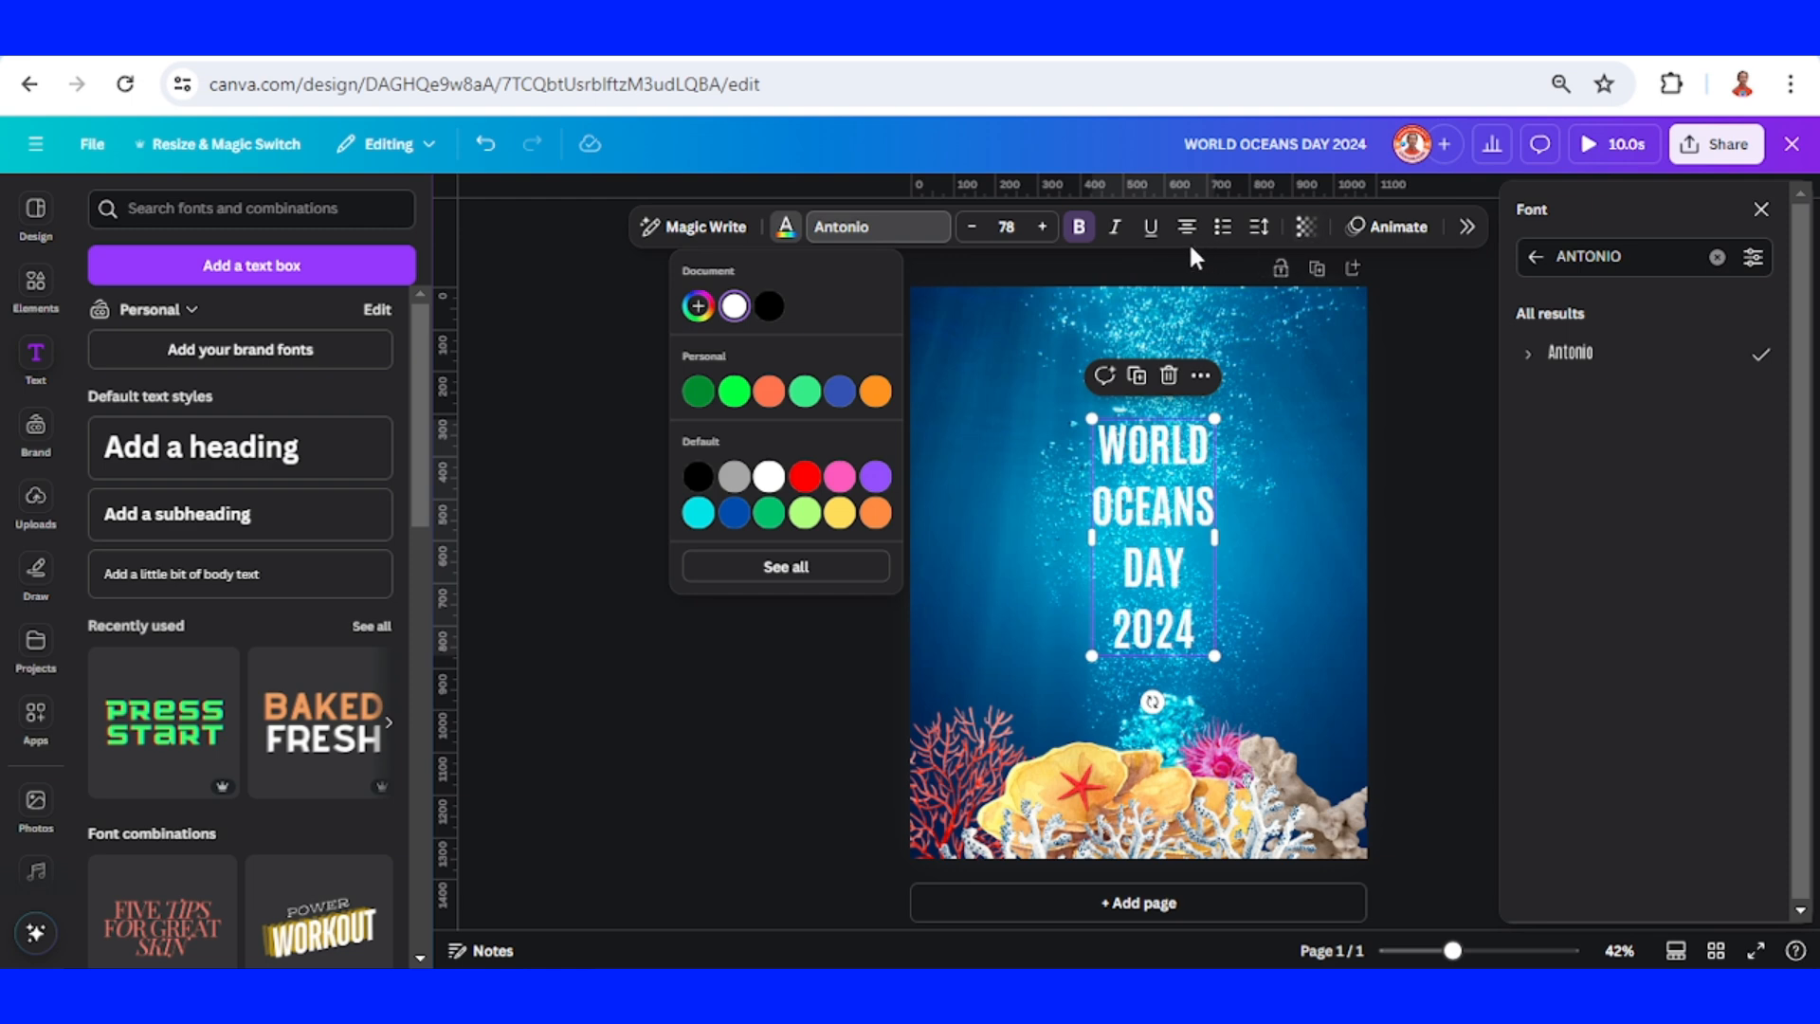
click(1259, 226)
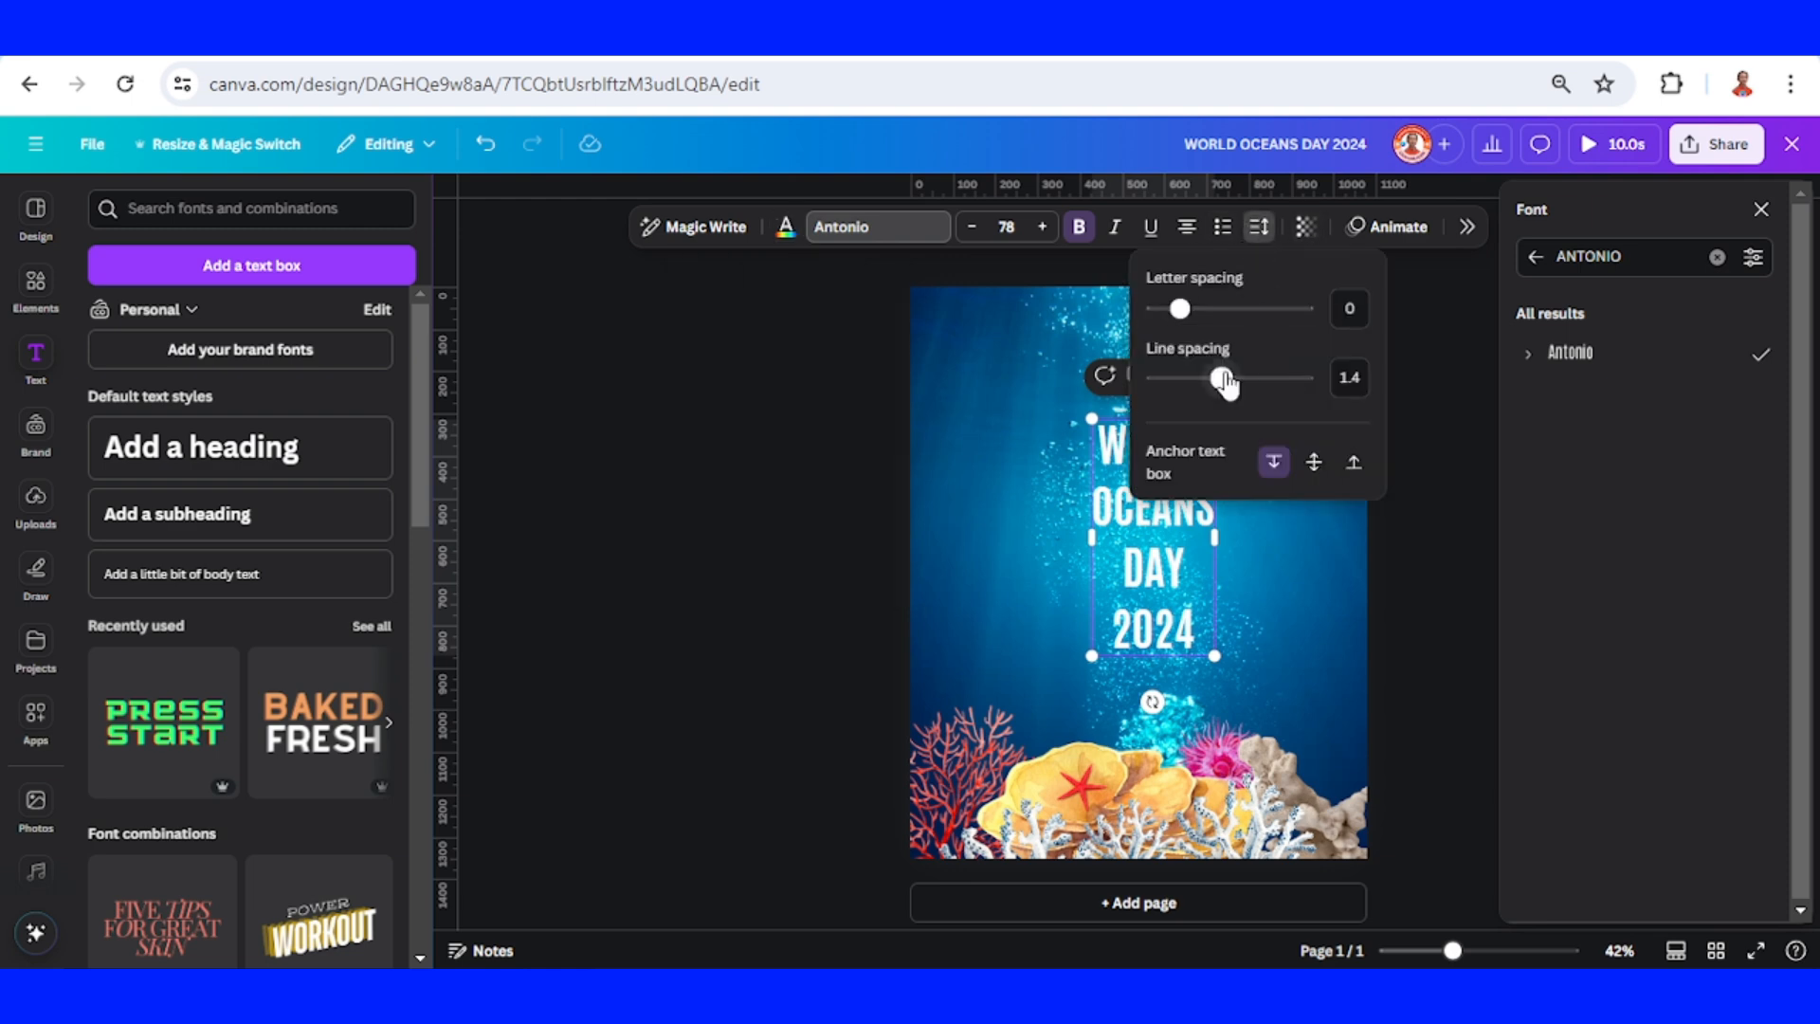
drag(1227, 378, 1187, 377)
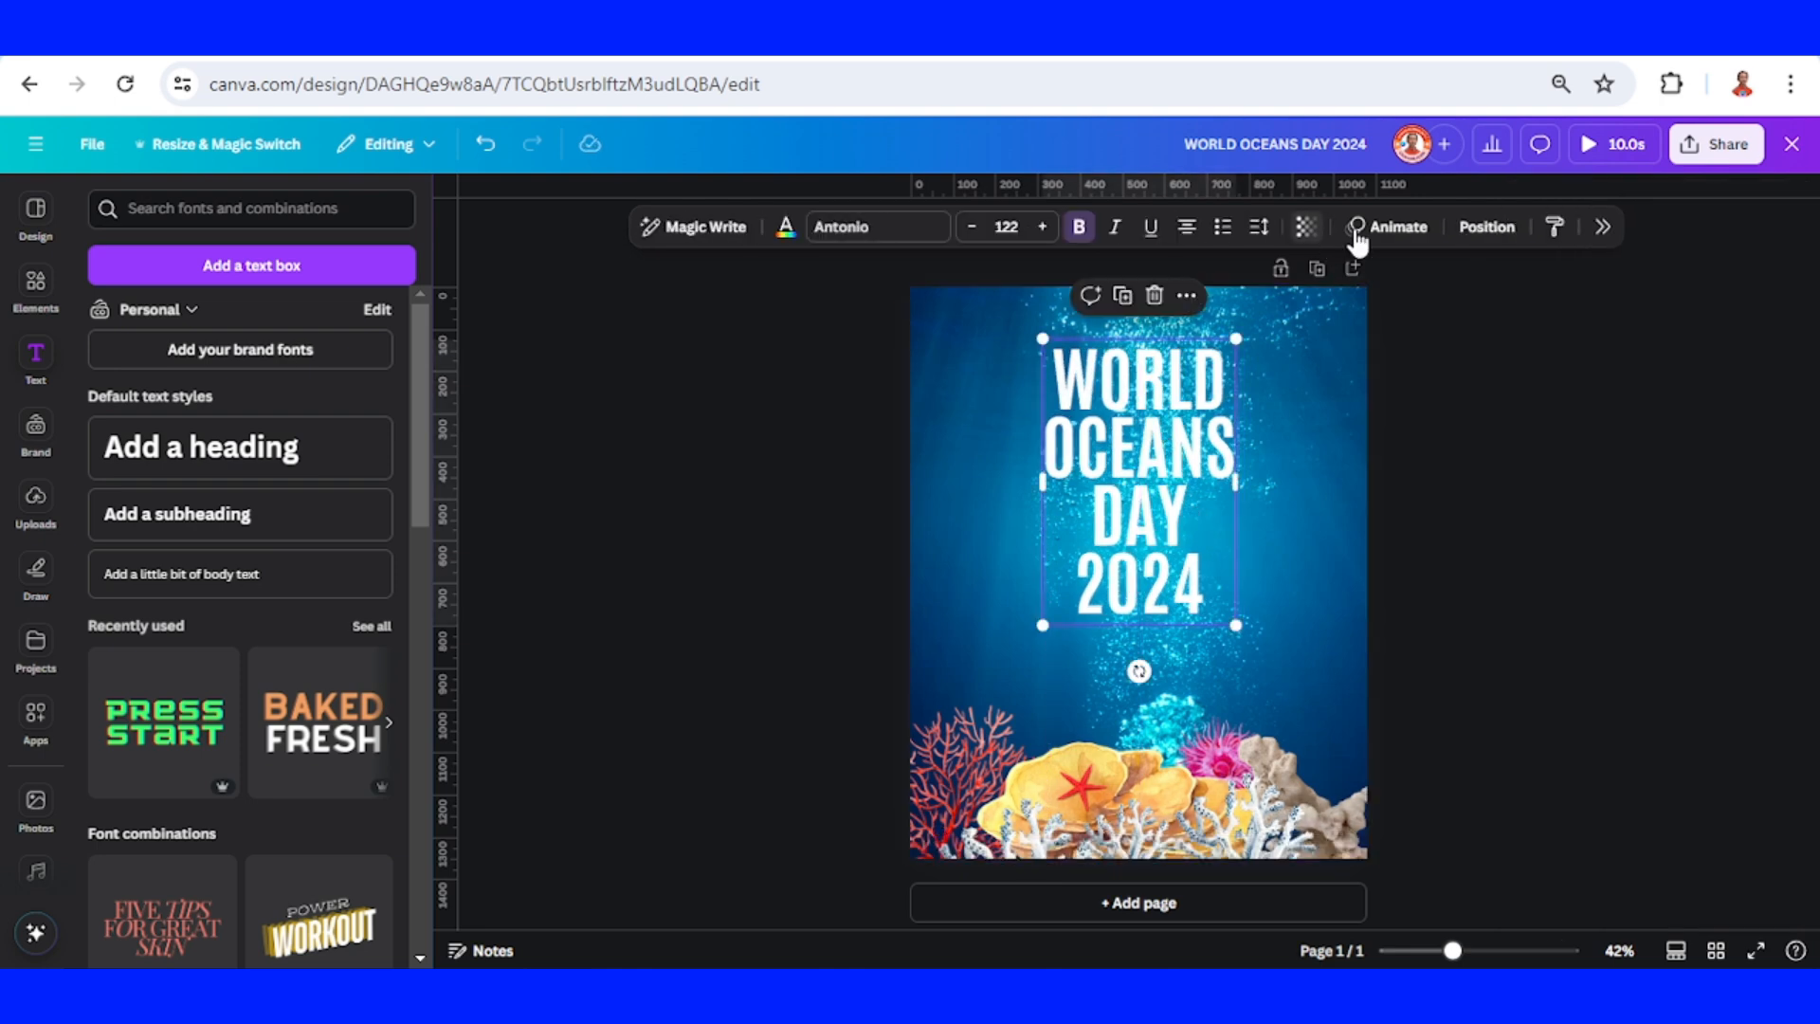
Give the headline a Clarify entrance animation with faster speed.
click(1398, 226)
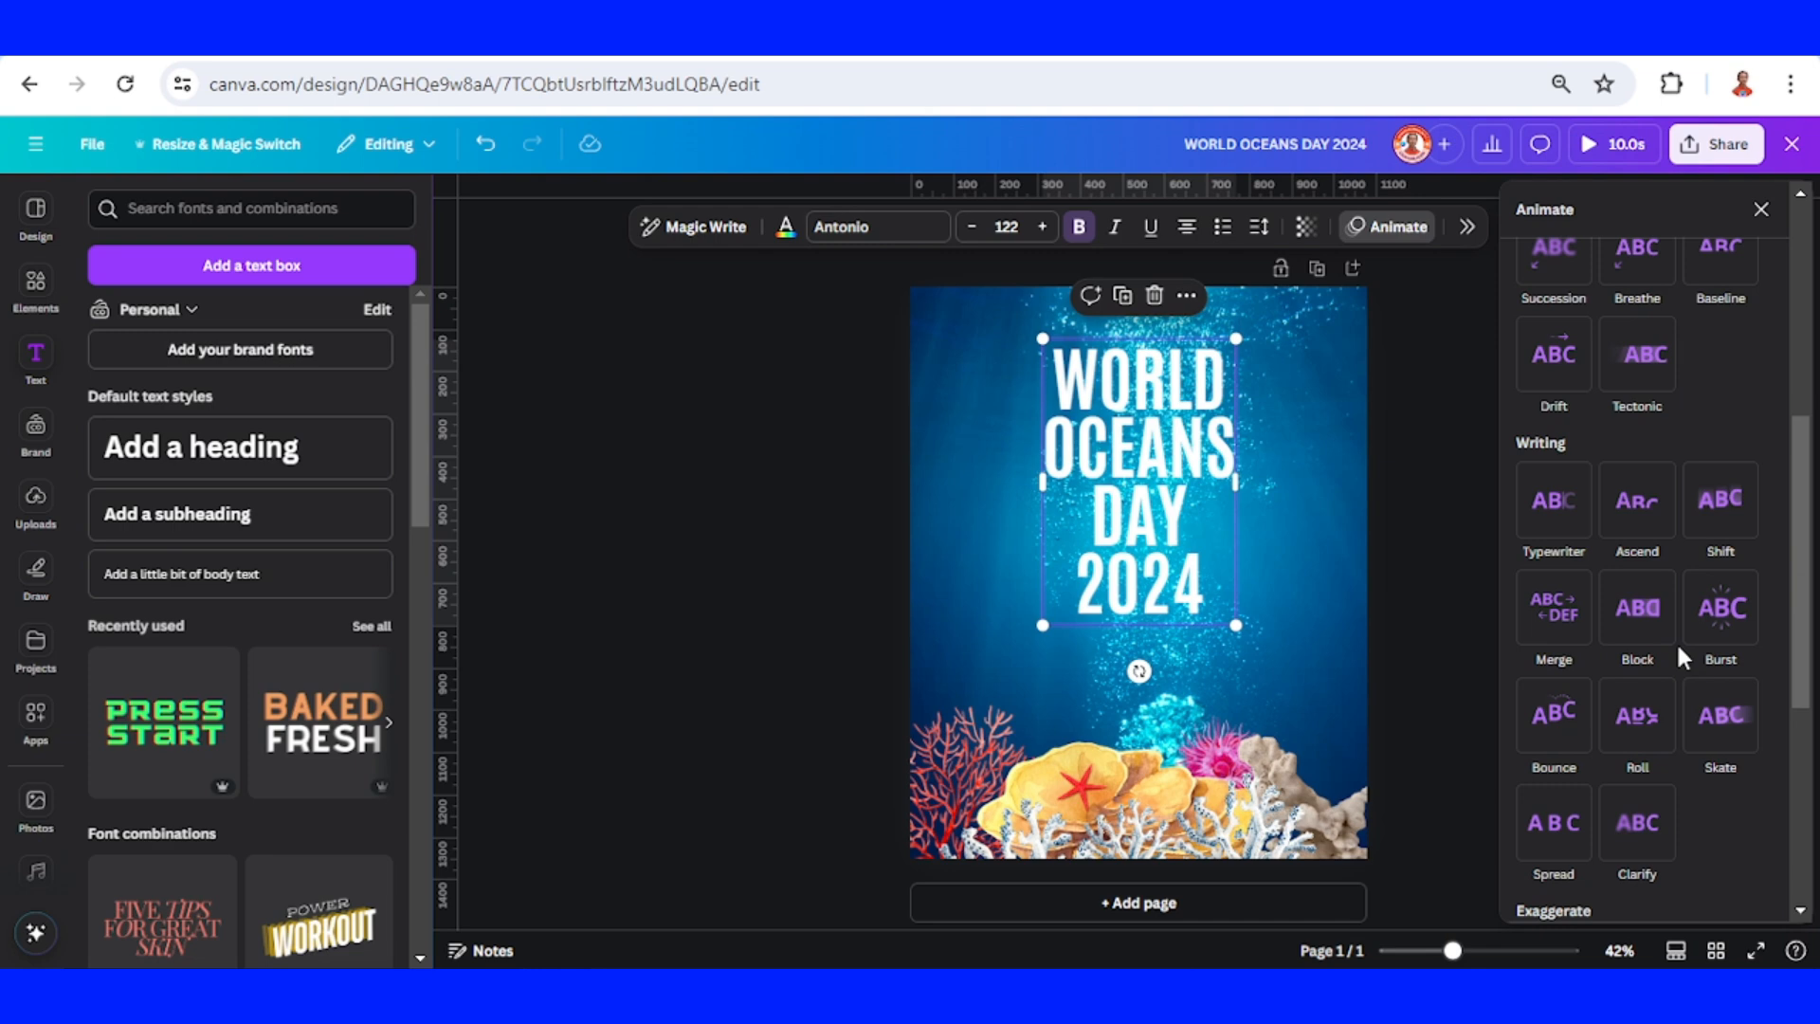
scroll(down, 3)
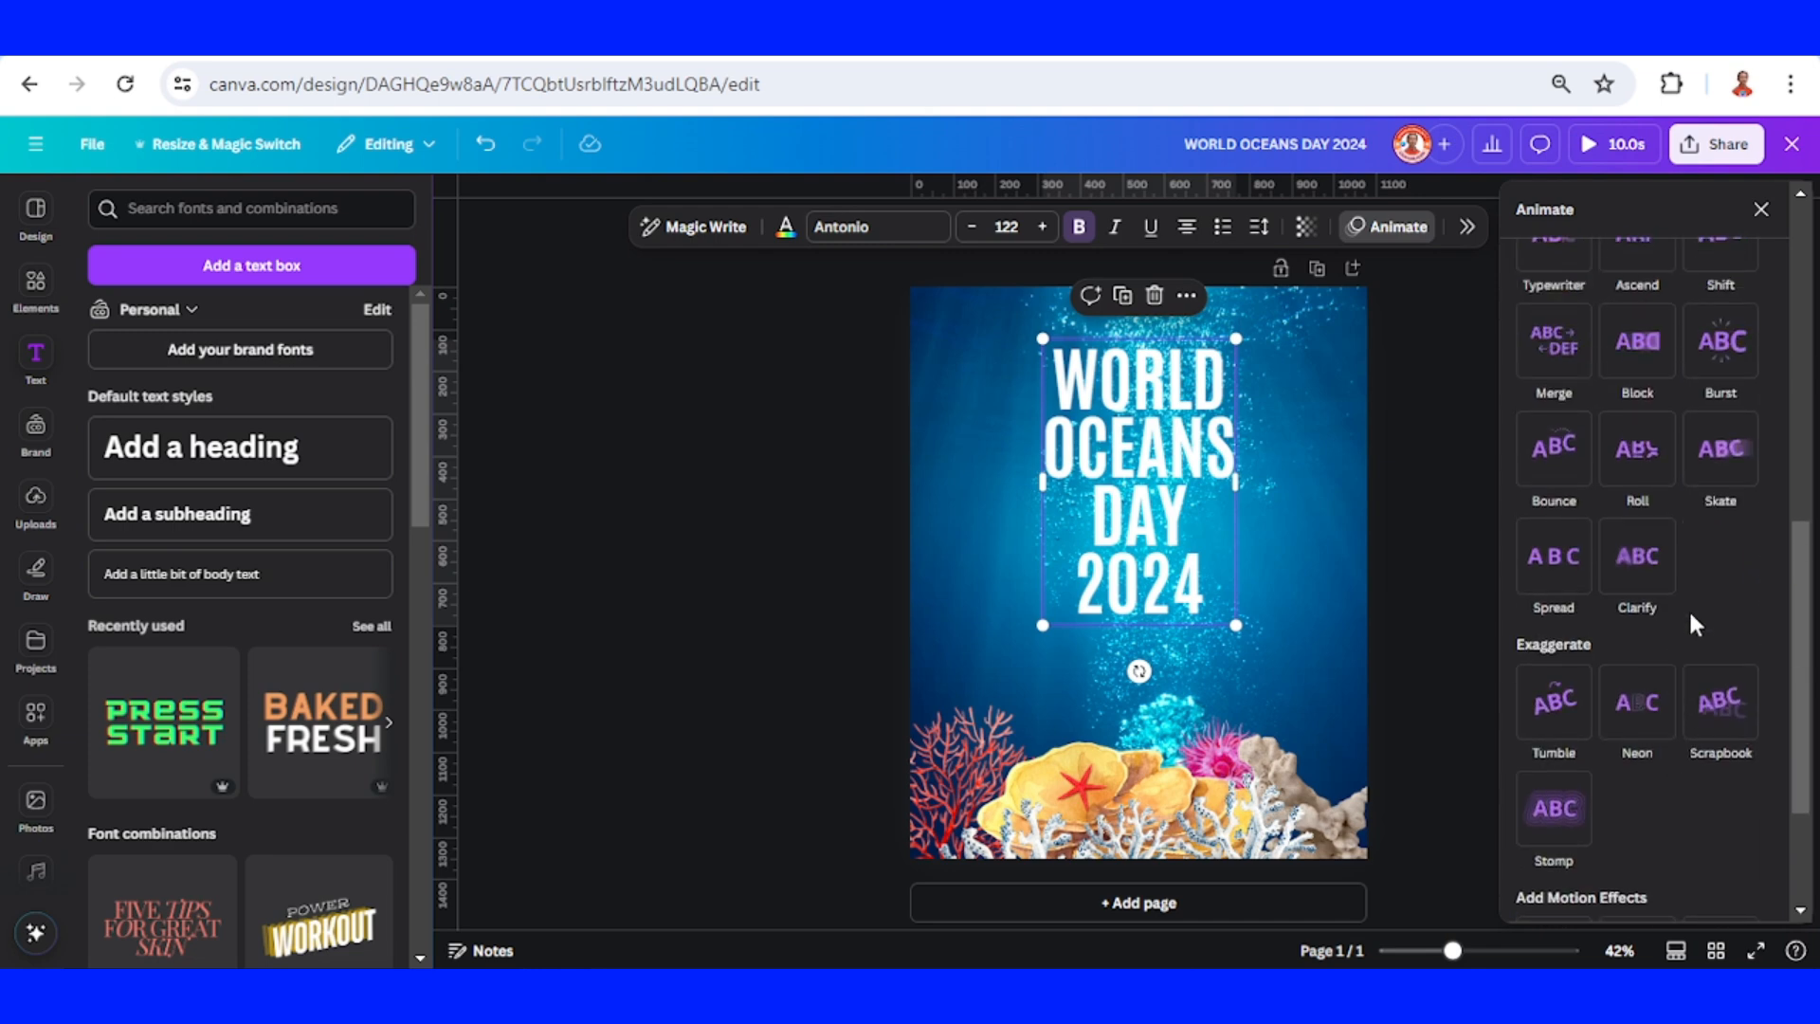
click(1637, 451)
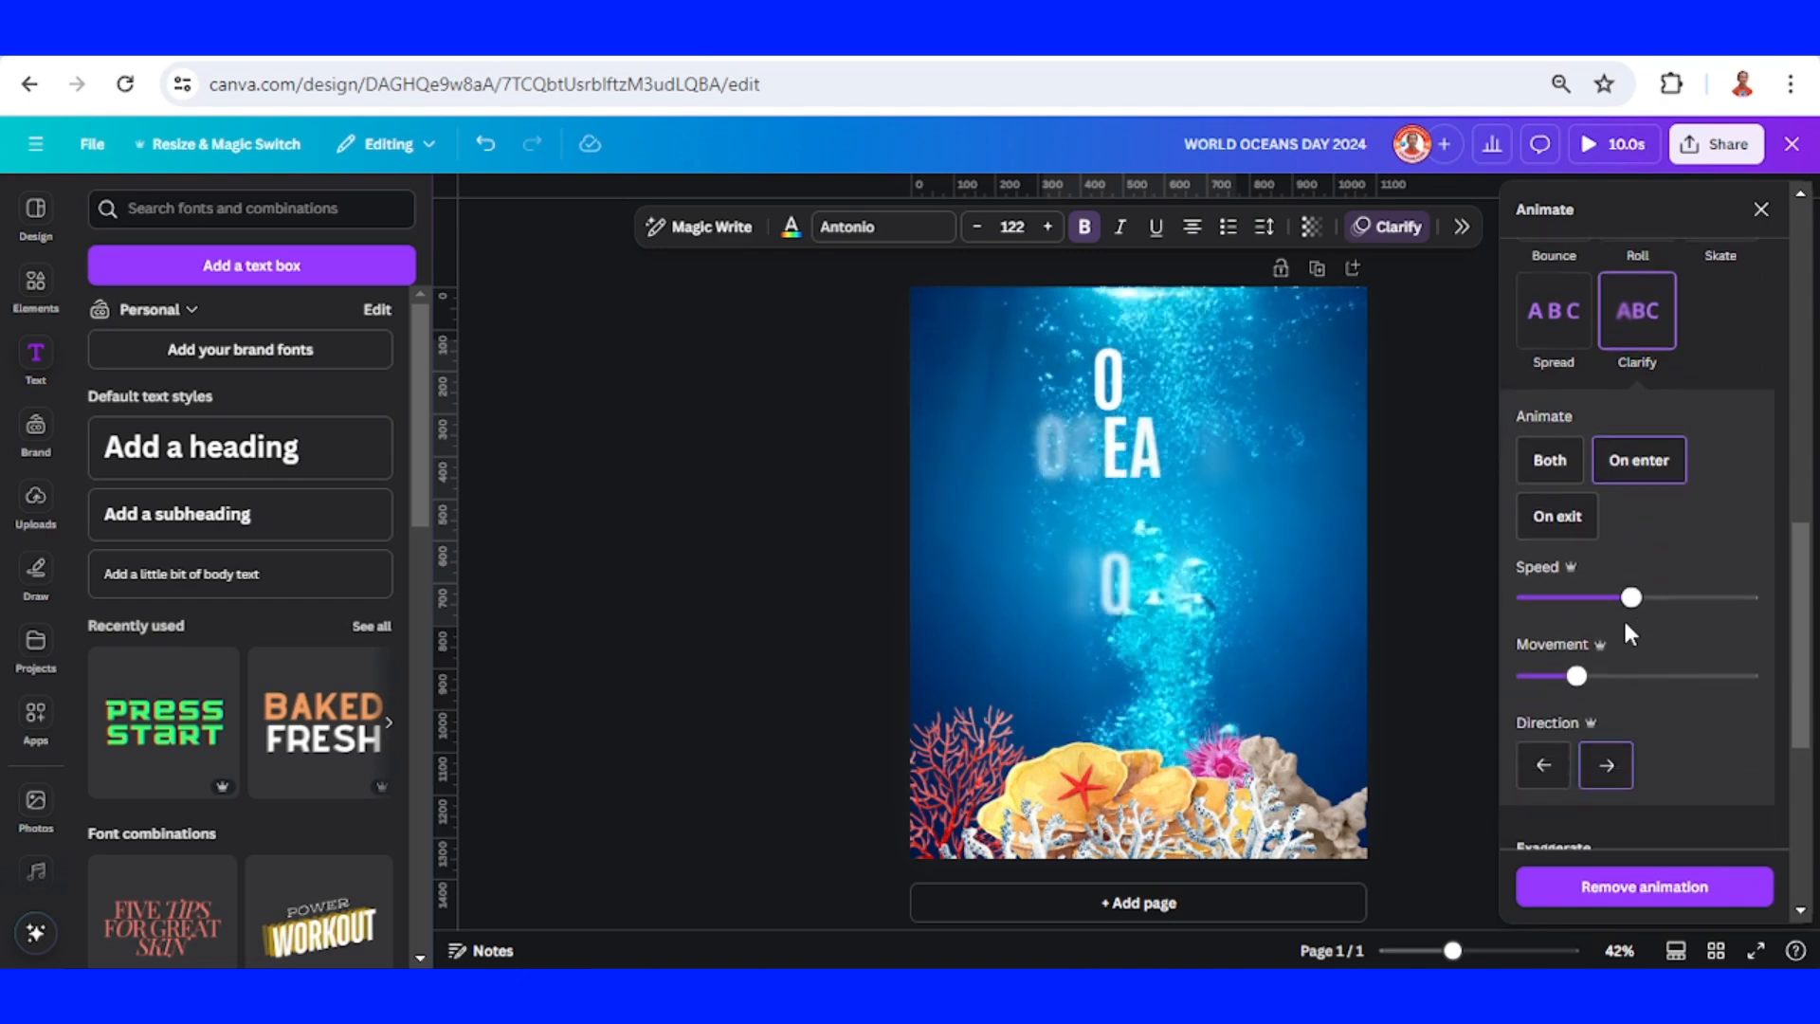
drag(1631, 597, 1661, 597)
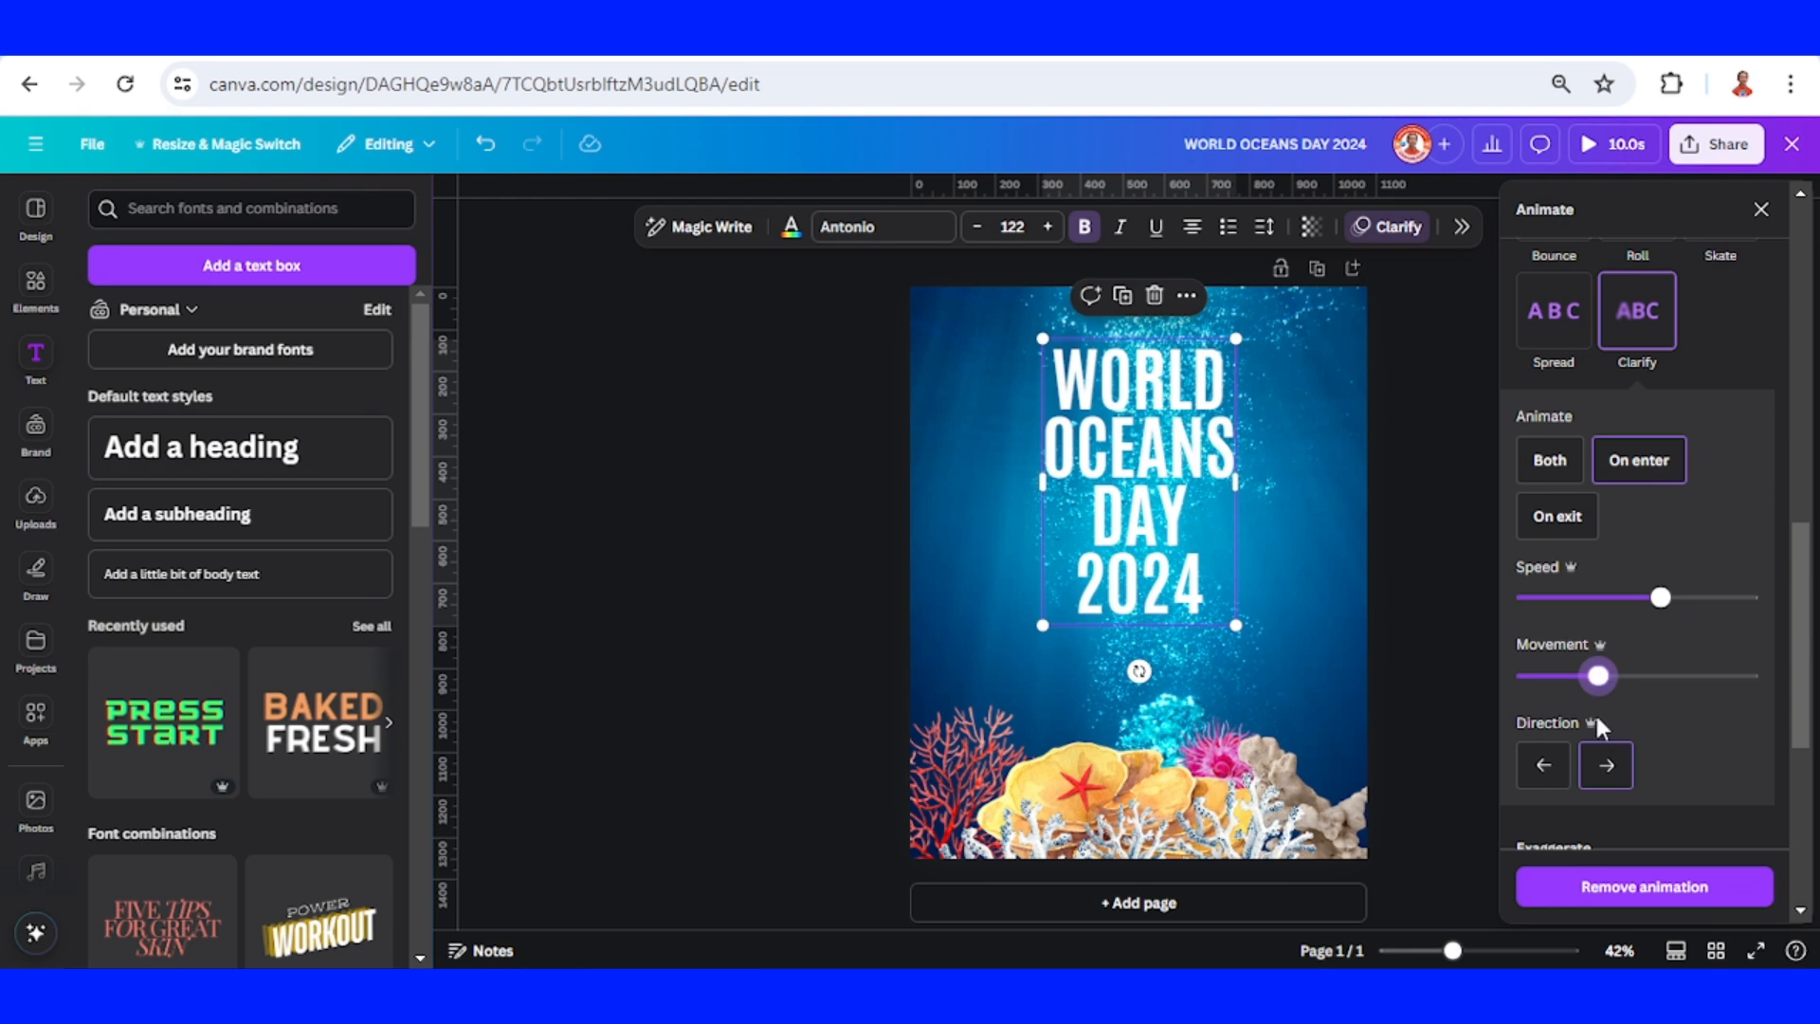
mouse_move(1302, 708)
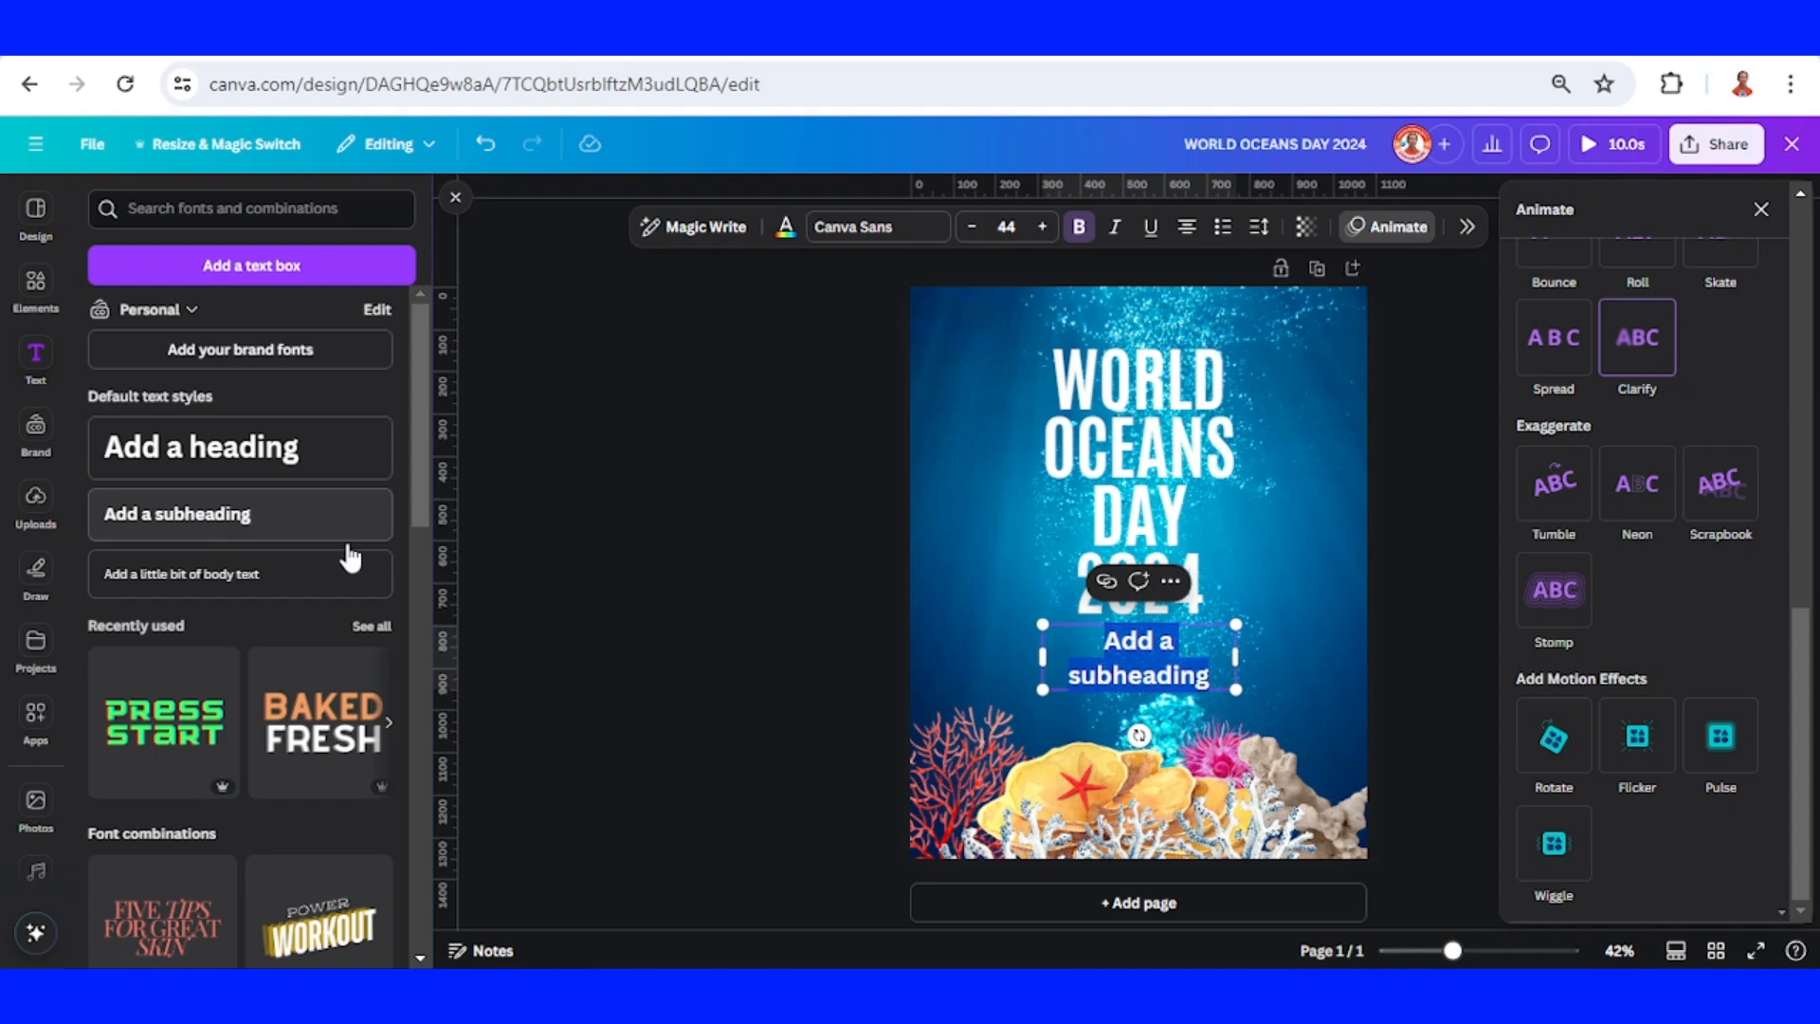
Add the subheading 'Catalyzing Action for Our Ocean & Climate' in uppercase Antonio.
text(Catalyzing Action for Our Ocean & Climate)
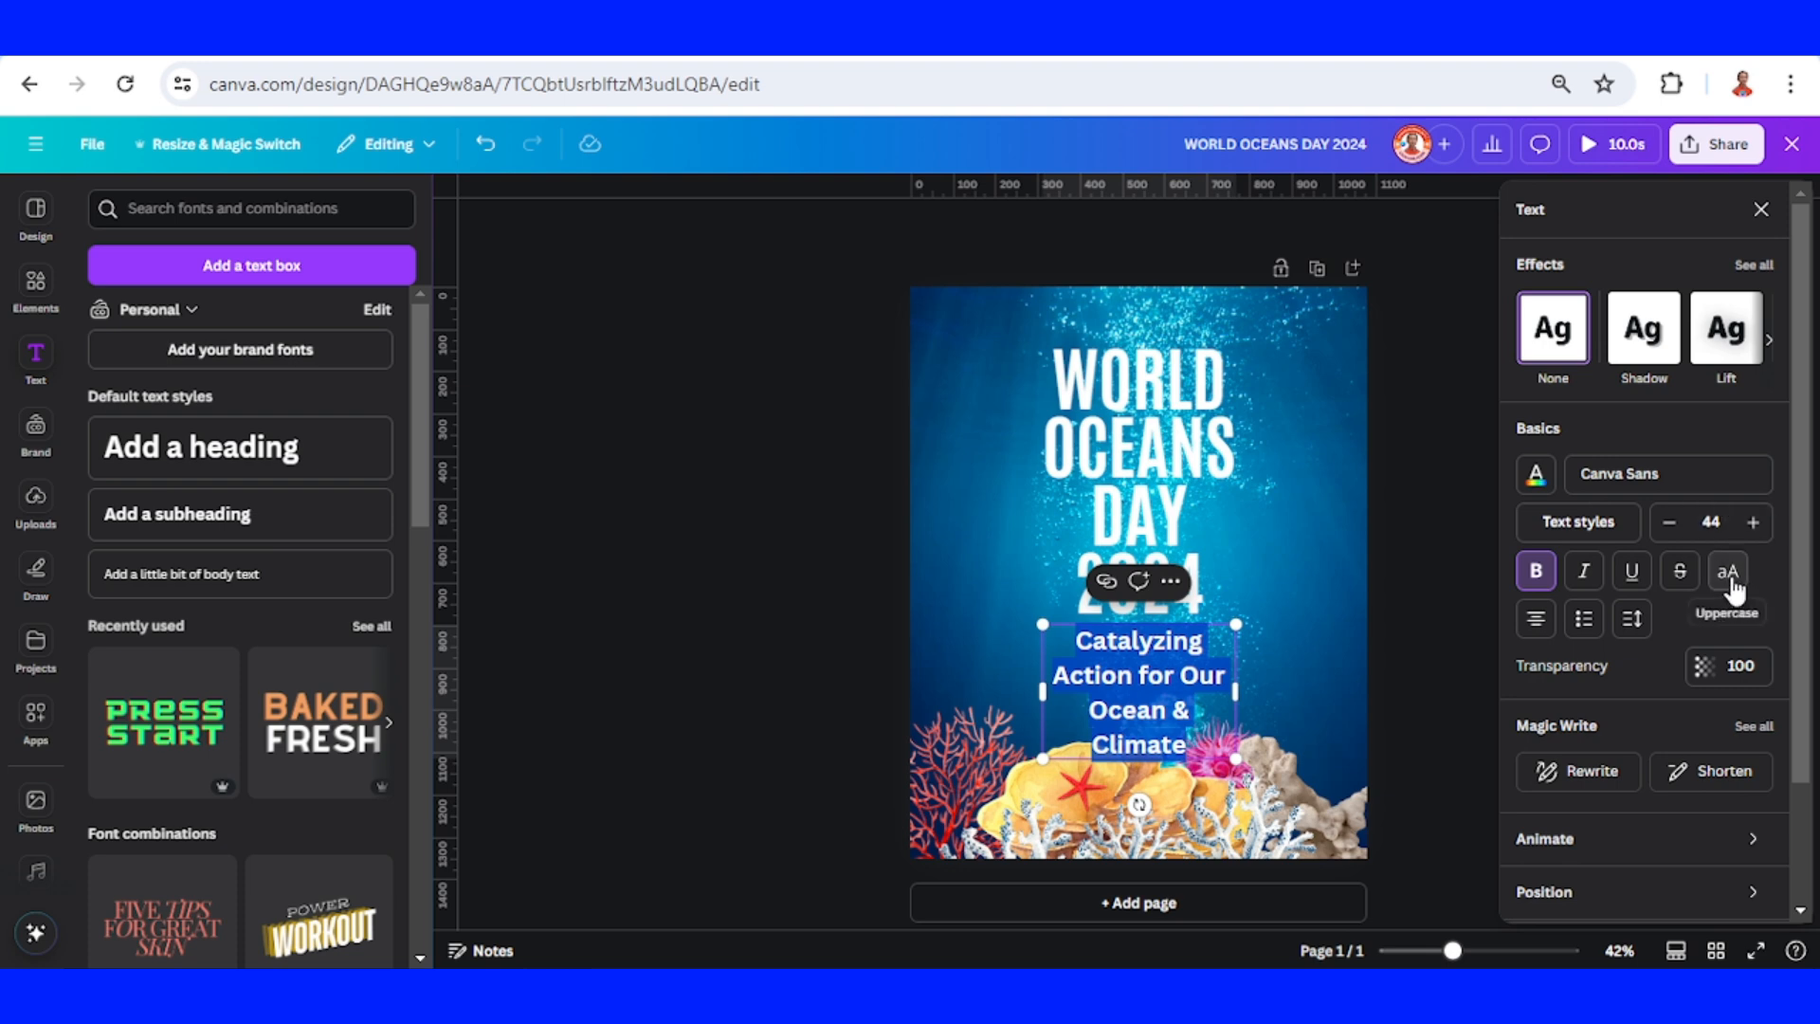
click(1726, 570)
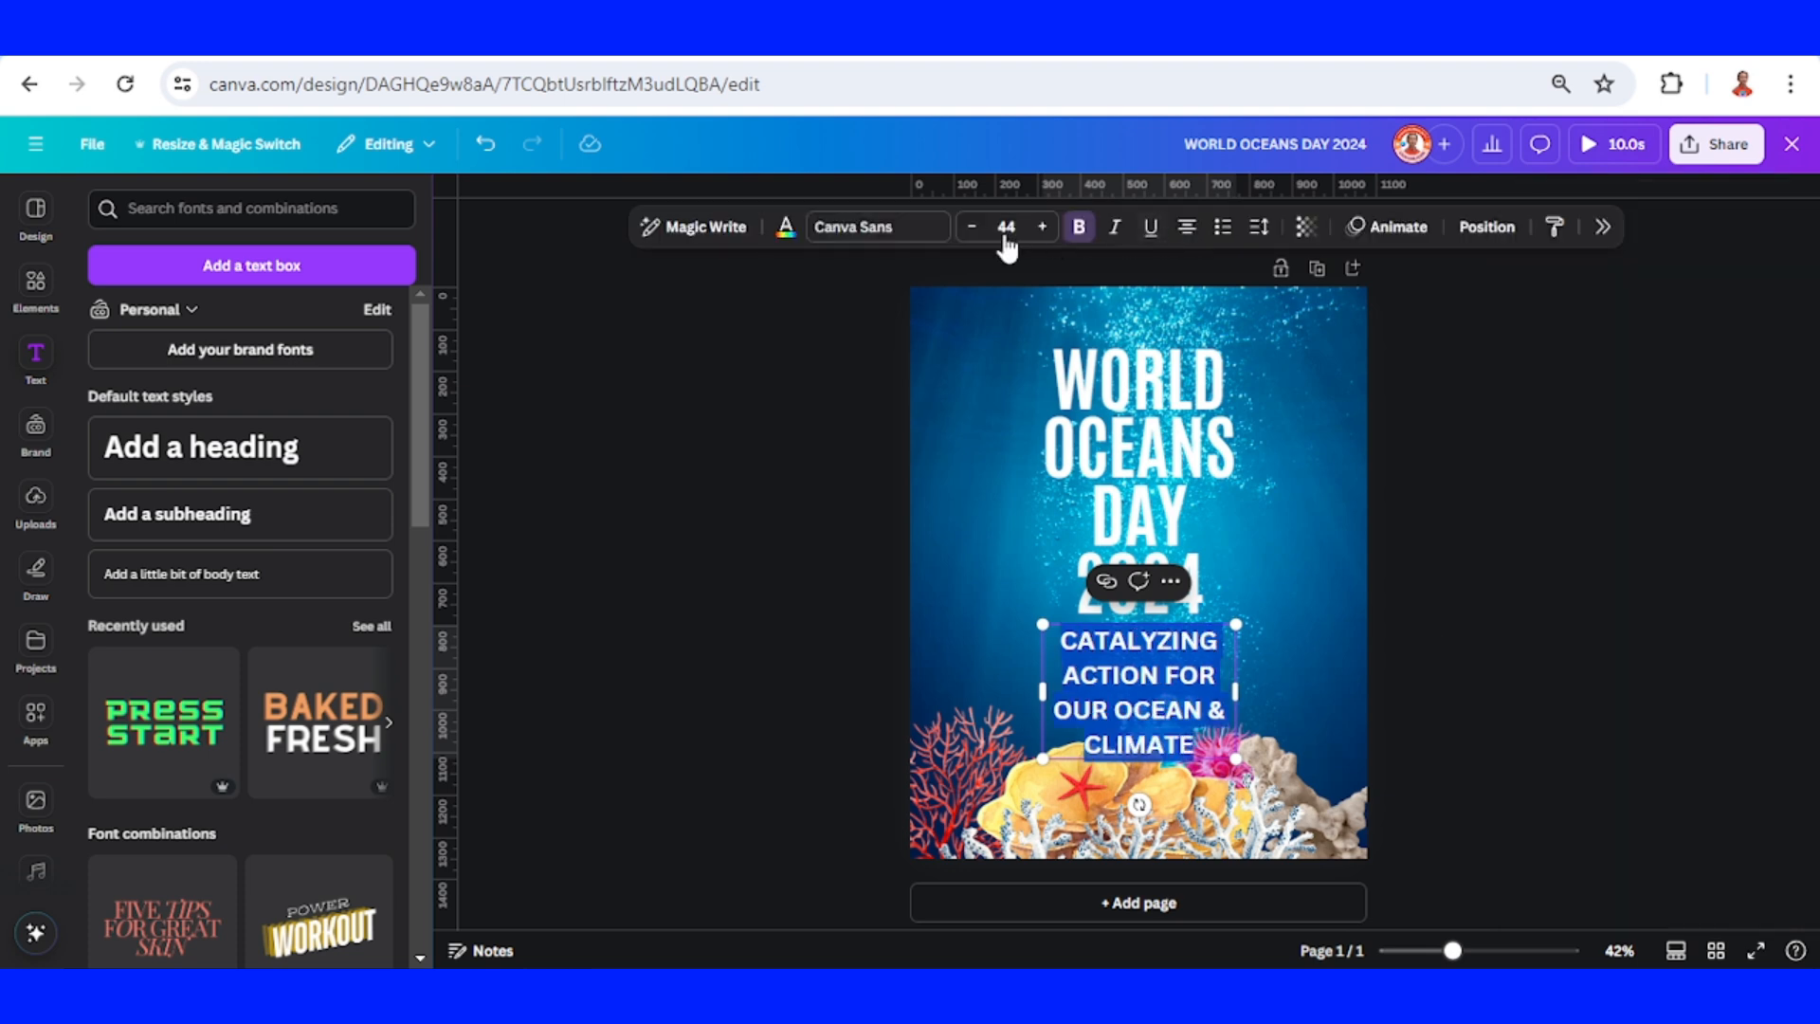
click(876, 226)
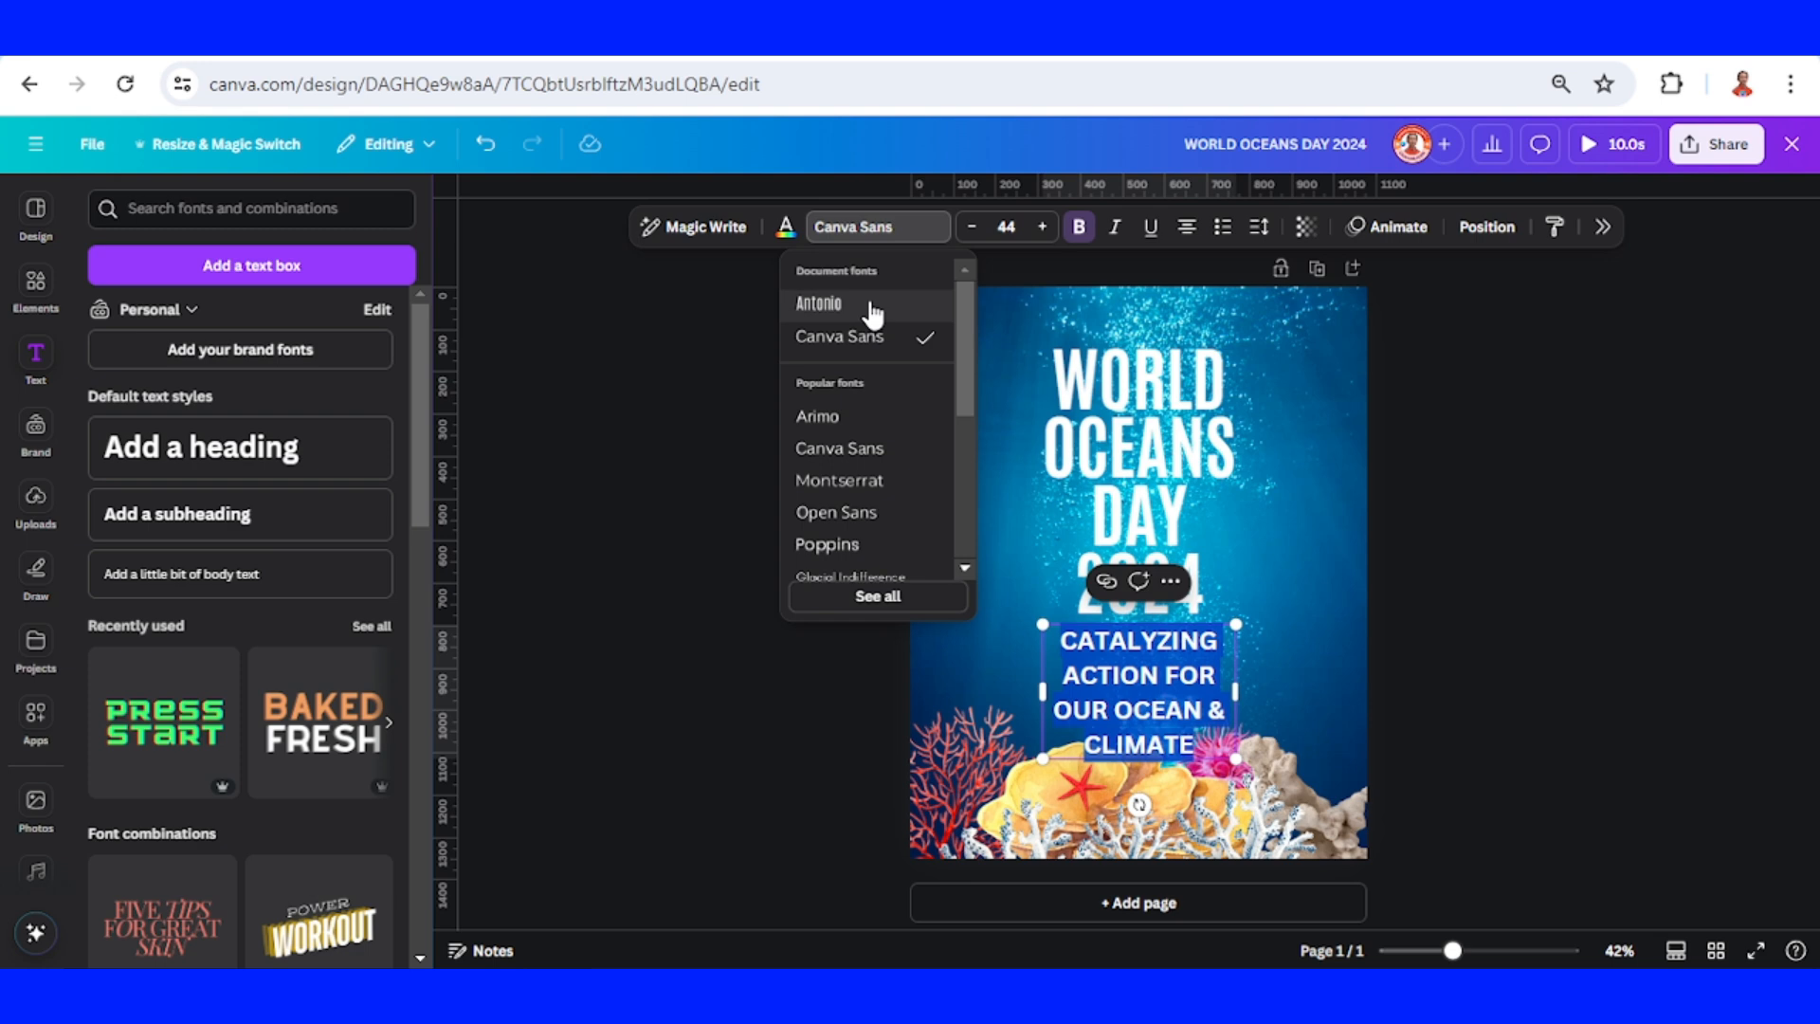
click(819, 304)
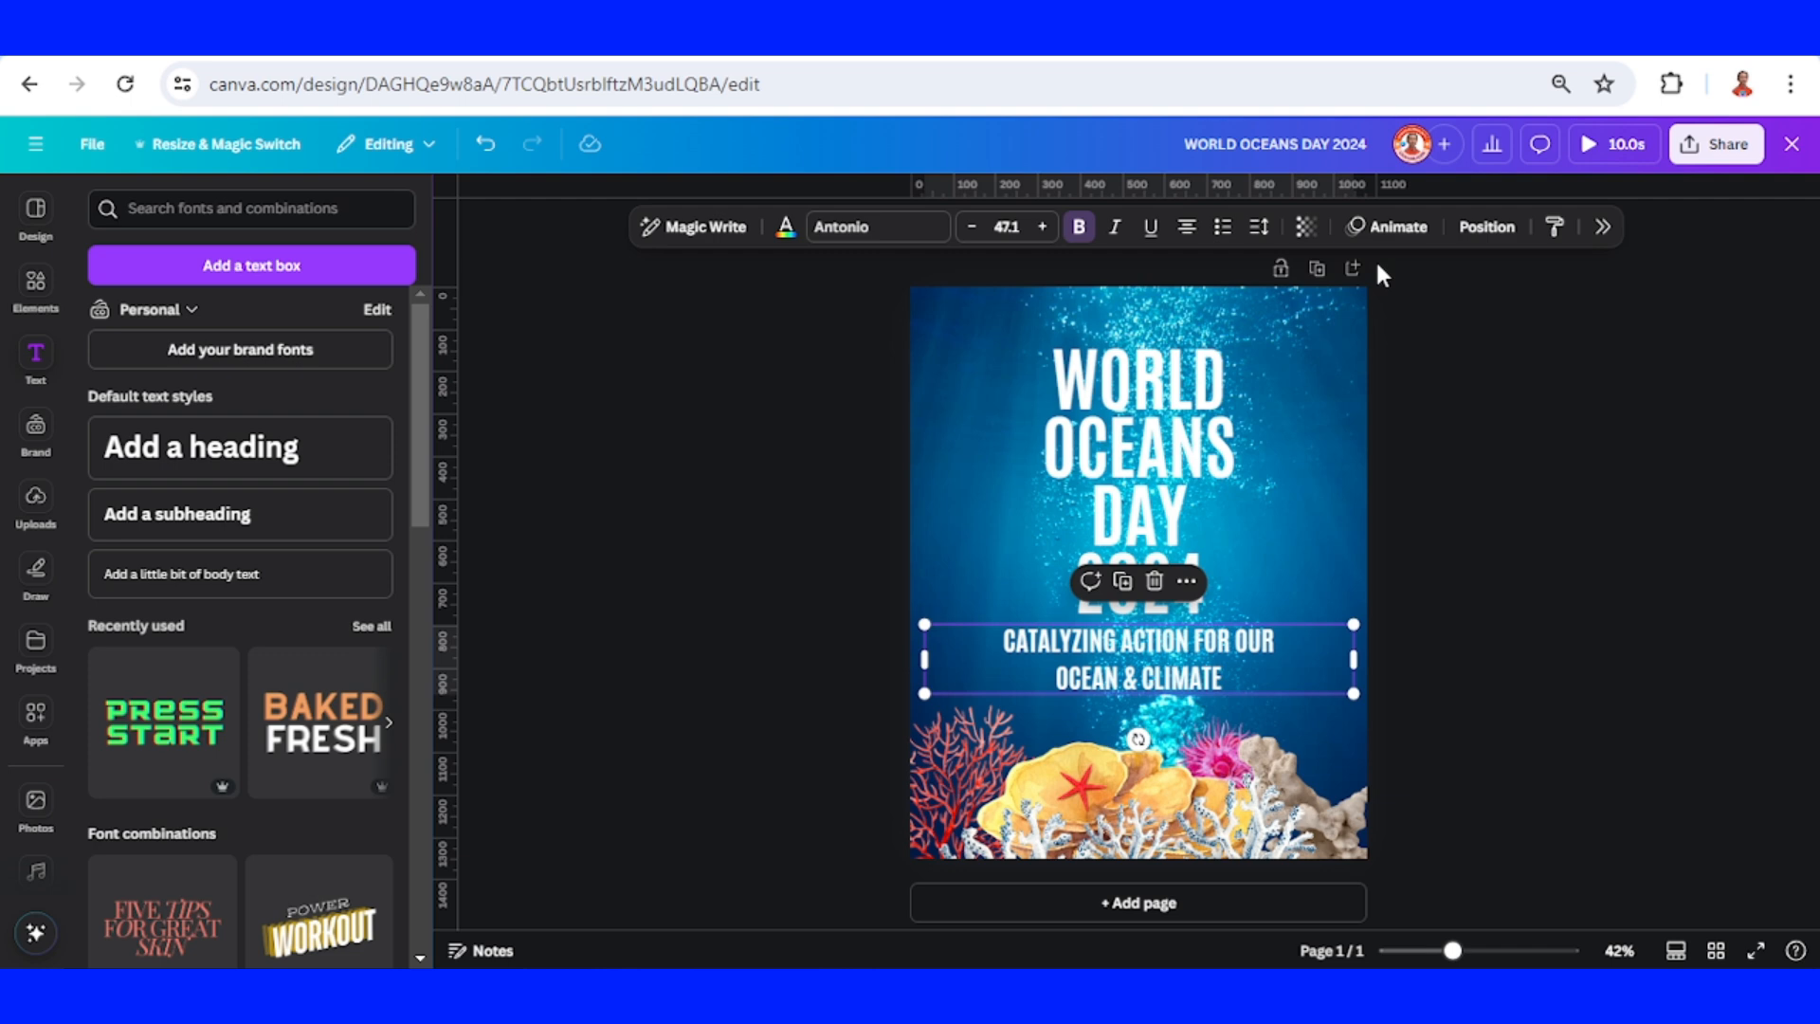
click(1397, 226)
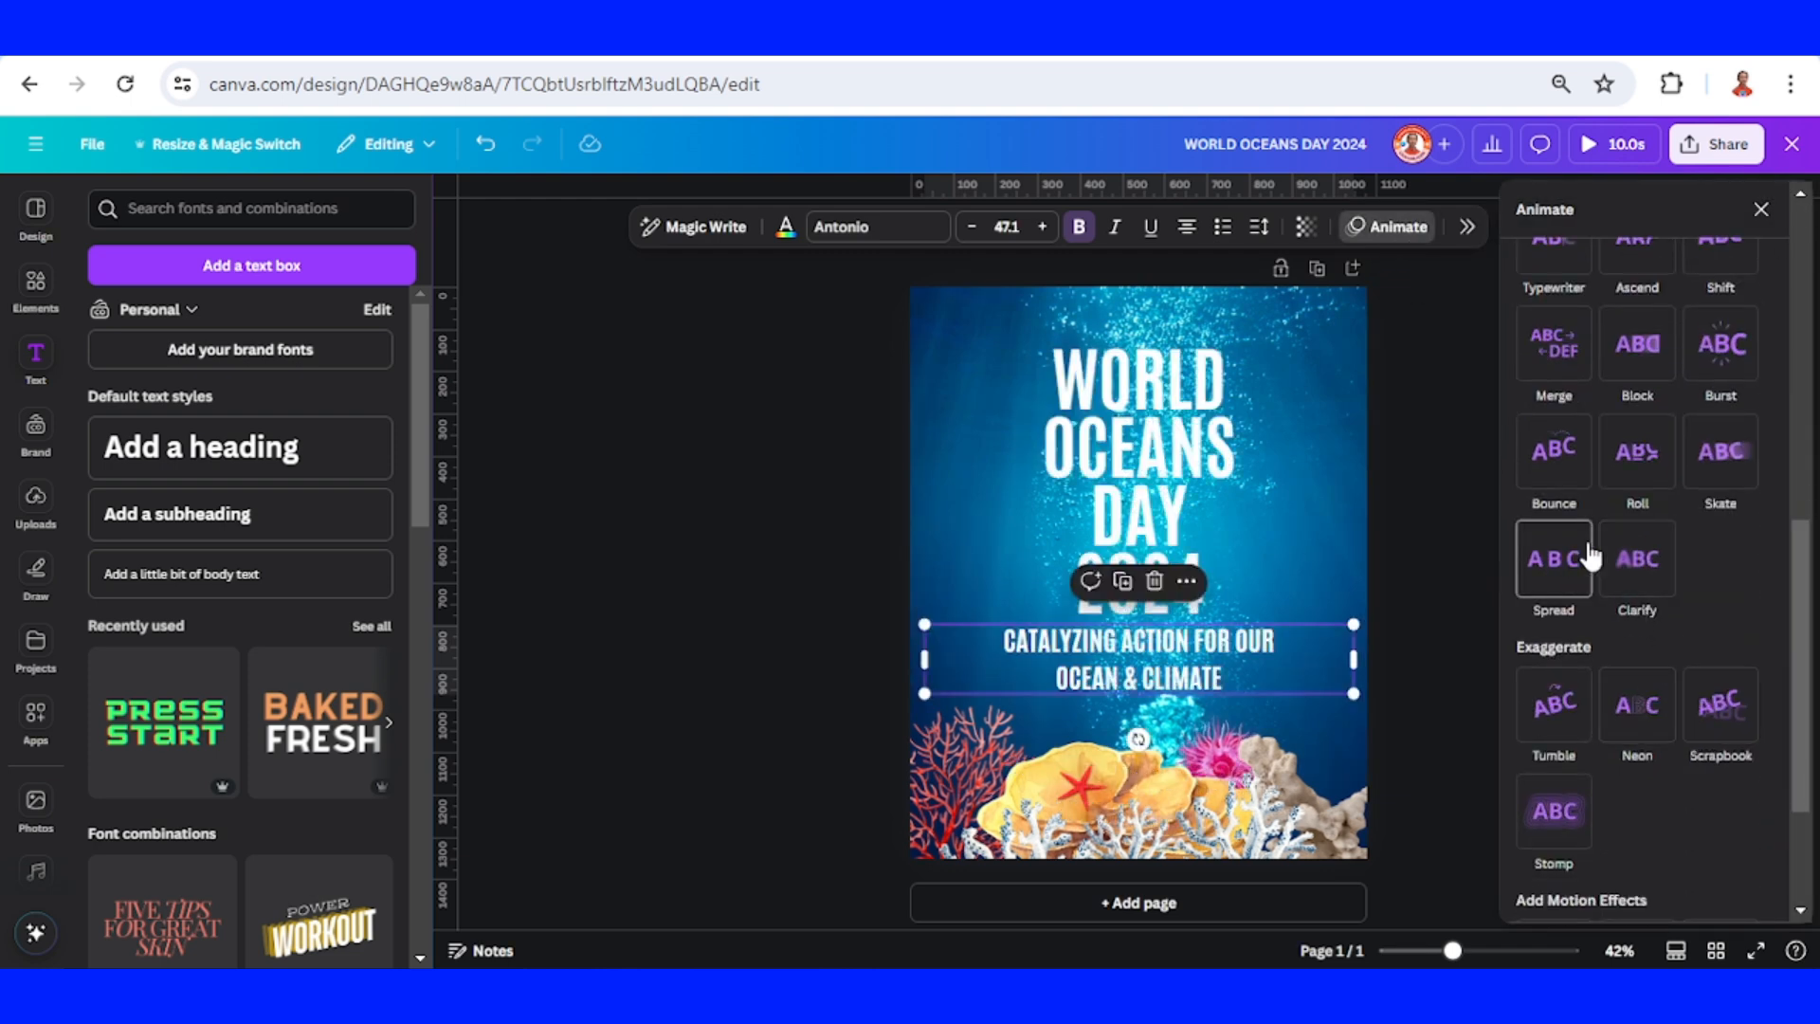
Give the subheading a Bounce animation at lower intensity and tilt the rock coral into the bottom-right corner.
click(1553, 451)
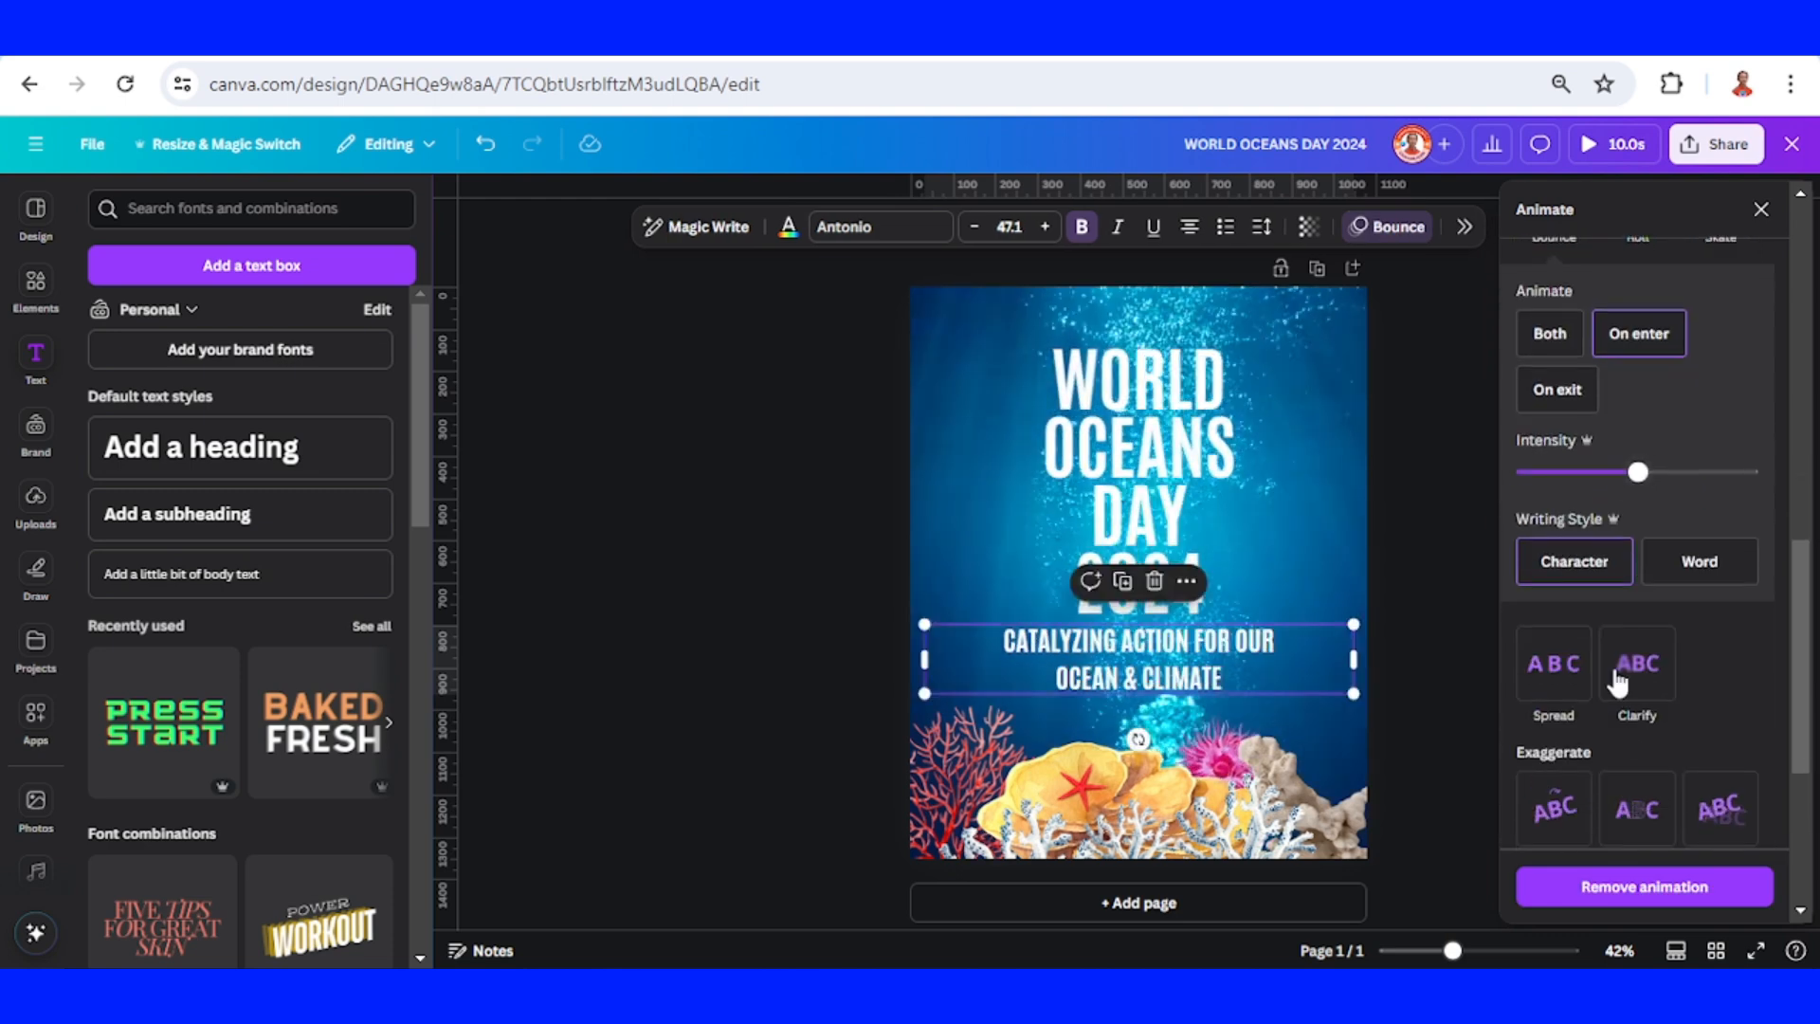
drag(1635, 473, 1580, 472)
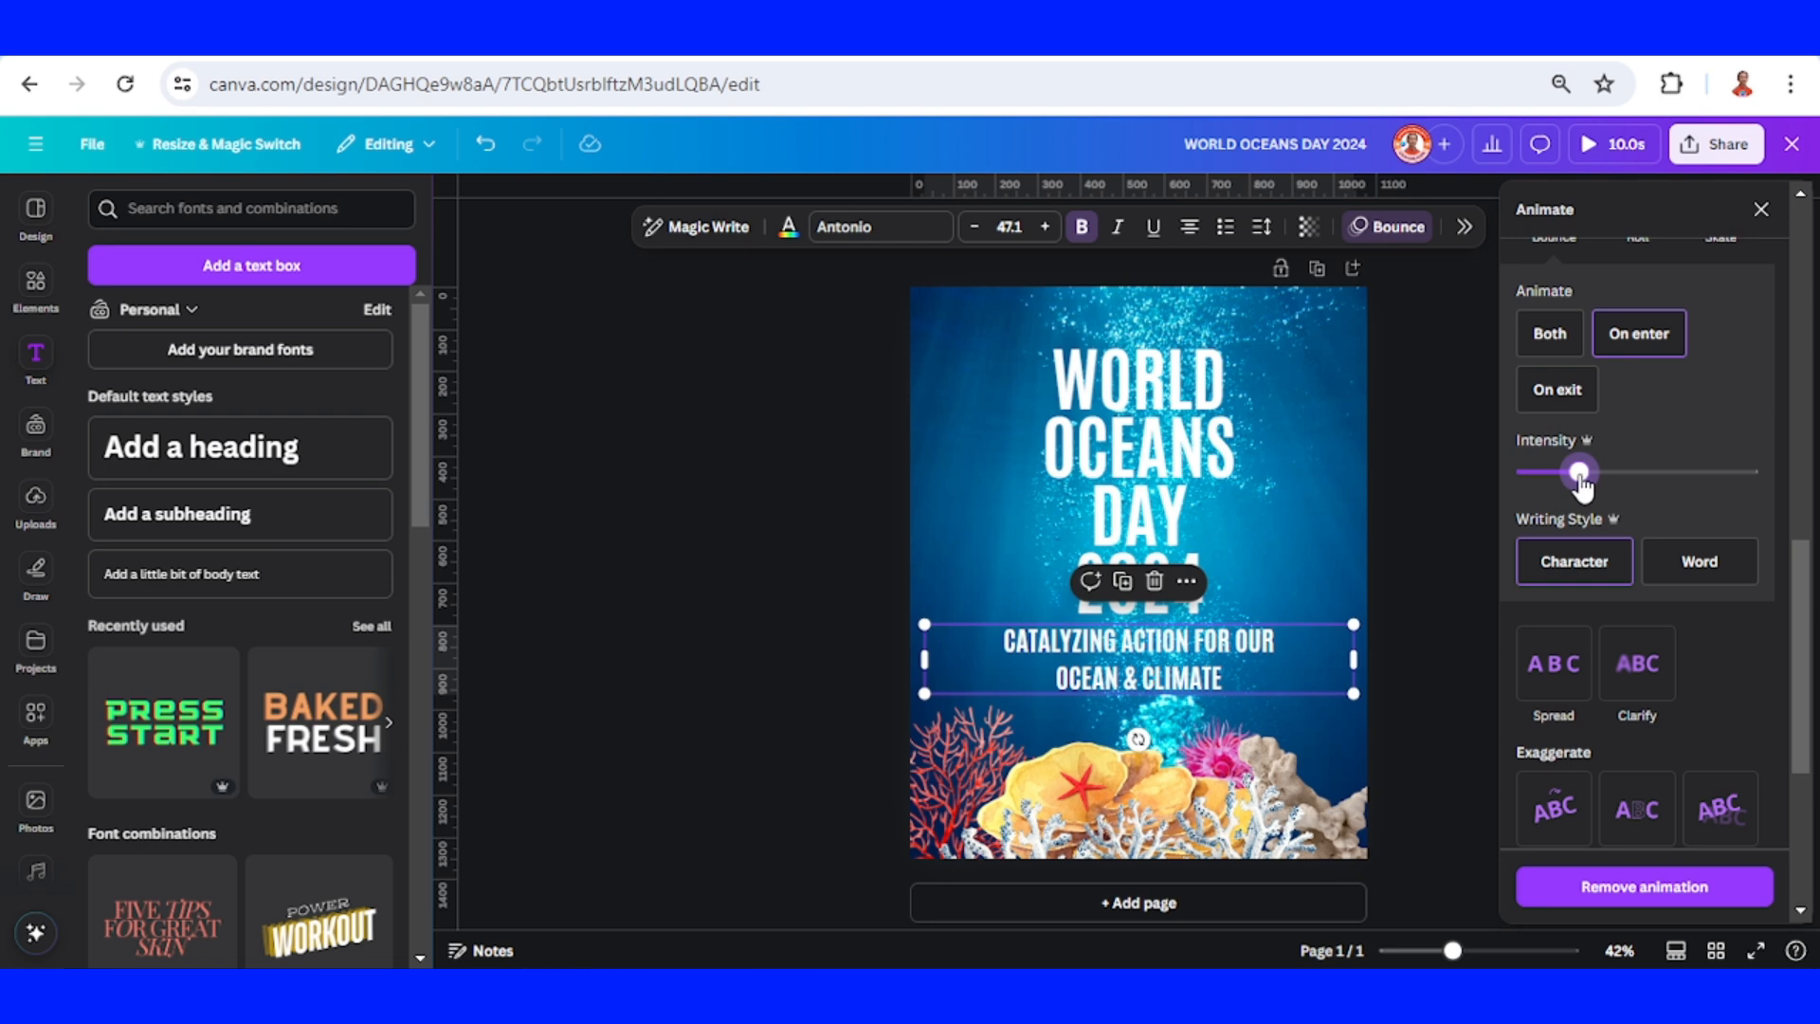
drag(1579, 472, 1515, 473)
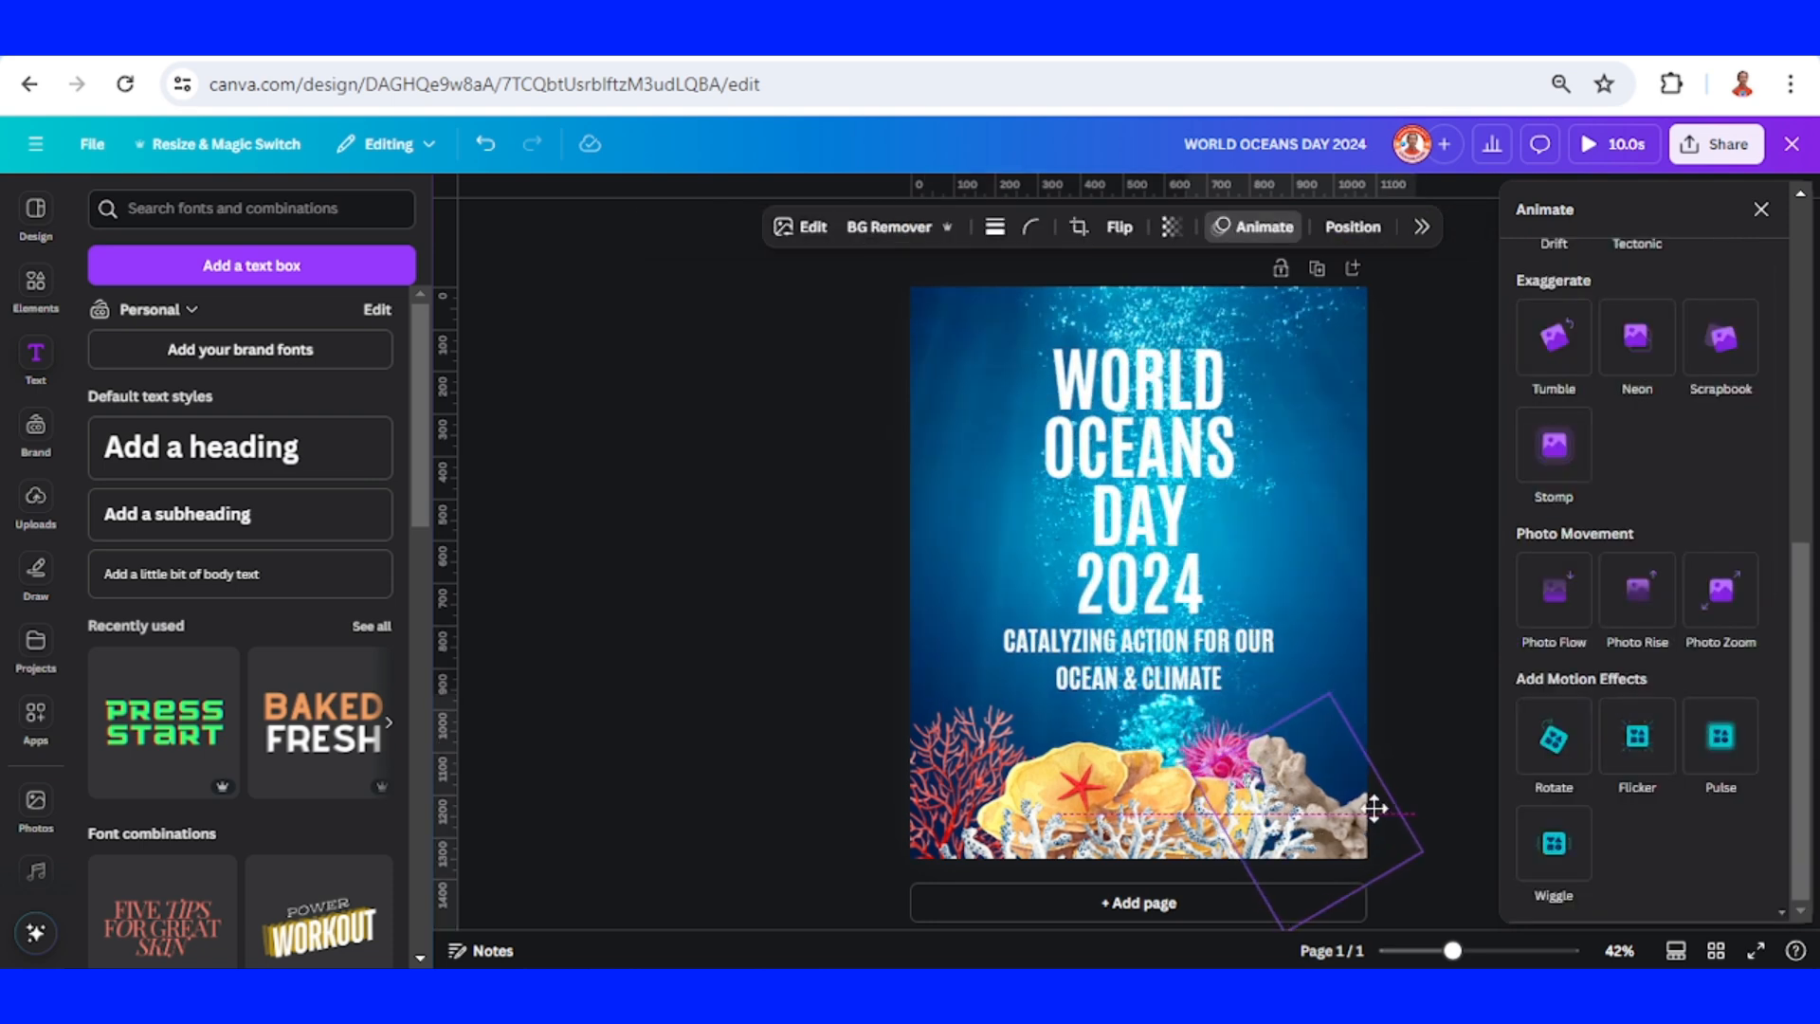
drag(1376, 808, 1411, 819)
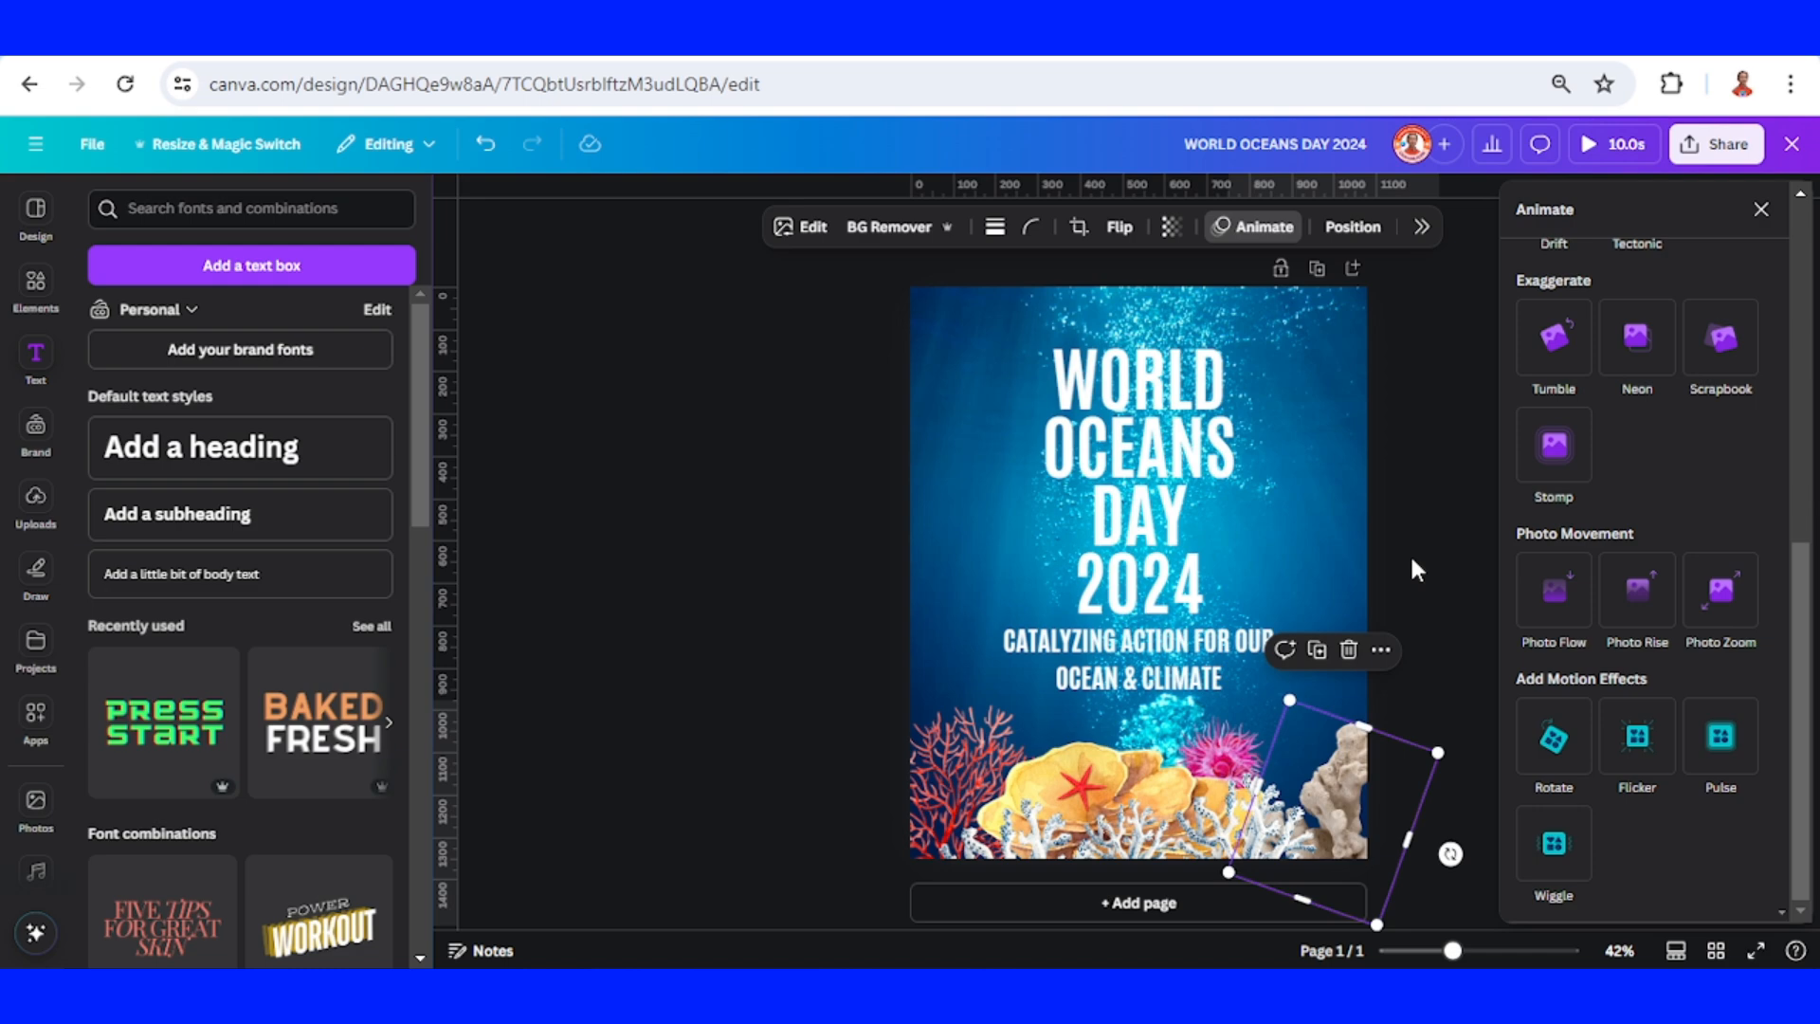
Open Share > Download with MP4 Video as the file type.
click(1716, 144)
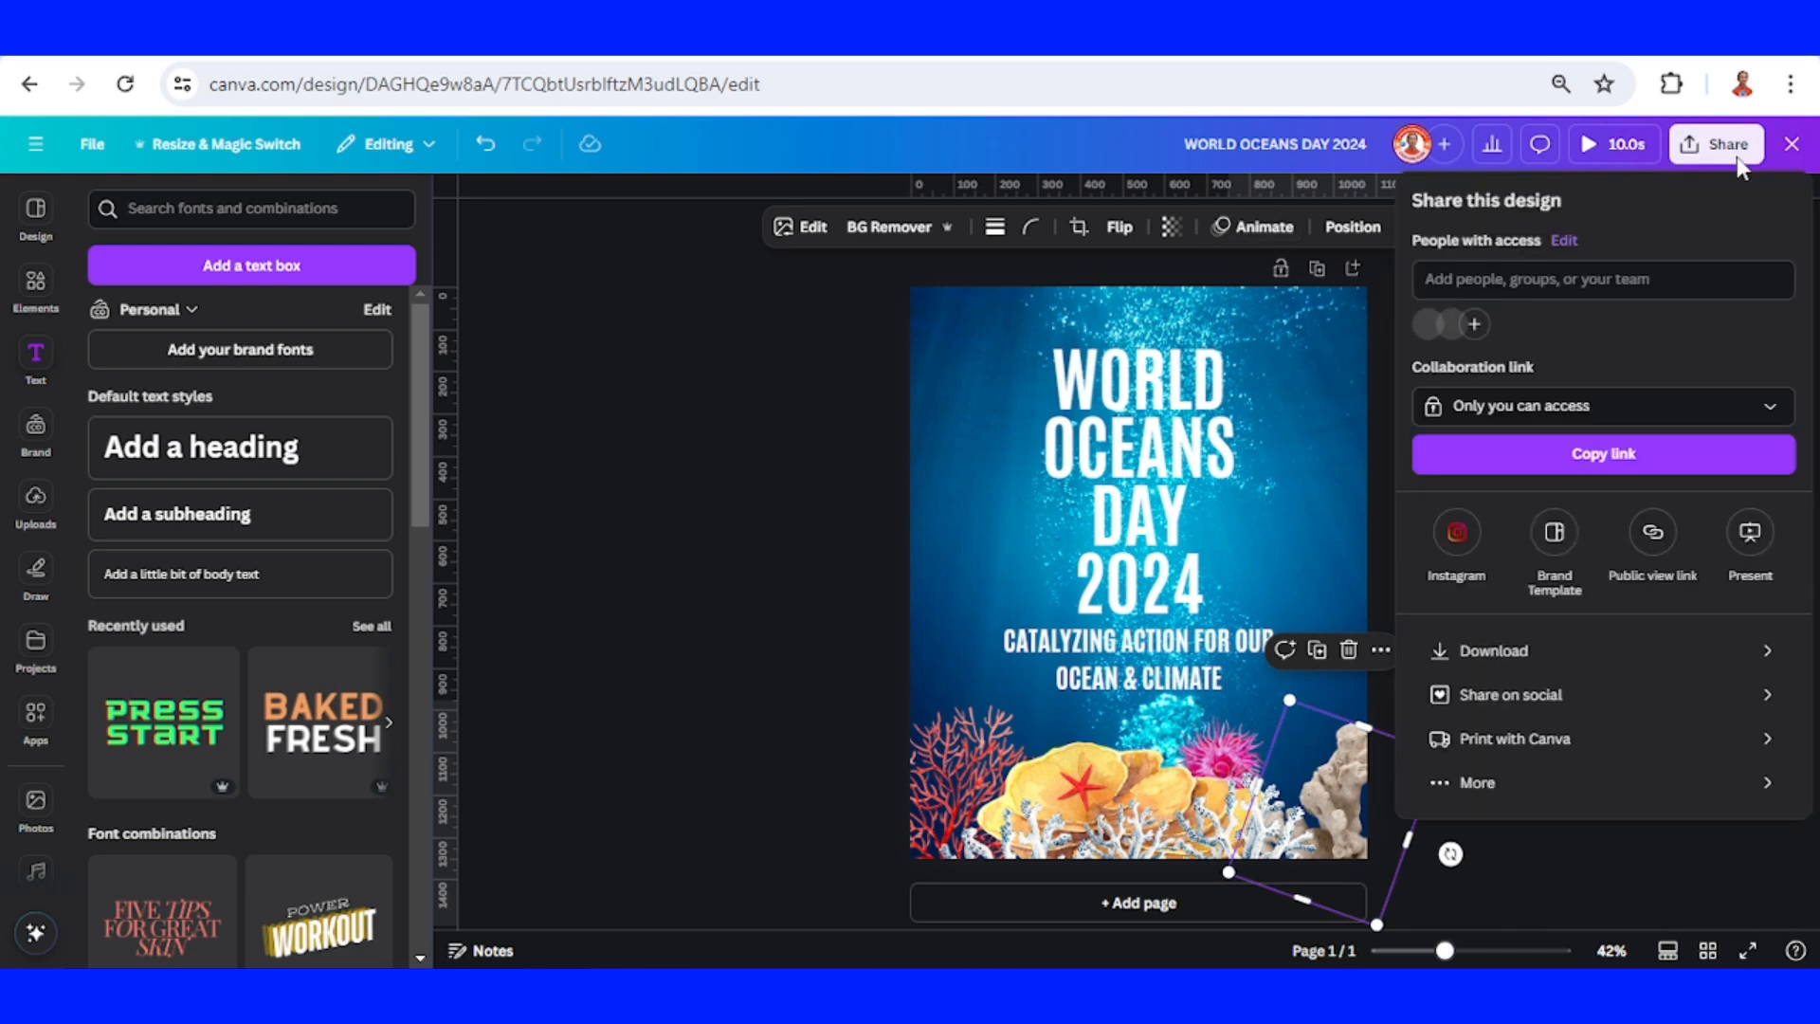
click(1492, 650)
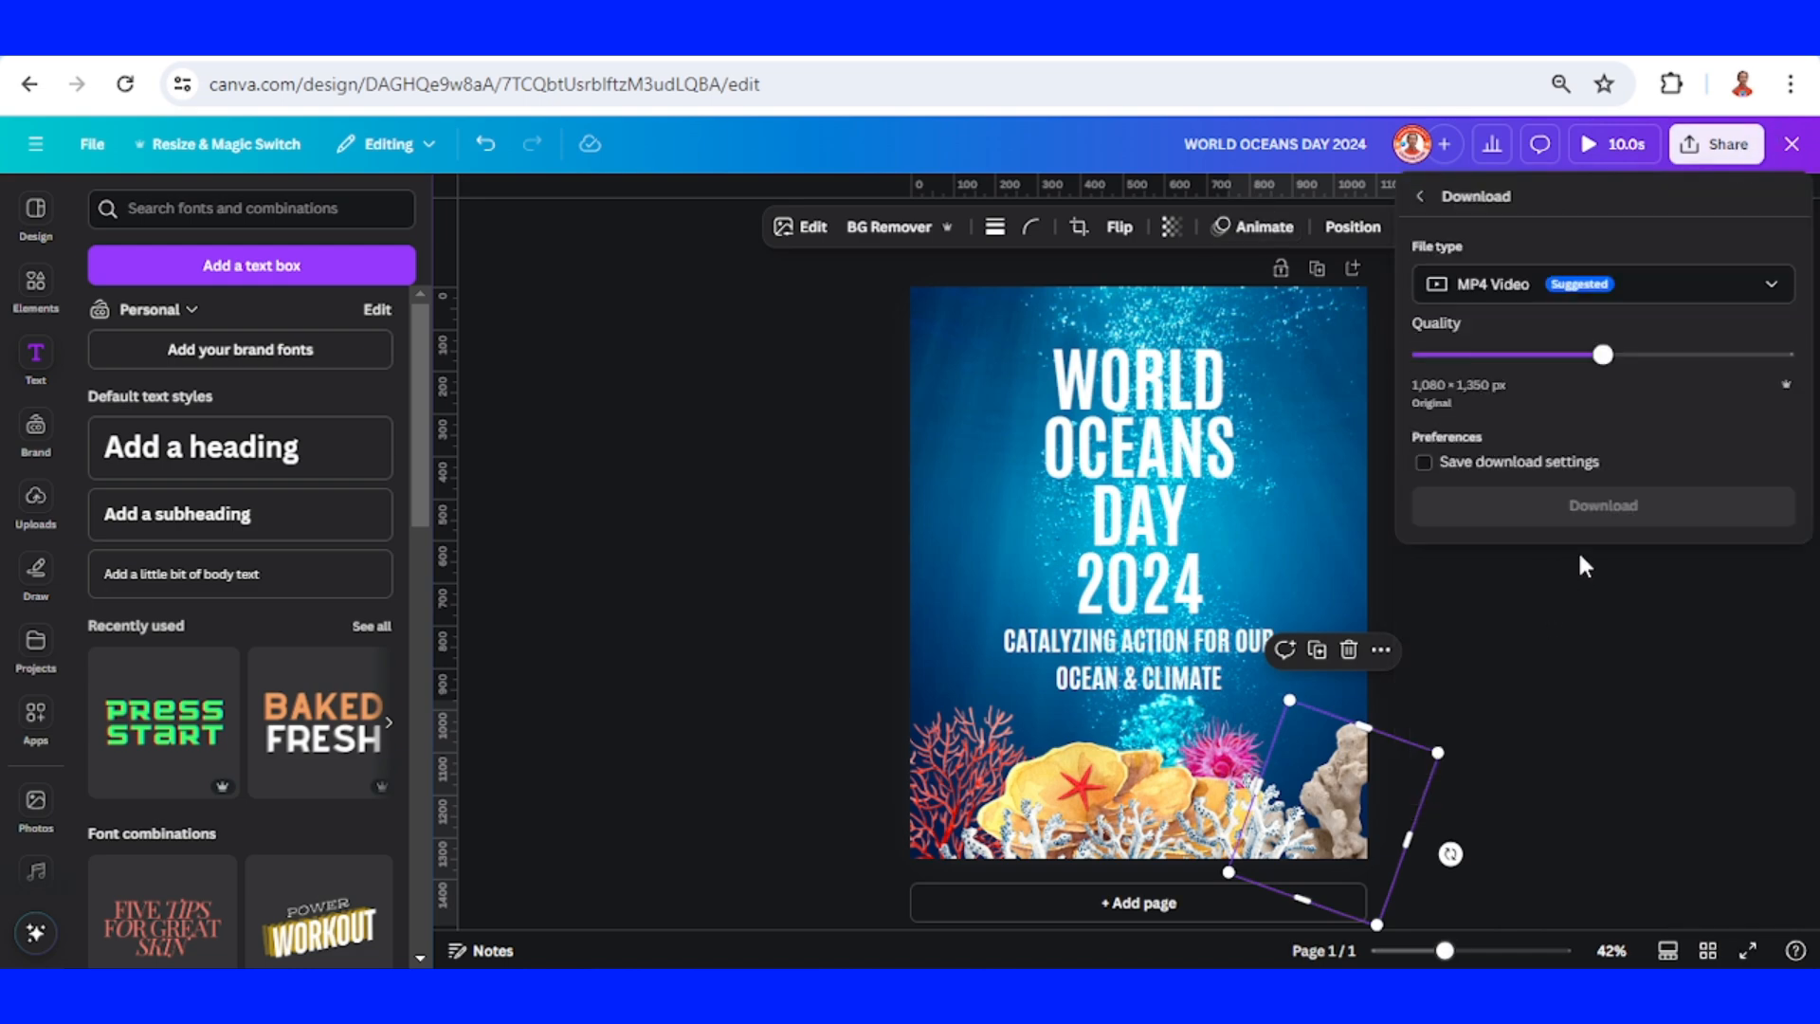